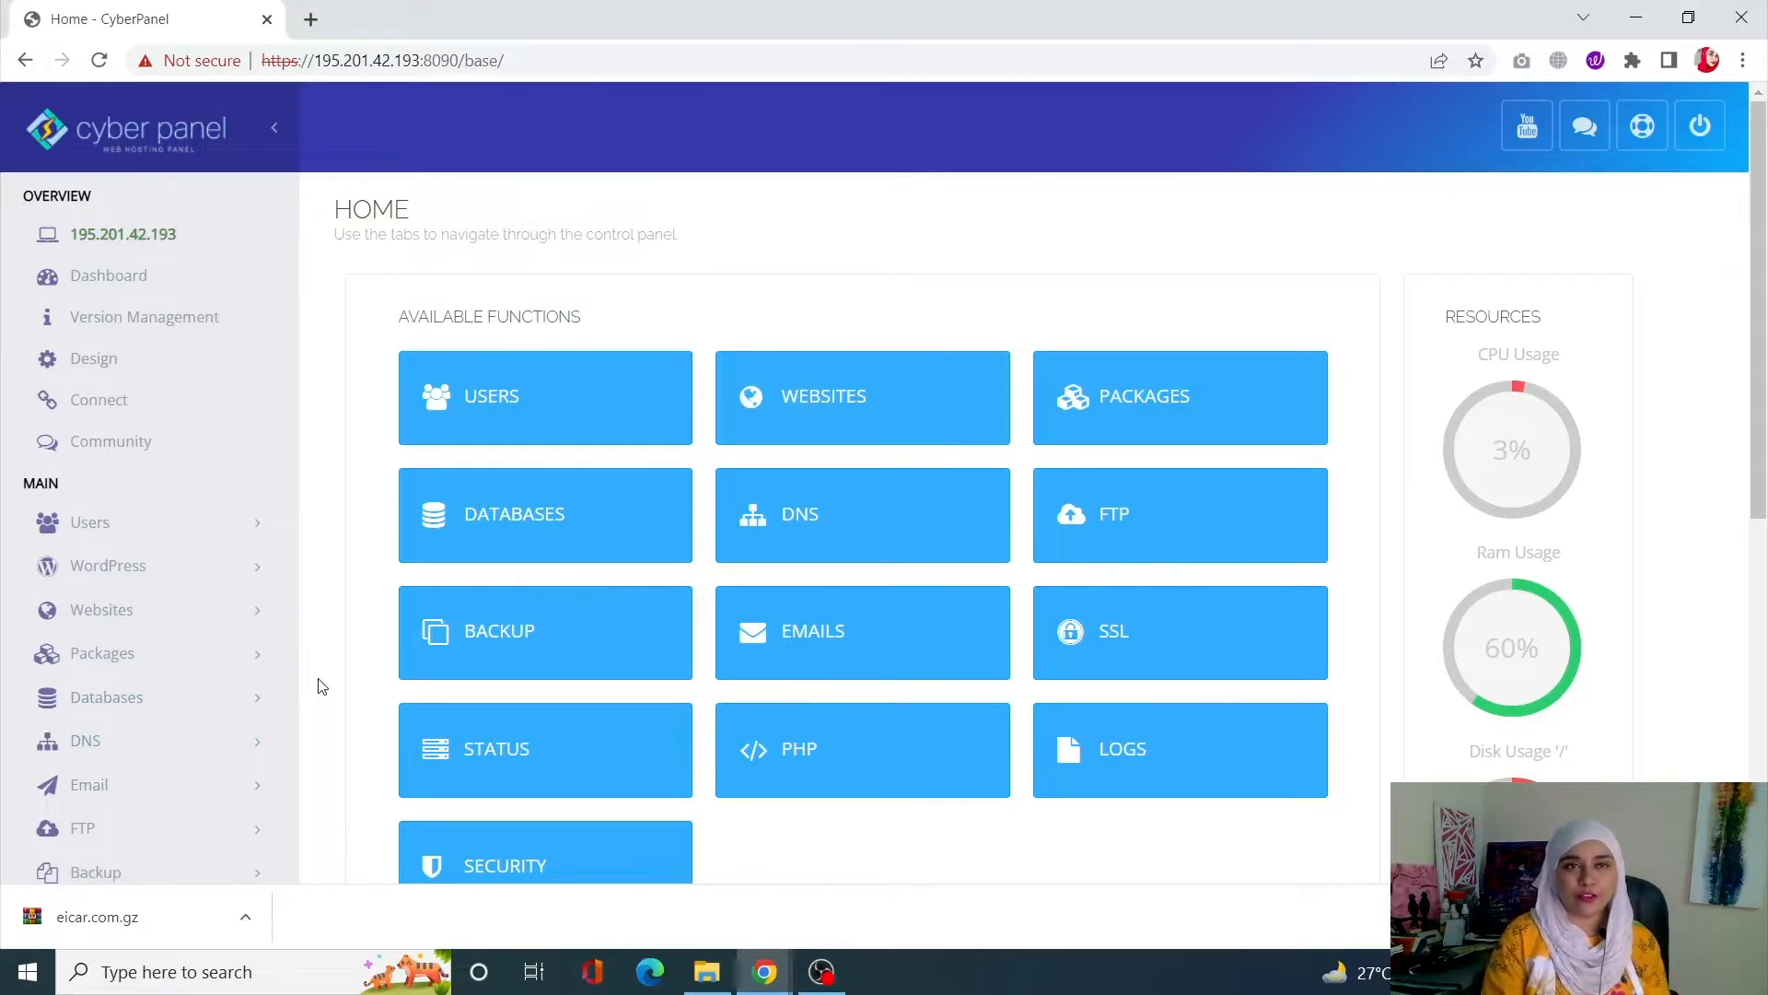
# Reach the Rspamd page under Mail Settings, which reports Rspamd is not installed
pyautogui.scroll(-3)
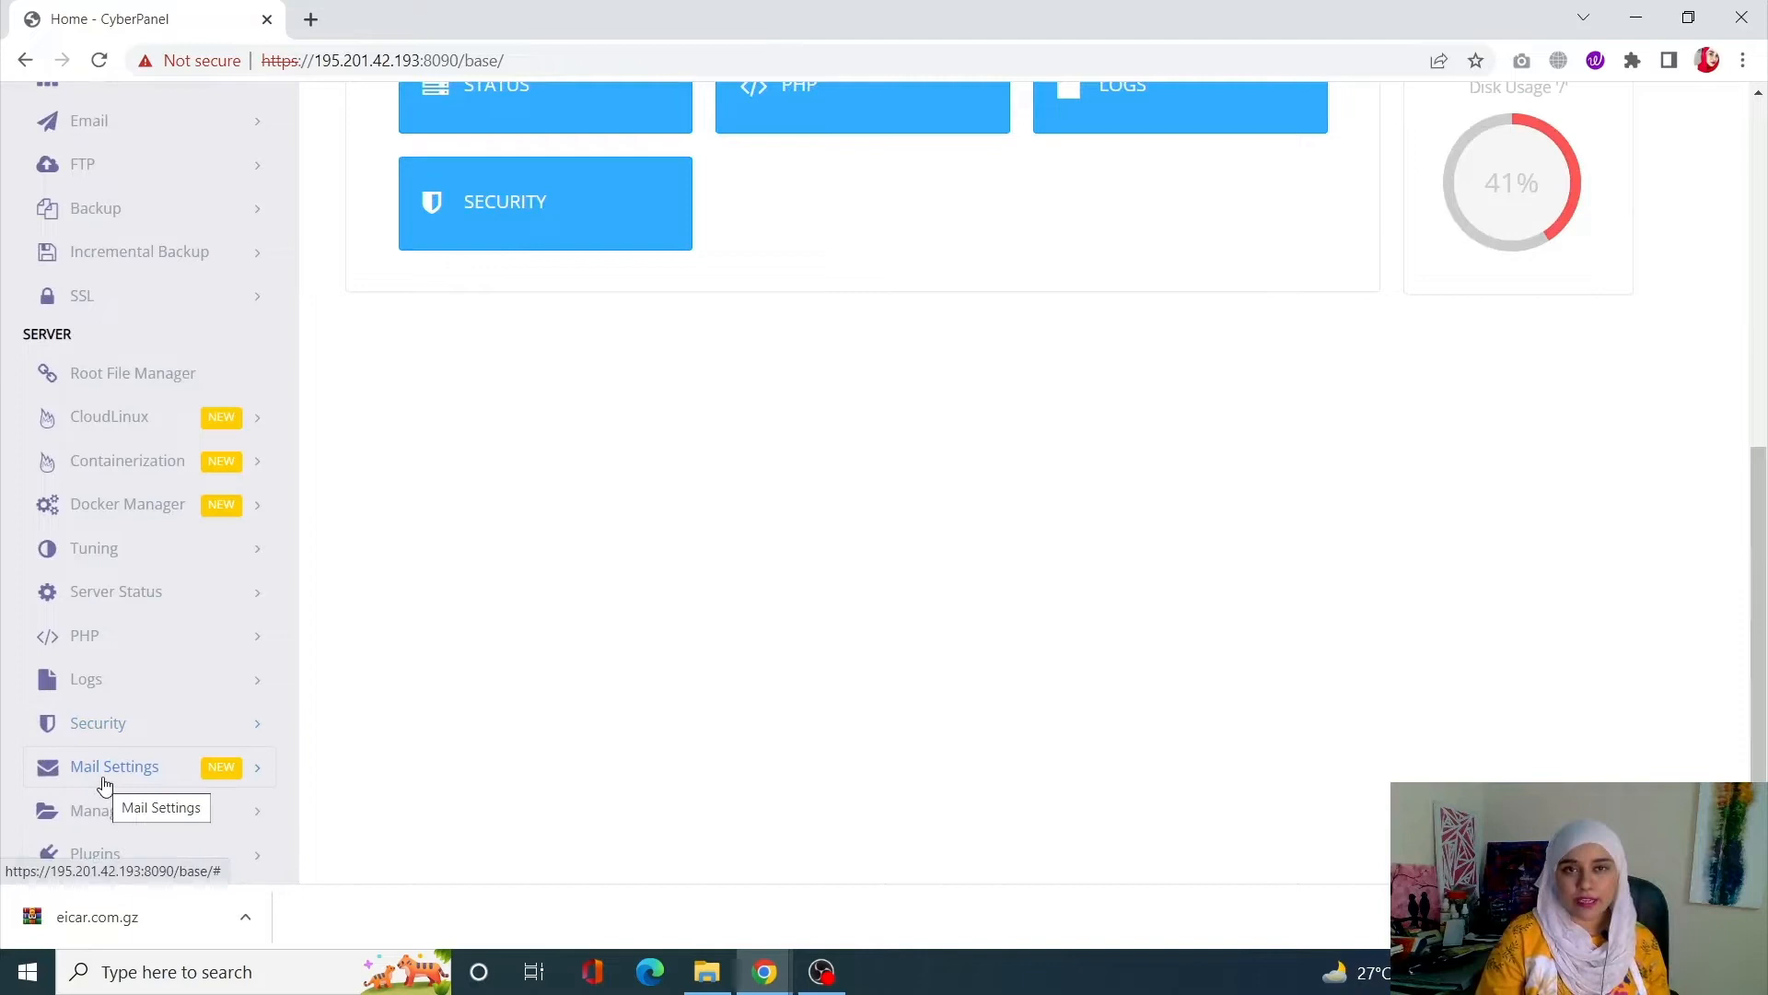
pyautogui.click(114, 767)
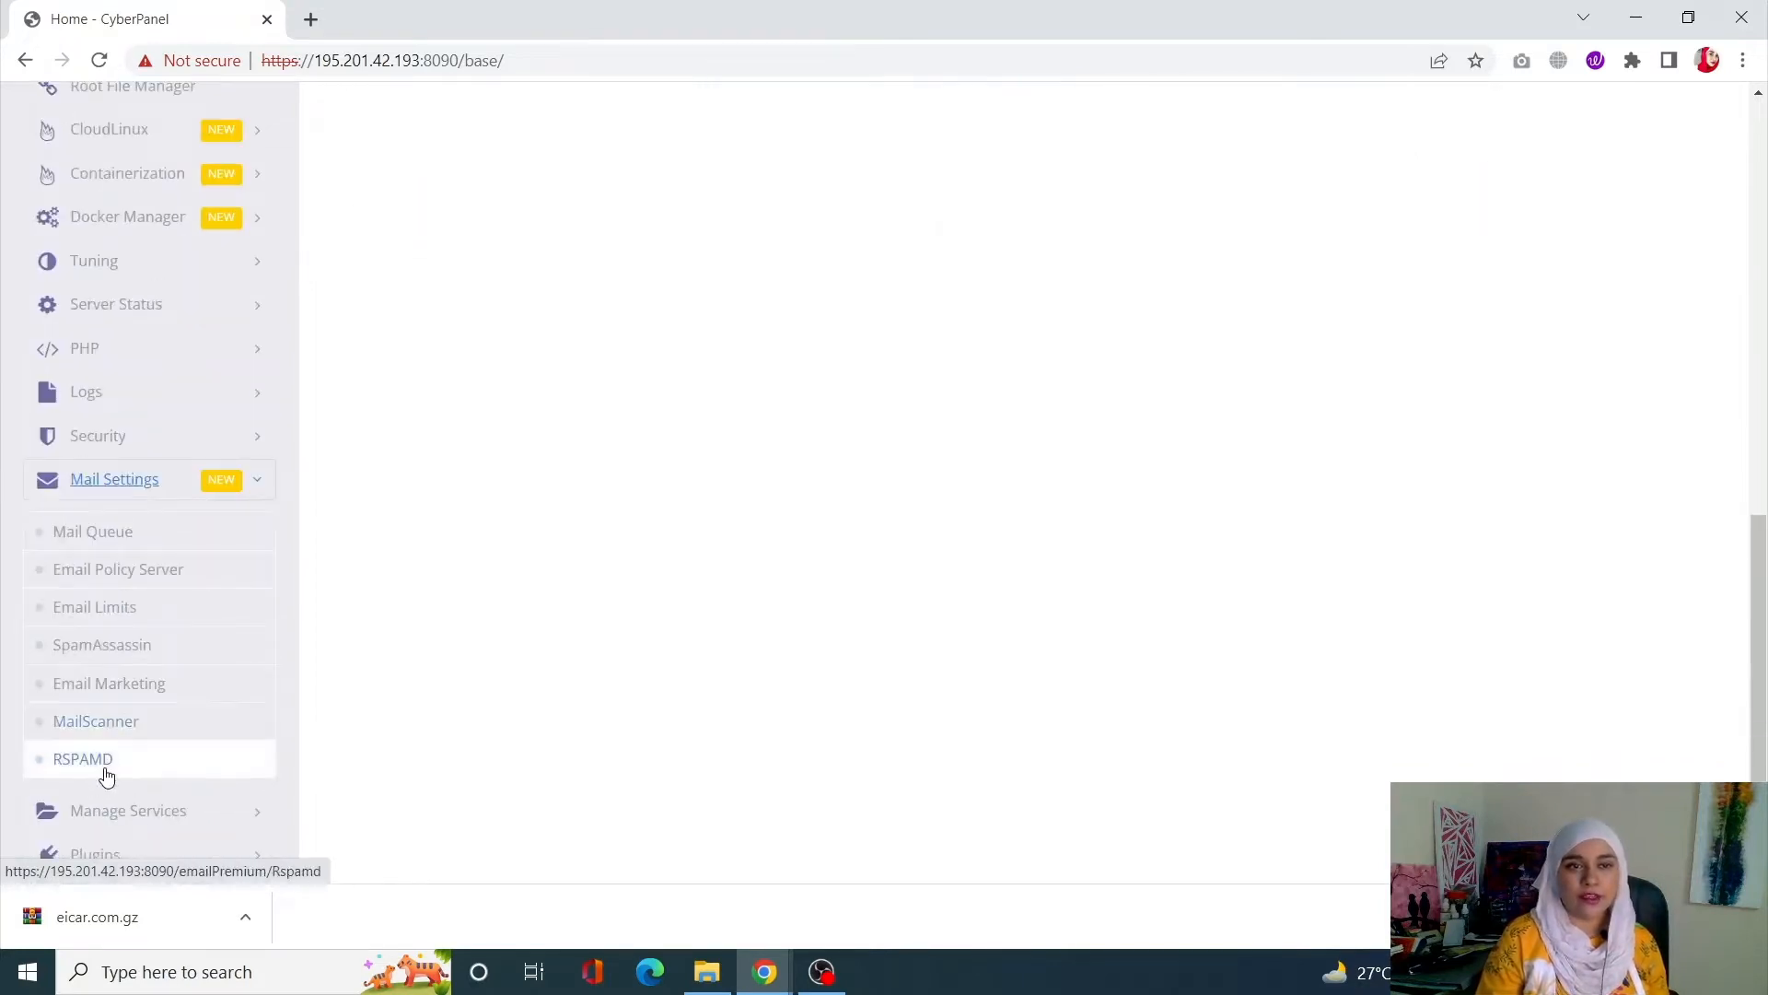
pyautogui.click(83, 758)
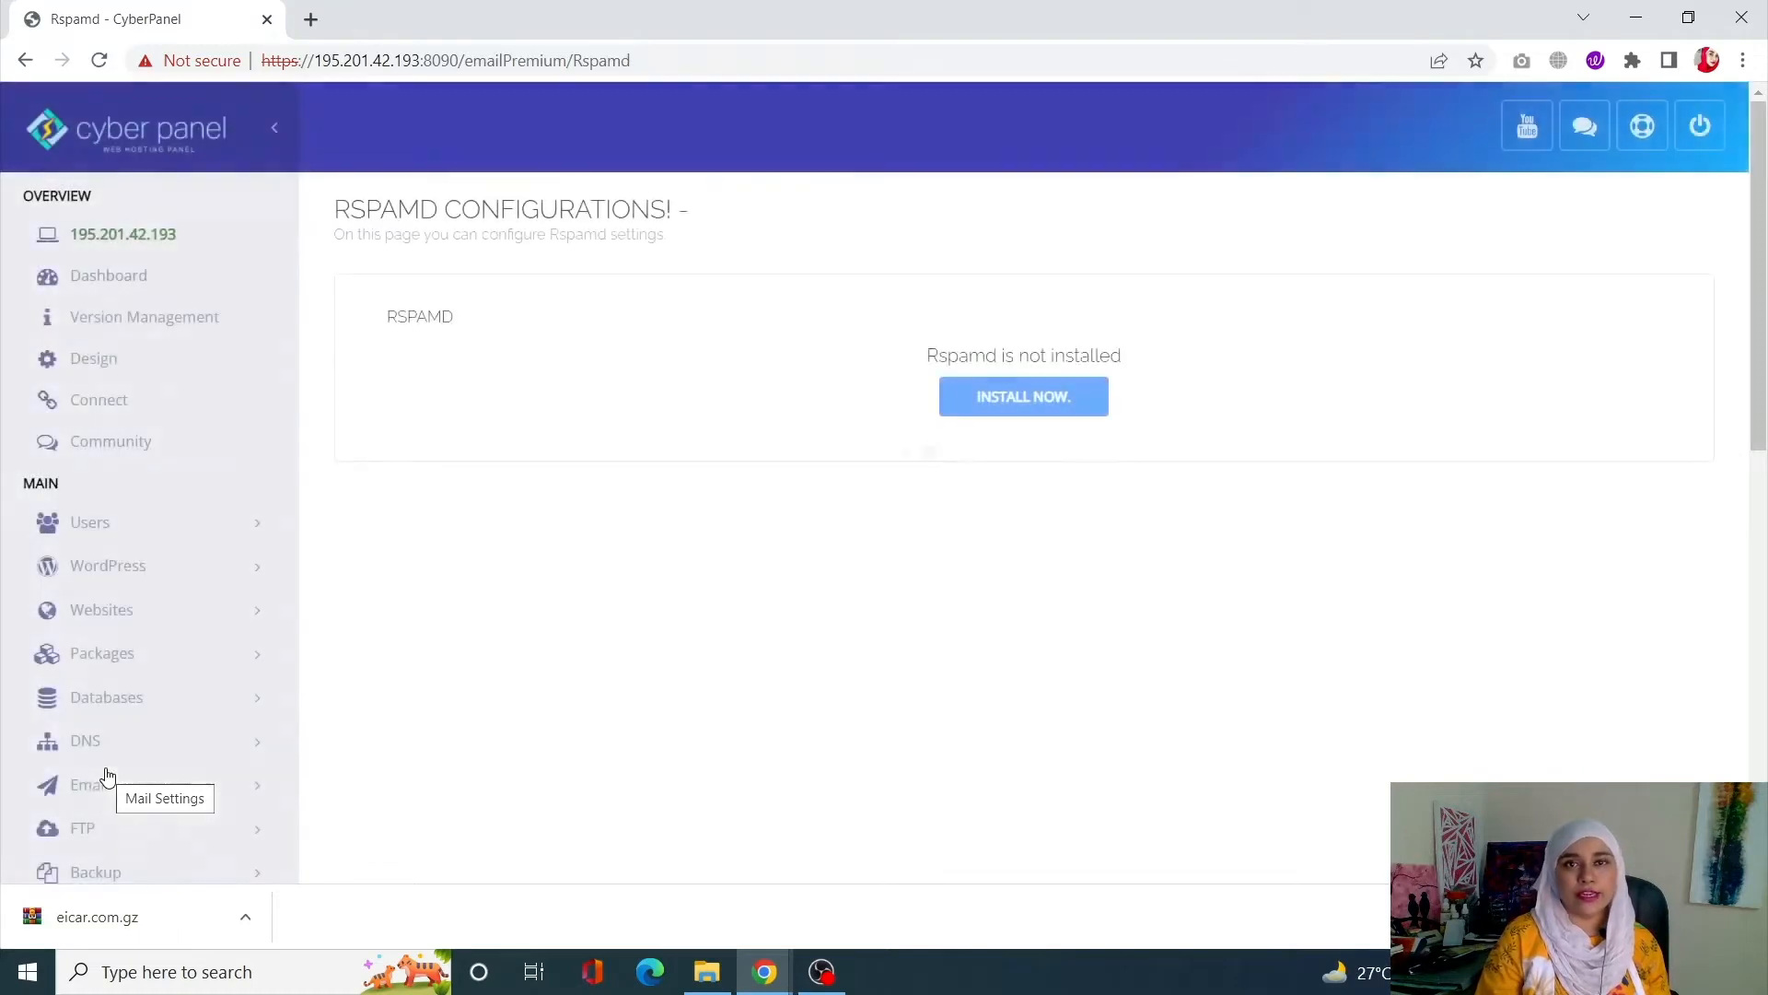
pyautogui.moveTo(908, 571)
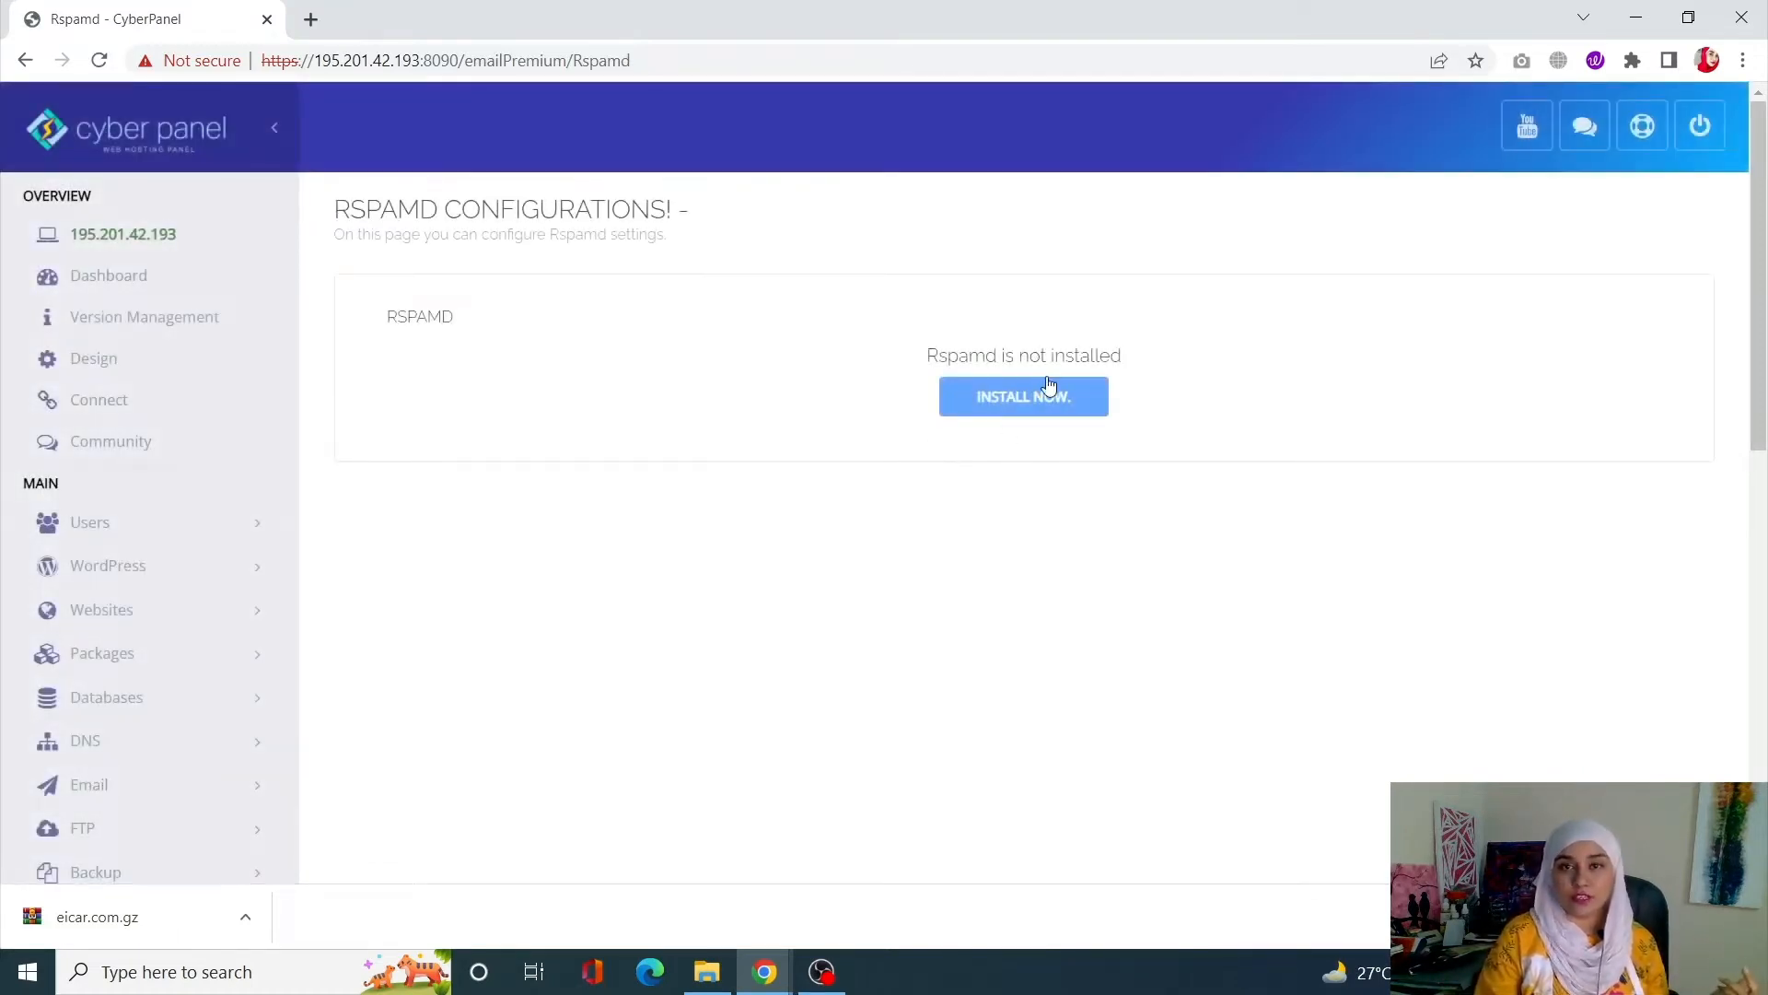
# Install Rspamd via INSTALL NOW so its ClamAV antivirus settings appear
pyautogui.click(1023, 396)
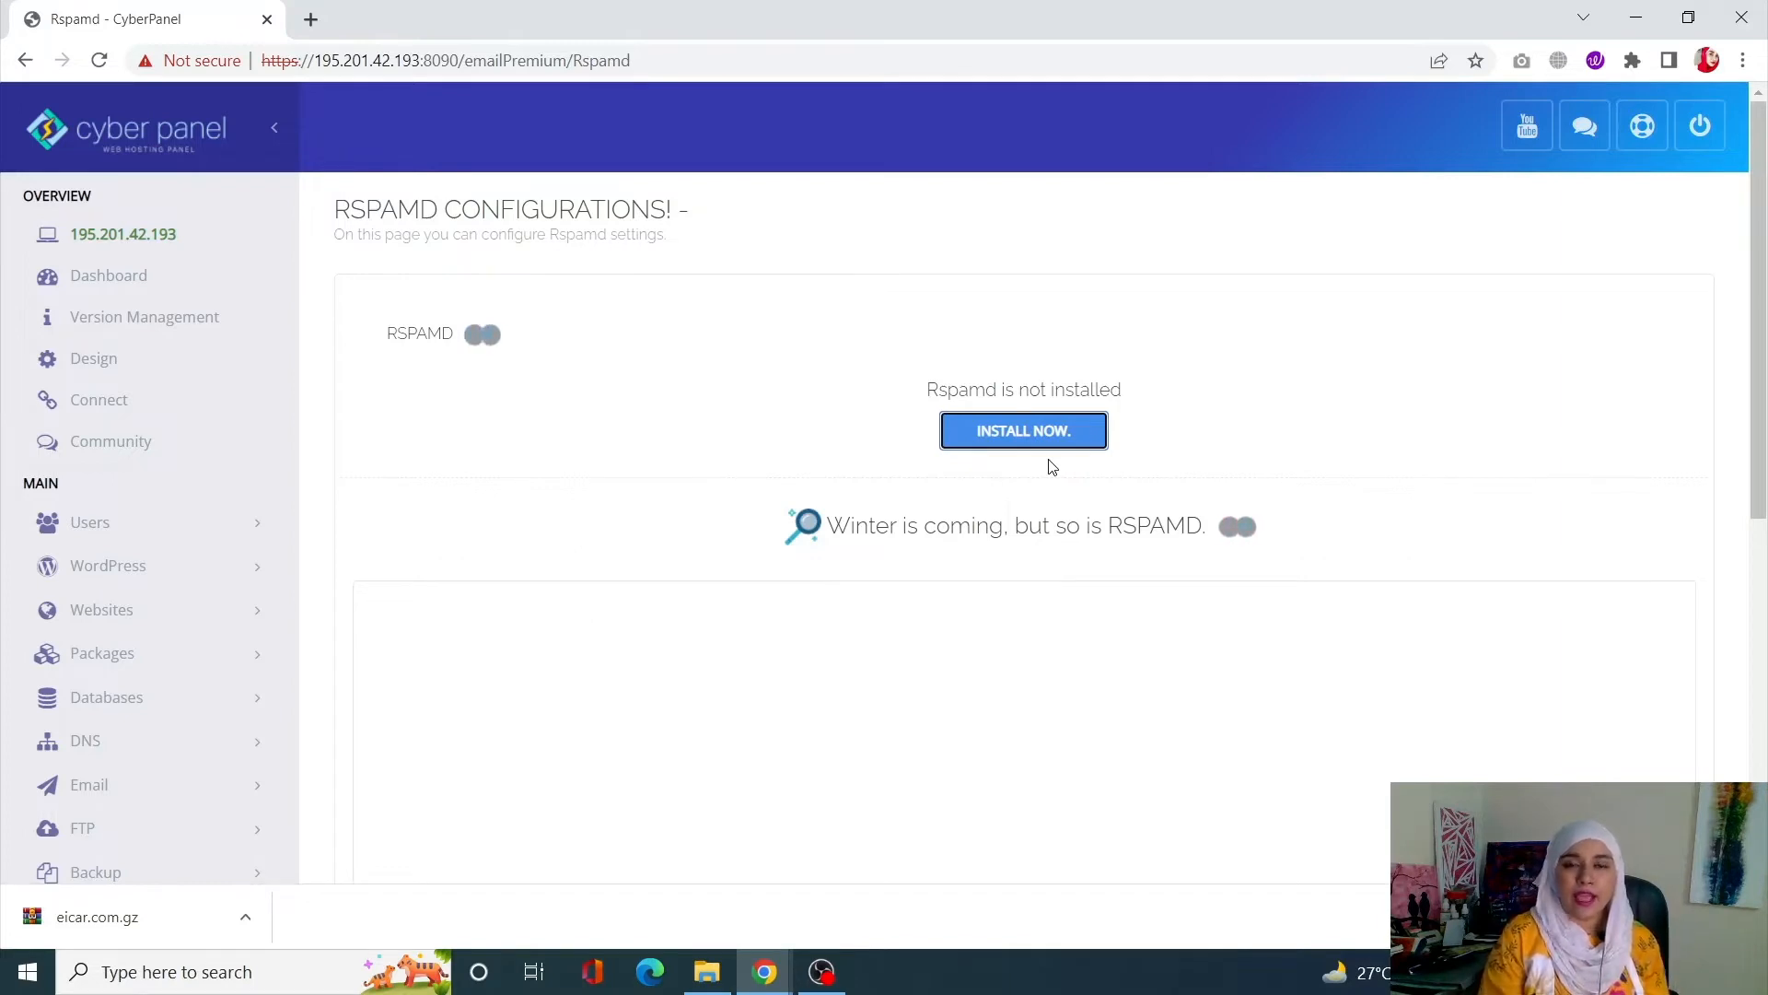
pyautogui.click(1023, 429)
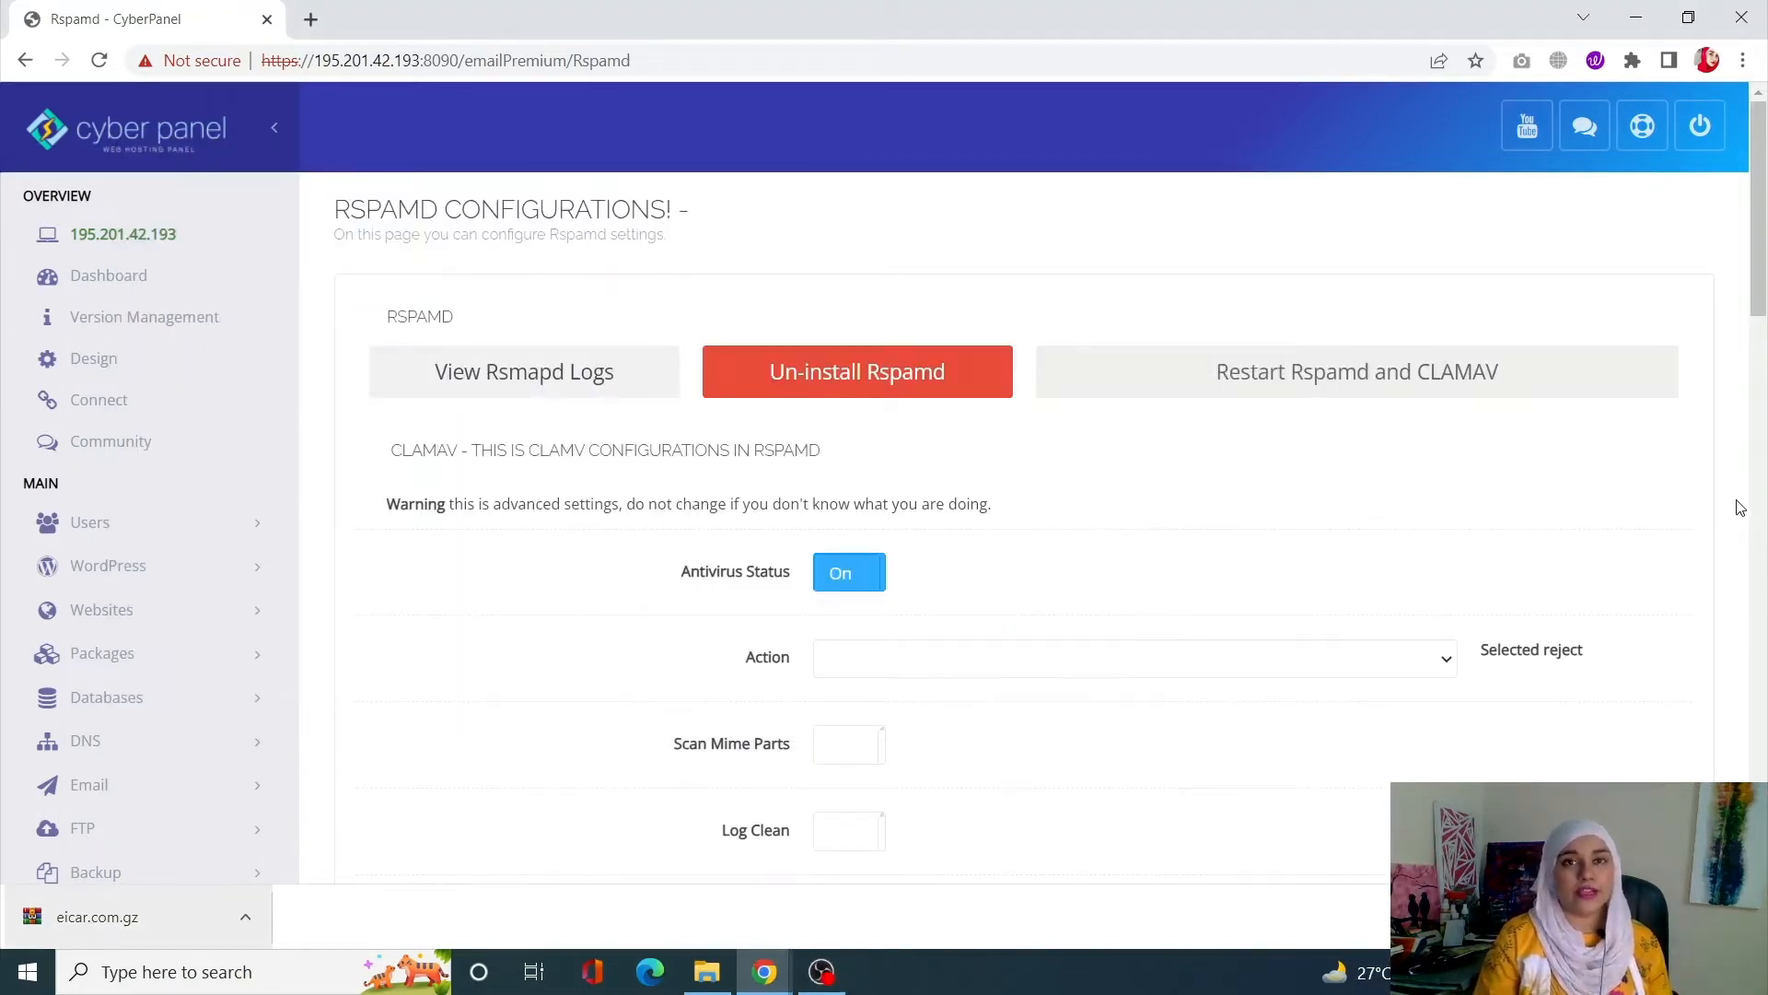
pyautogui.moveTo(1715, 499)
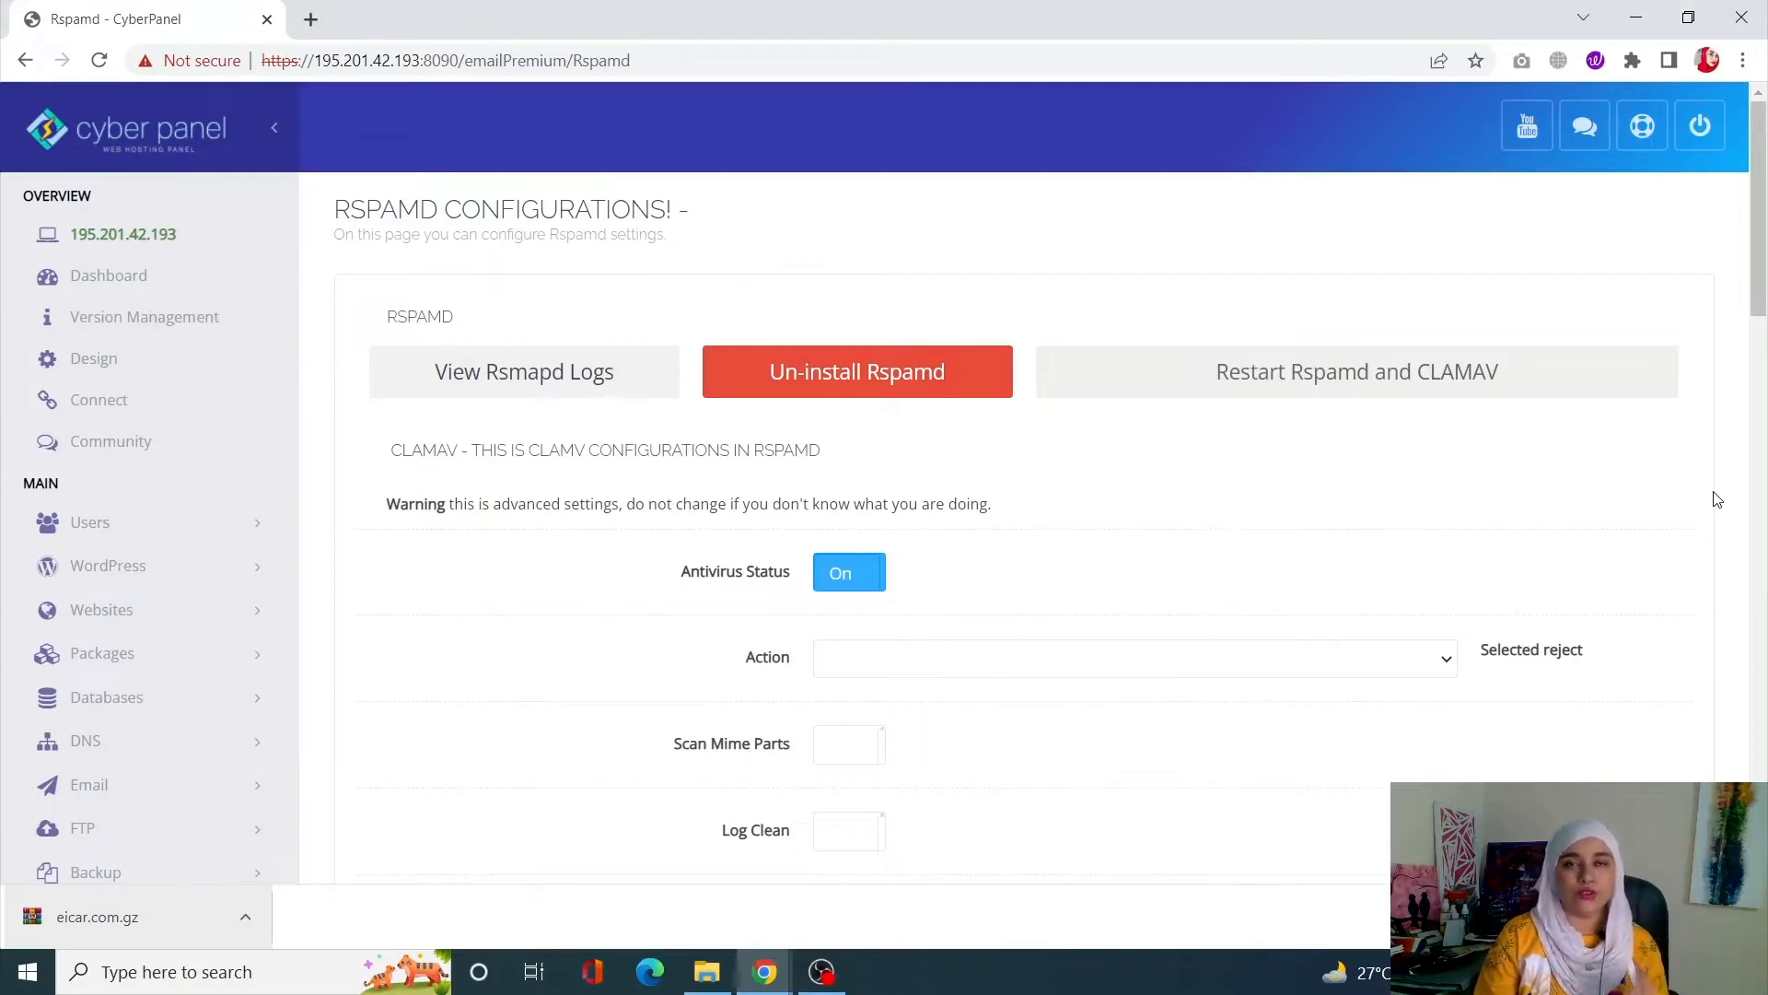
pyautogui.moveTo(1011, 302)
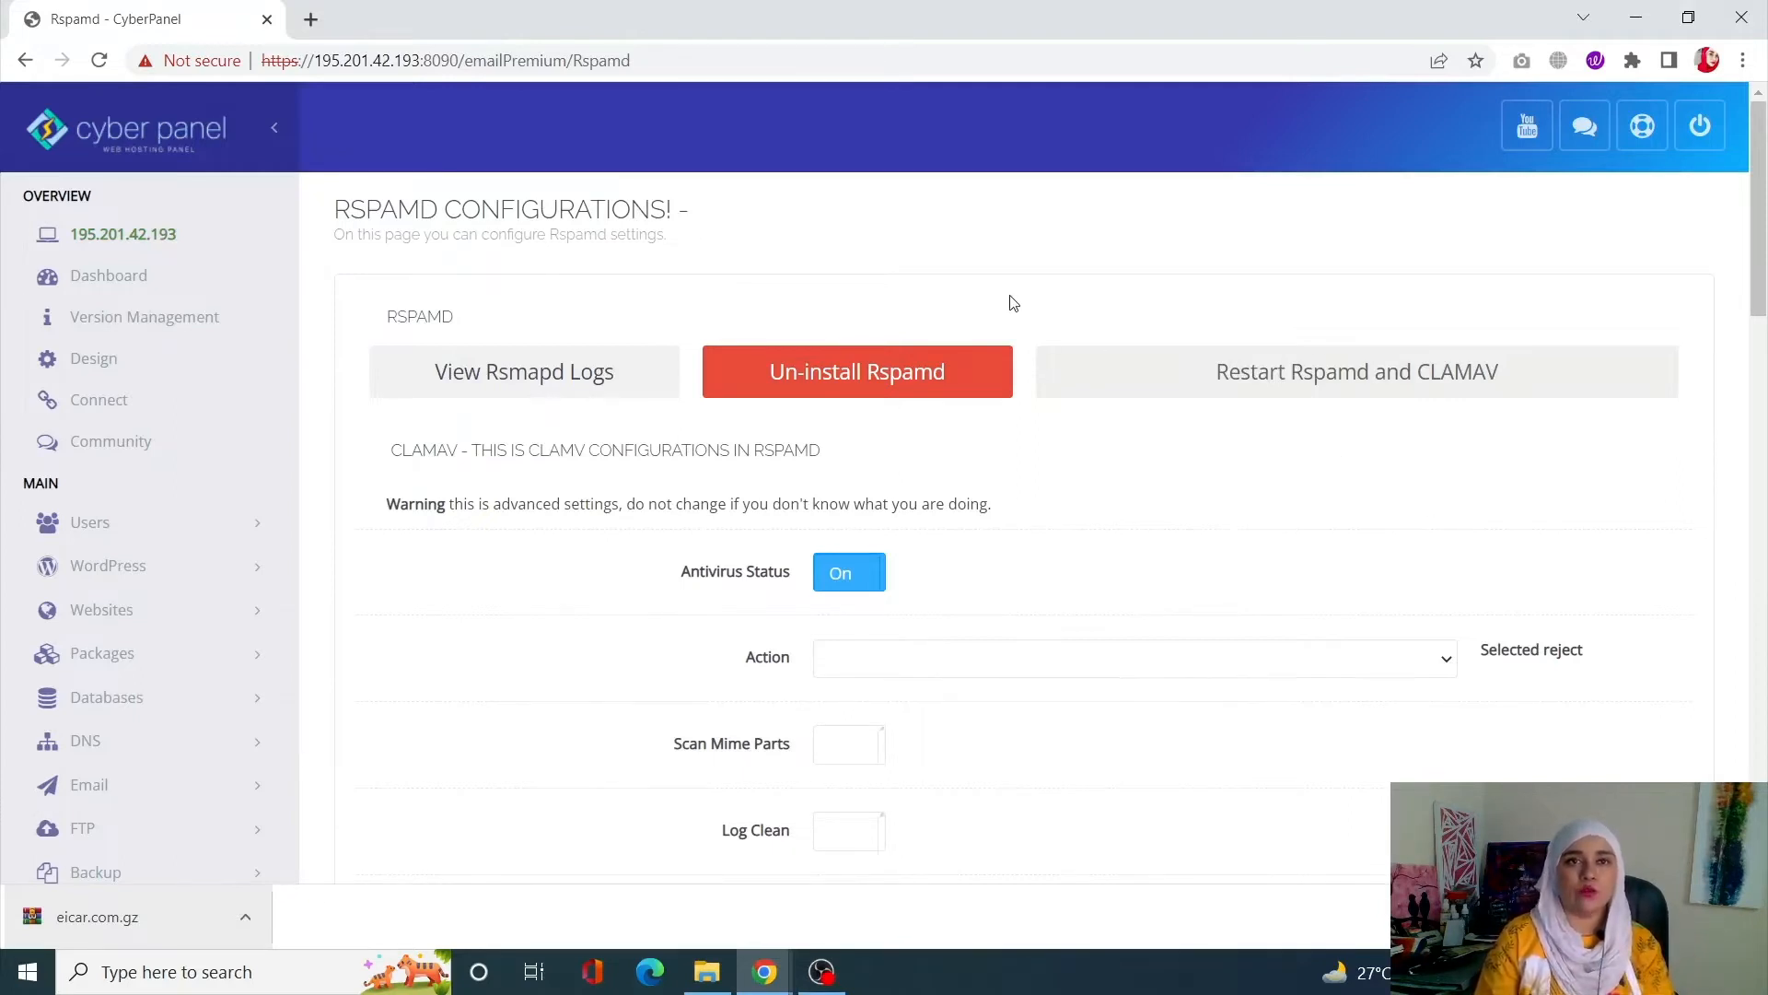
pyautogui.moveTo(753, 365)
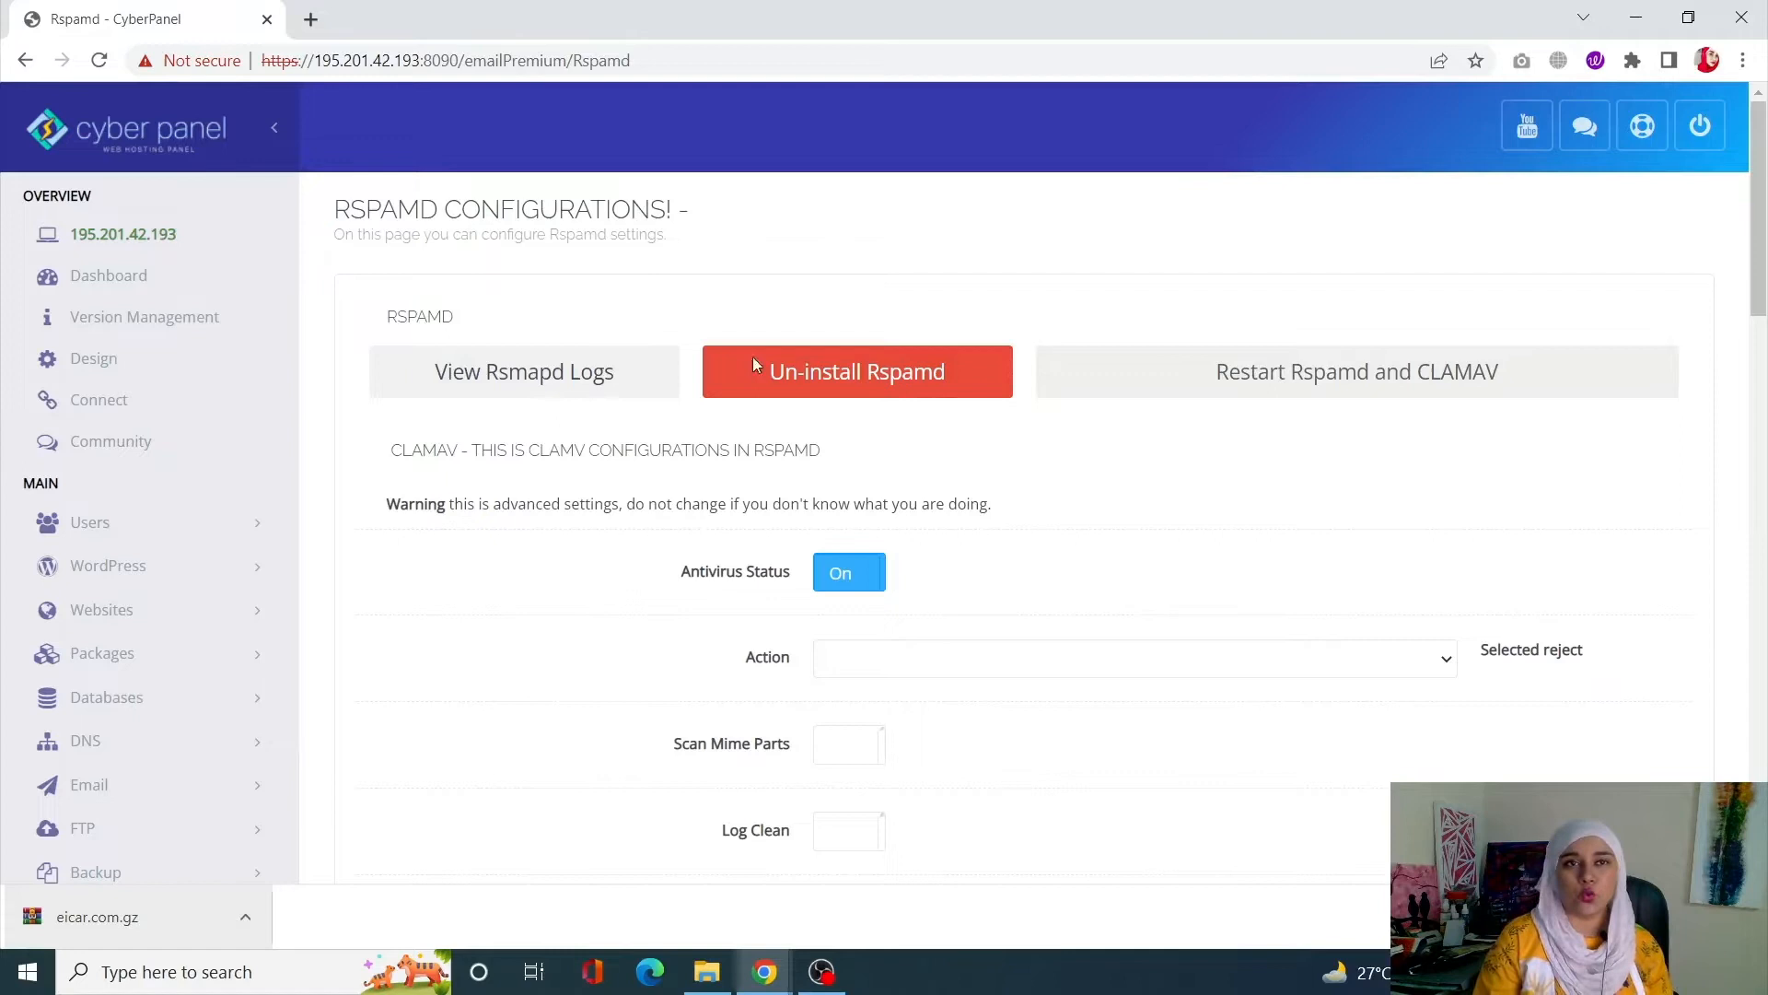
pyautogui.moveTo(908, 274)
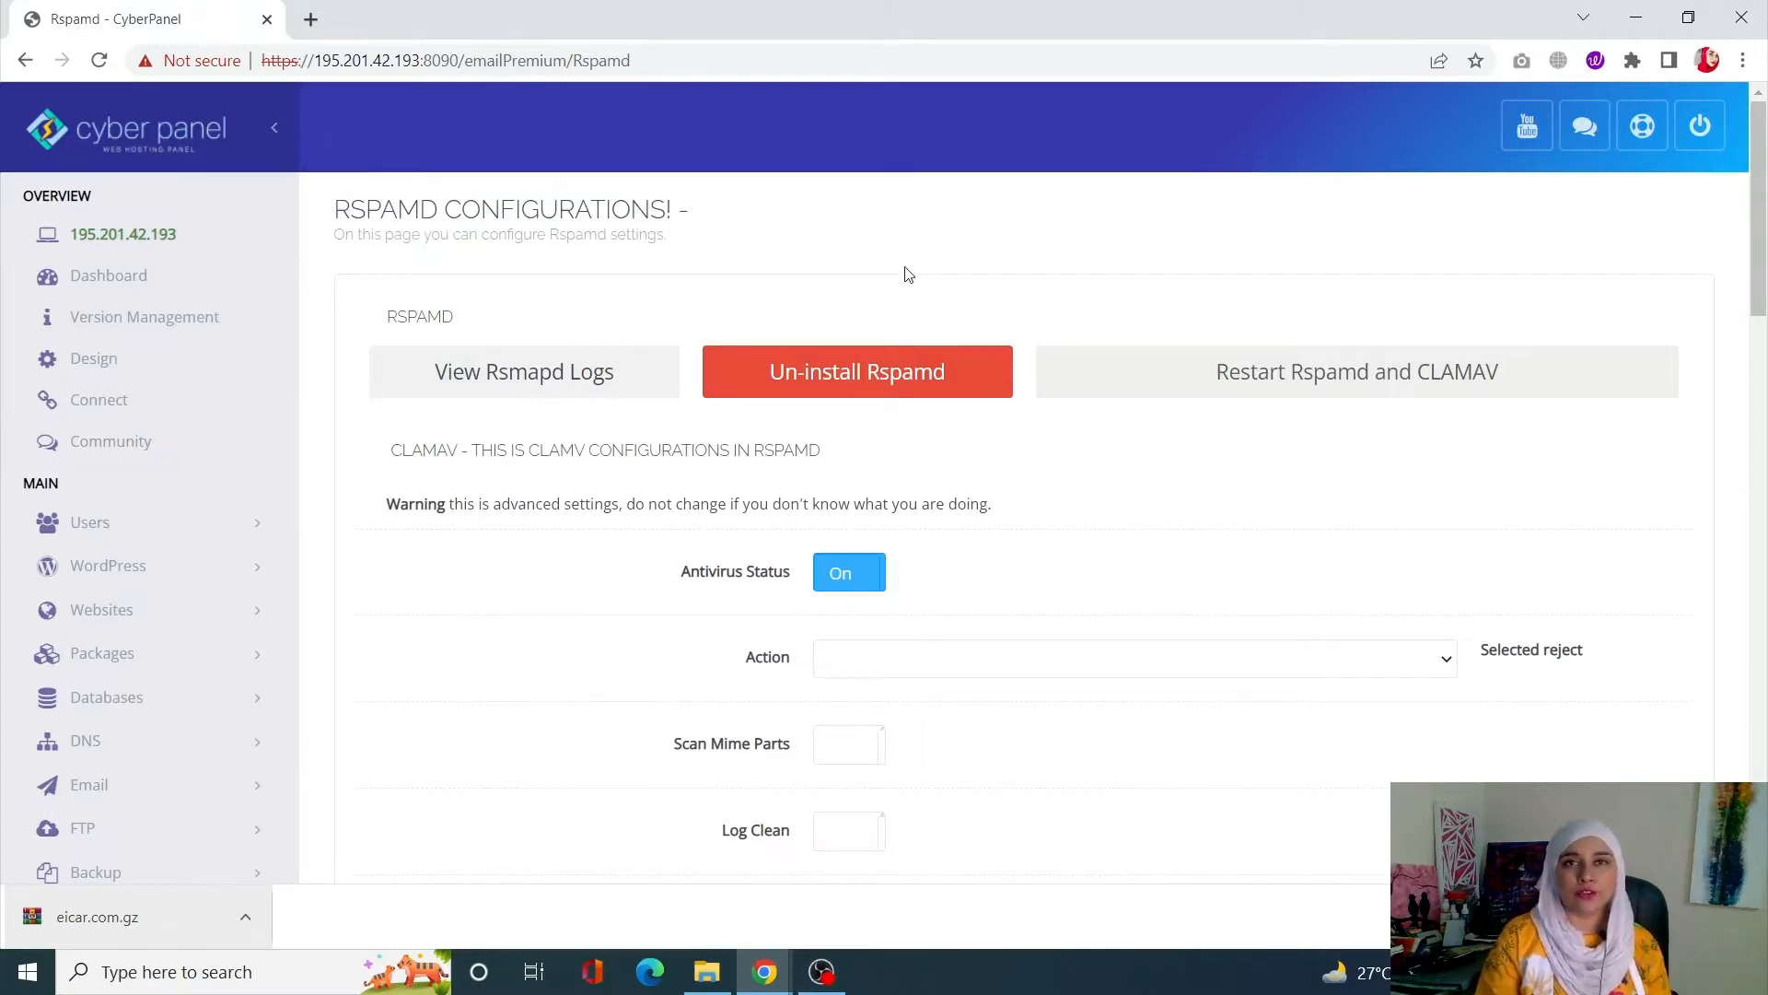
pyautogui.moveTo(586, 398)
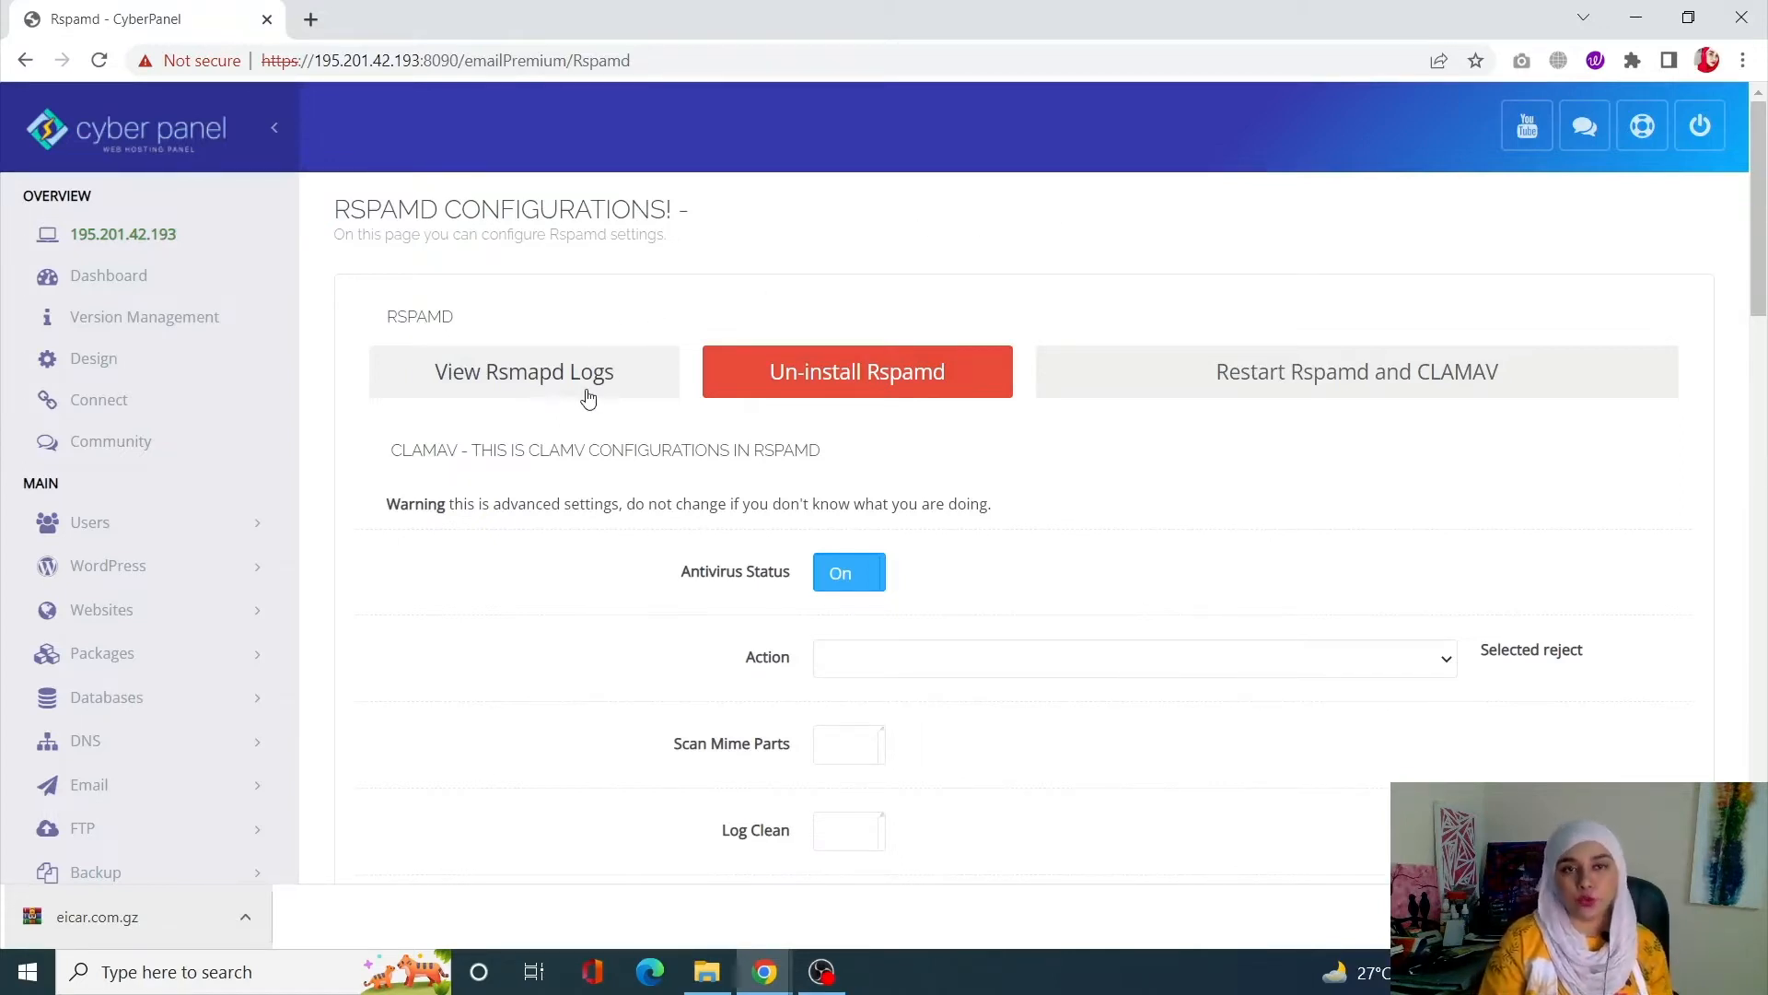
pyautogui.moveTo(1319, 339)
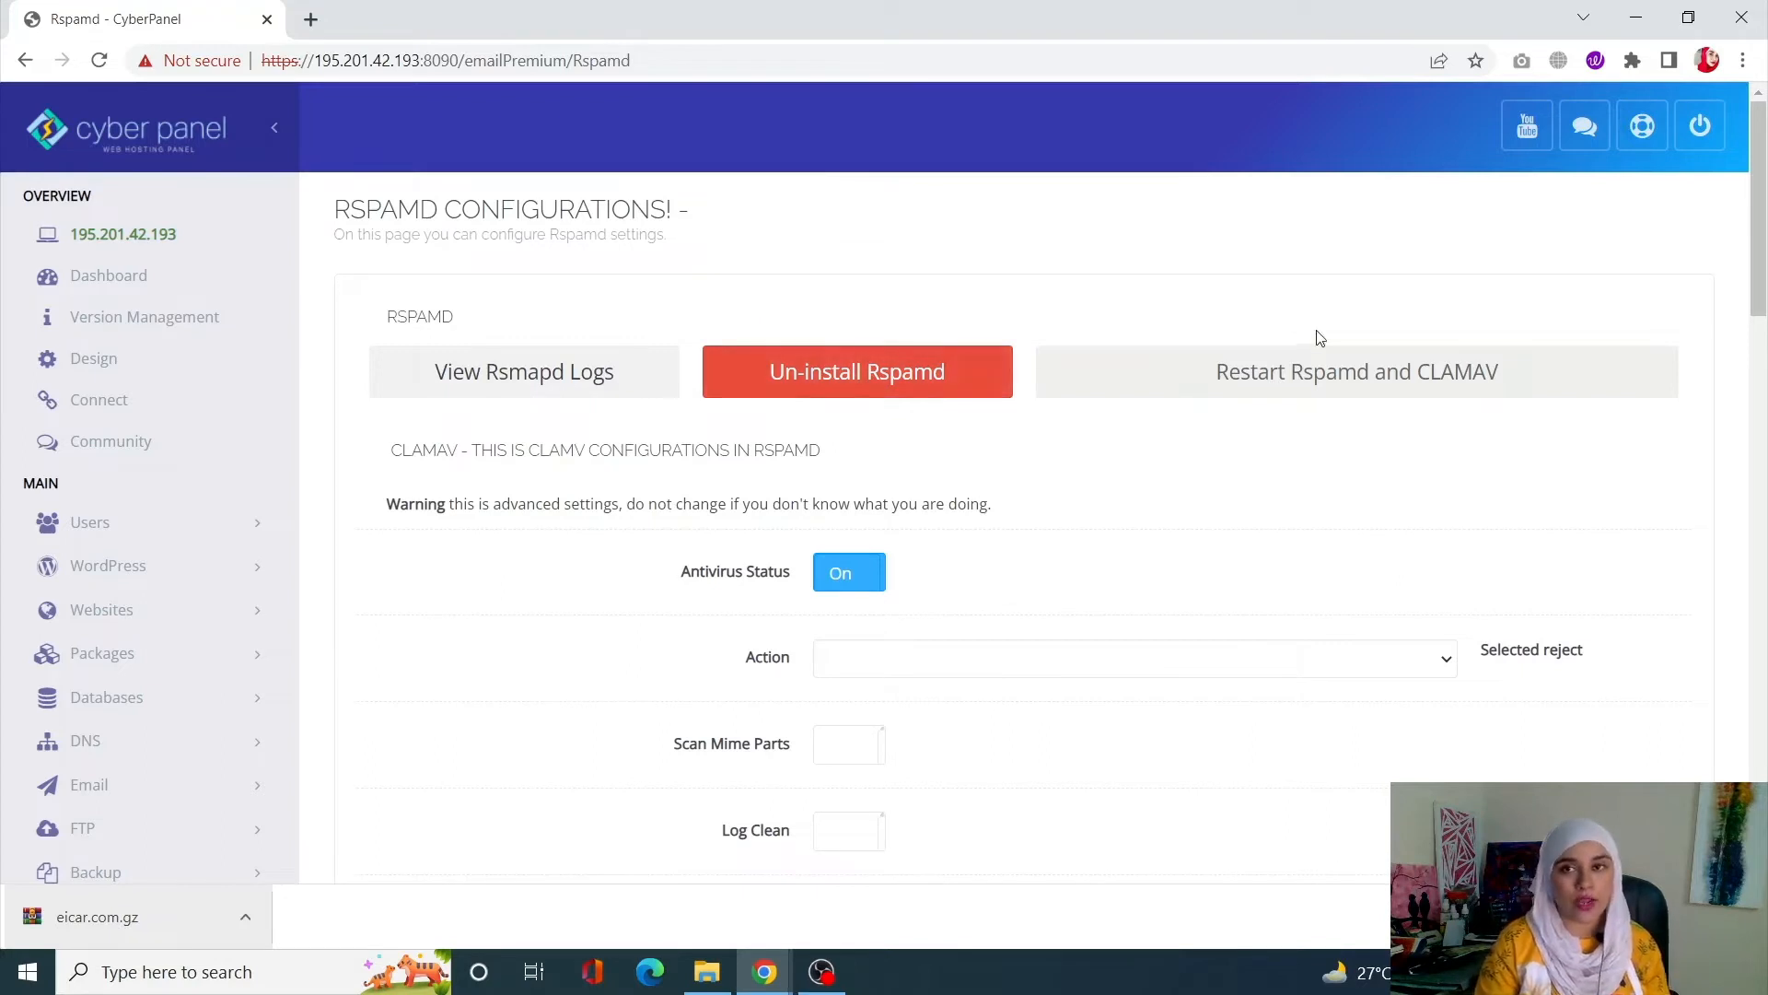
pyautogui.moveTo(1263, 394)
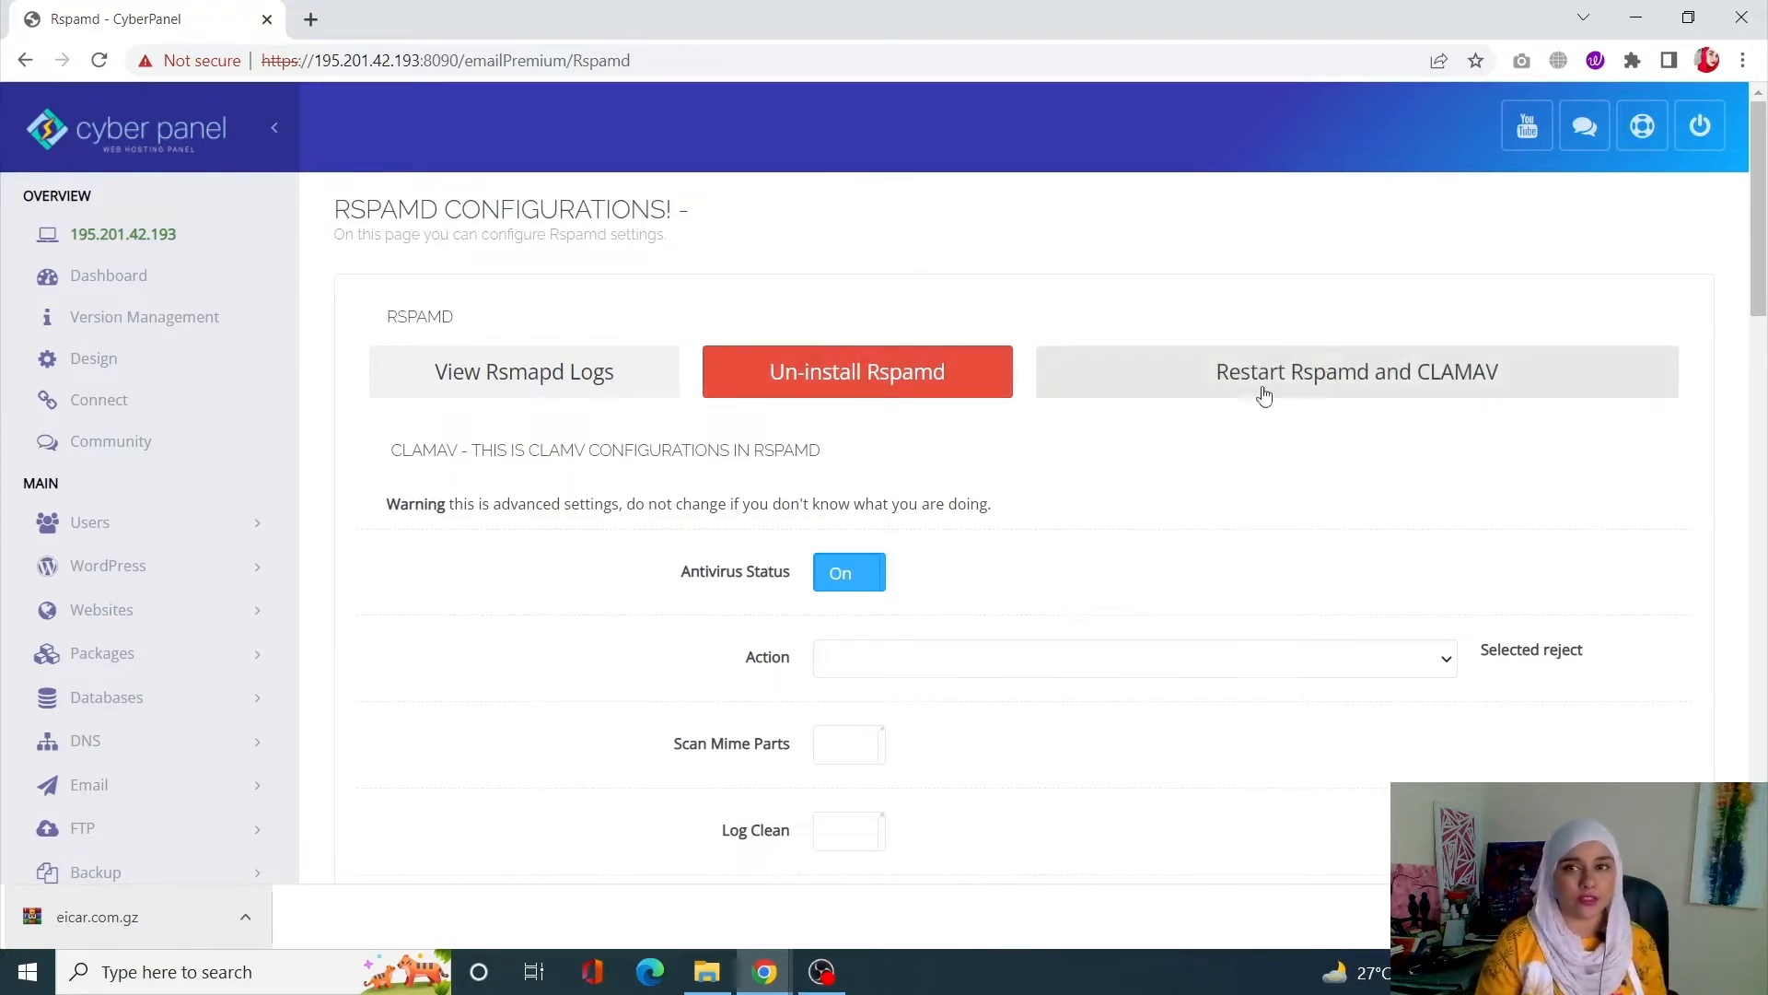
pyautogui.moveTo(523, 378)
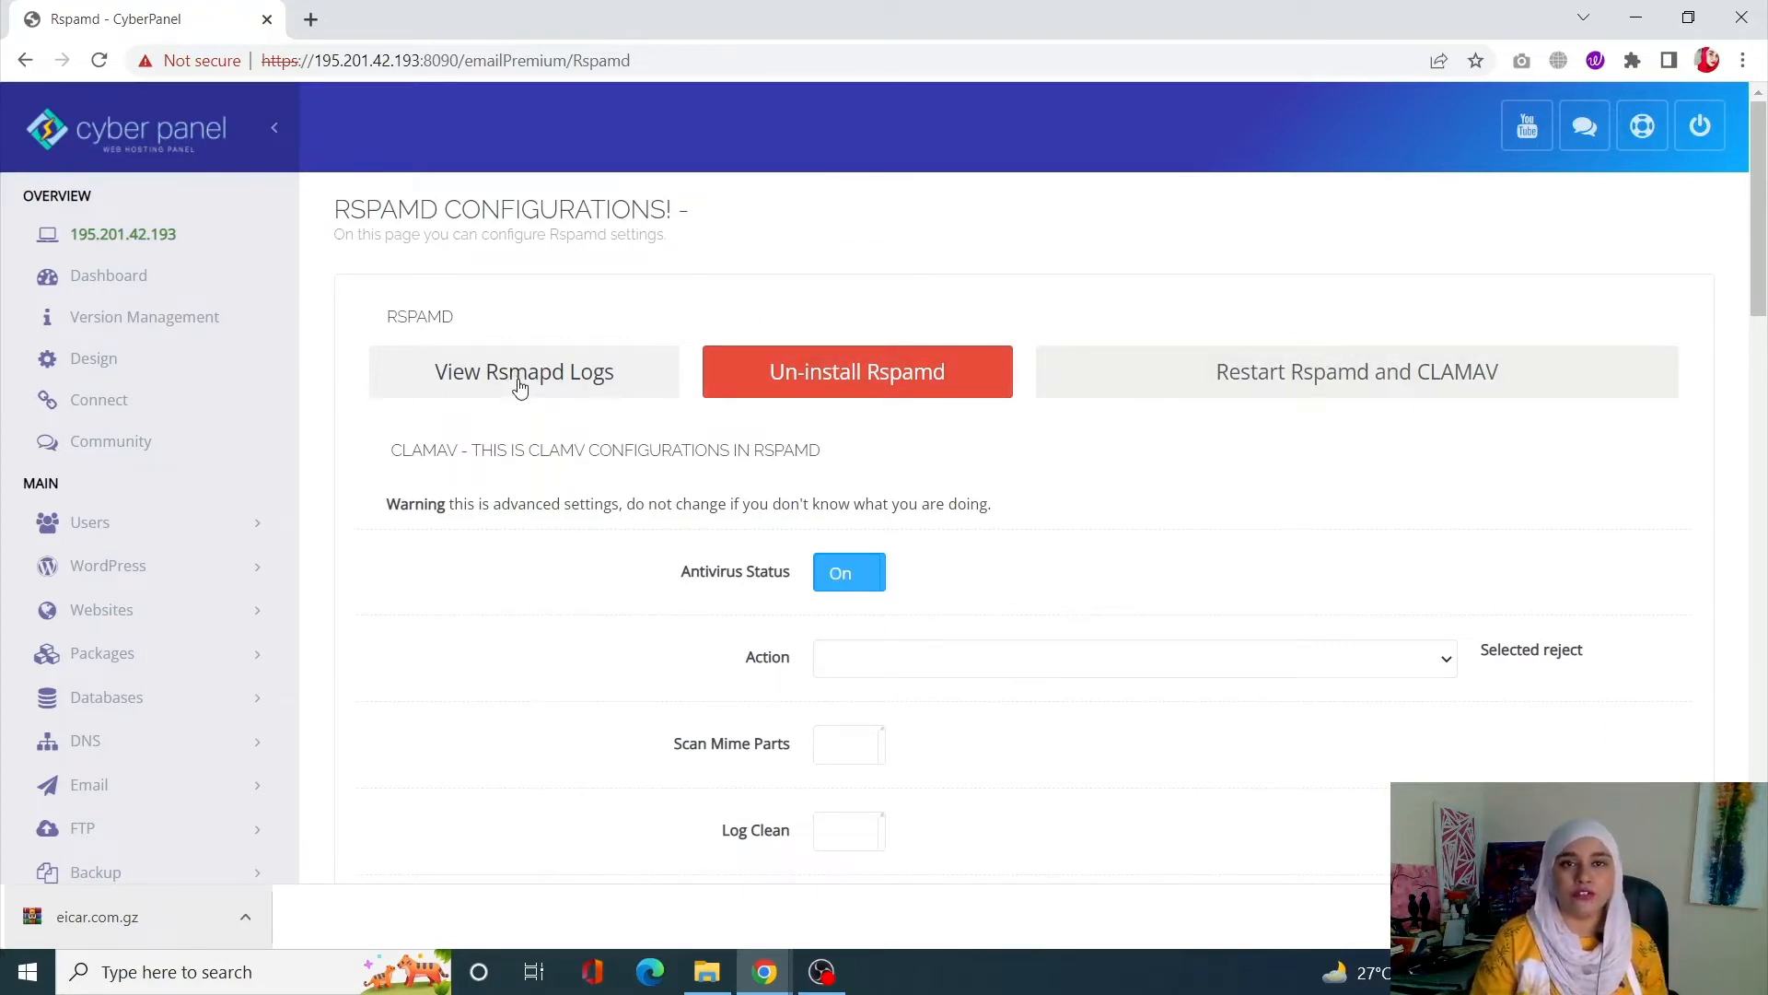
pyautogui.moveTo(784, 540)
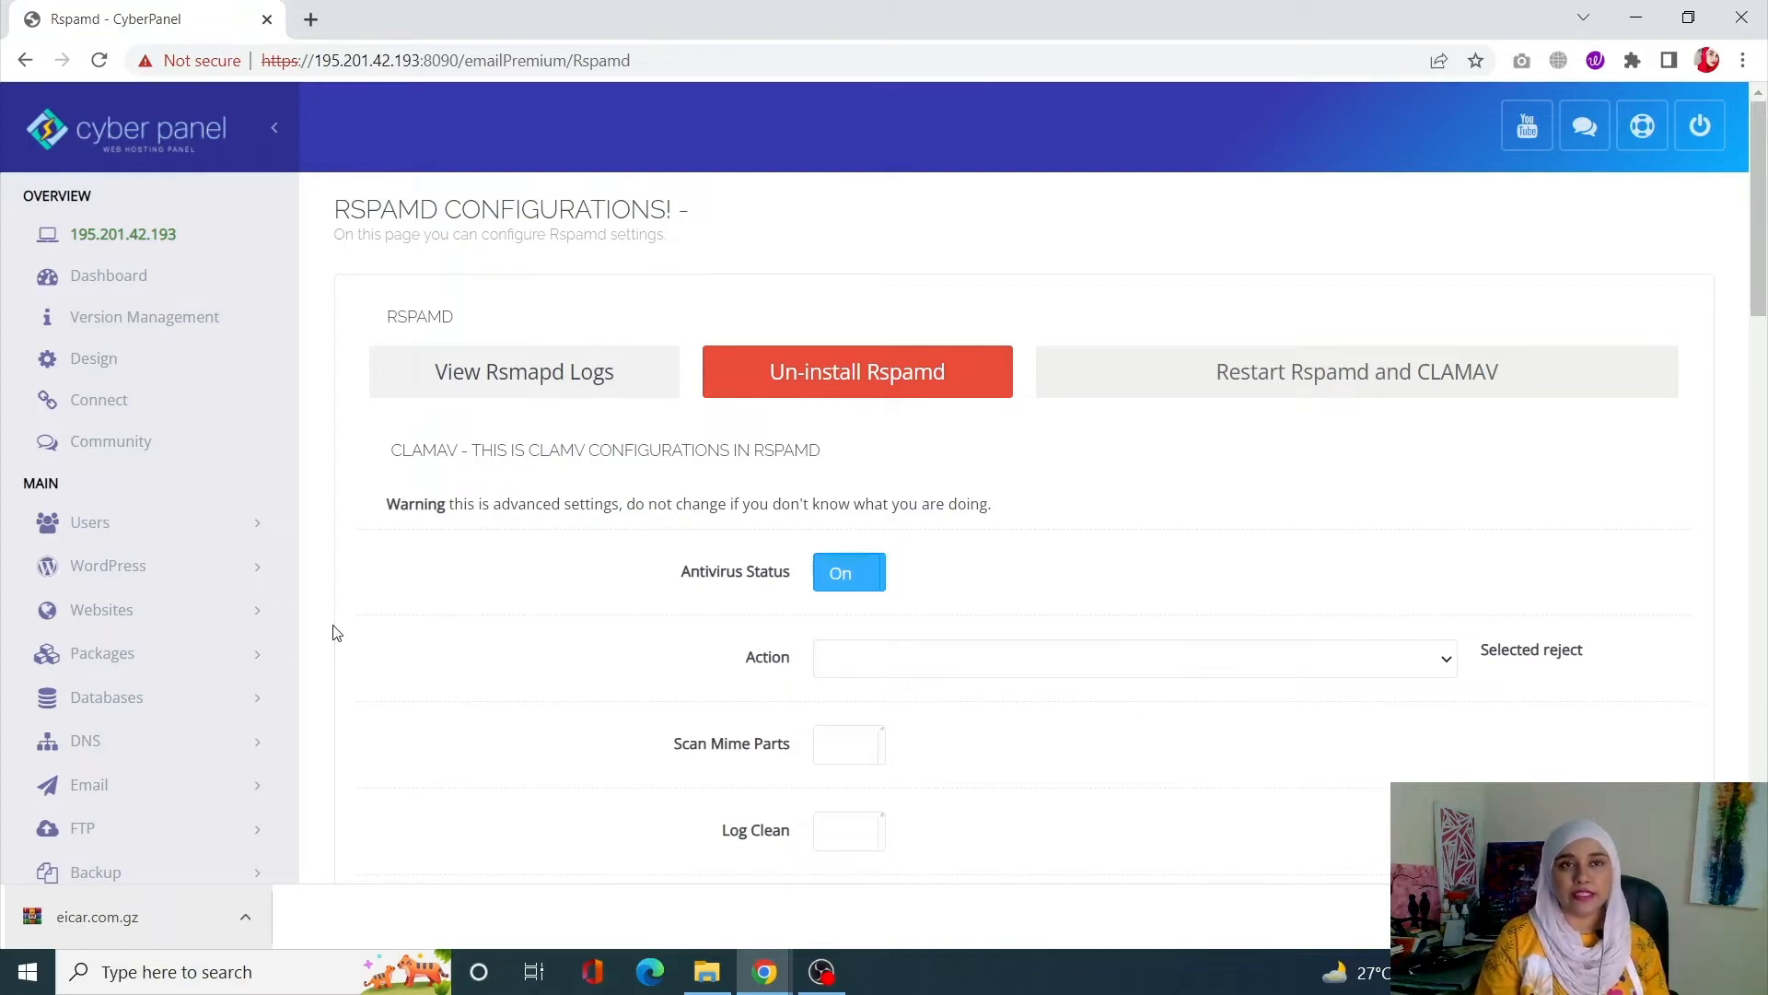
pyautogui.moveTo(331, 646)
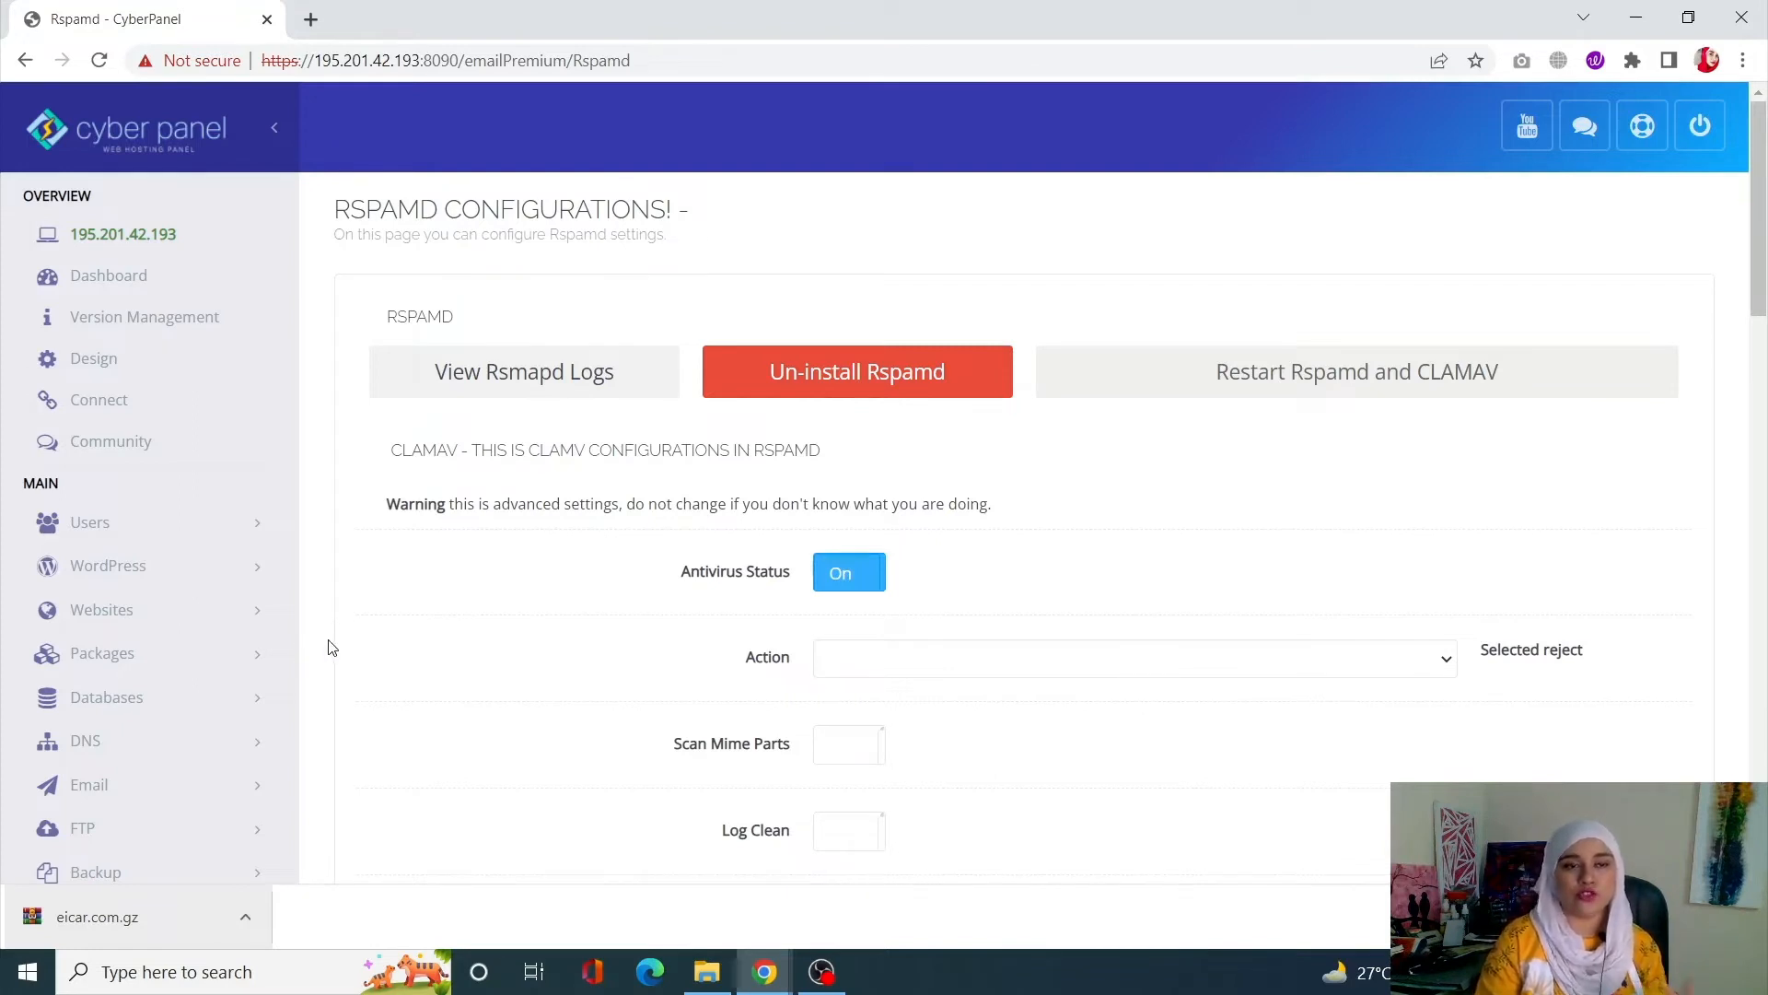
pyautogui.moveTo(163, 786)
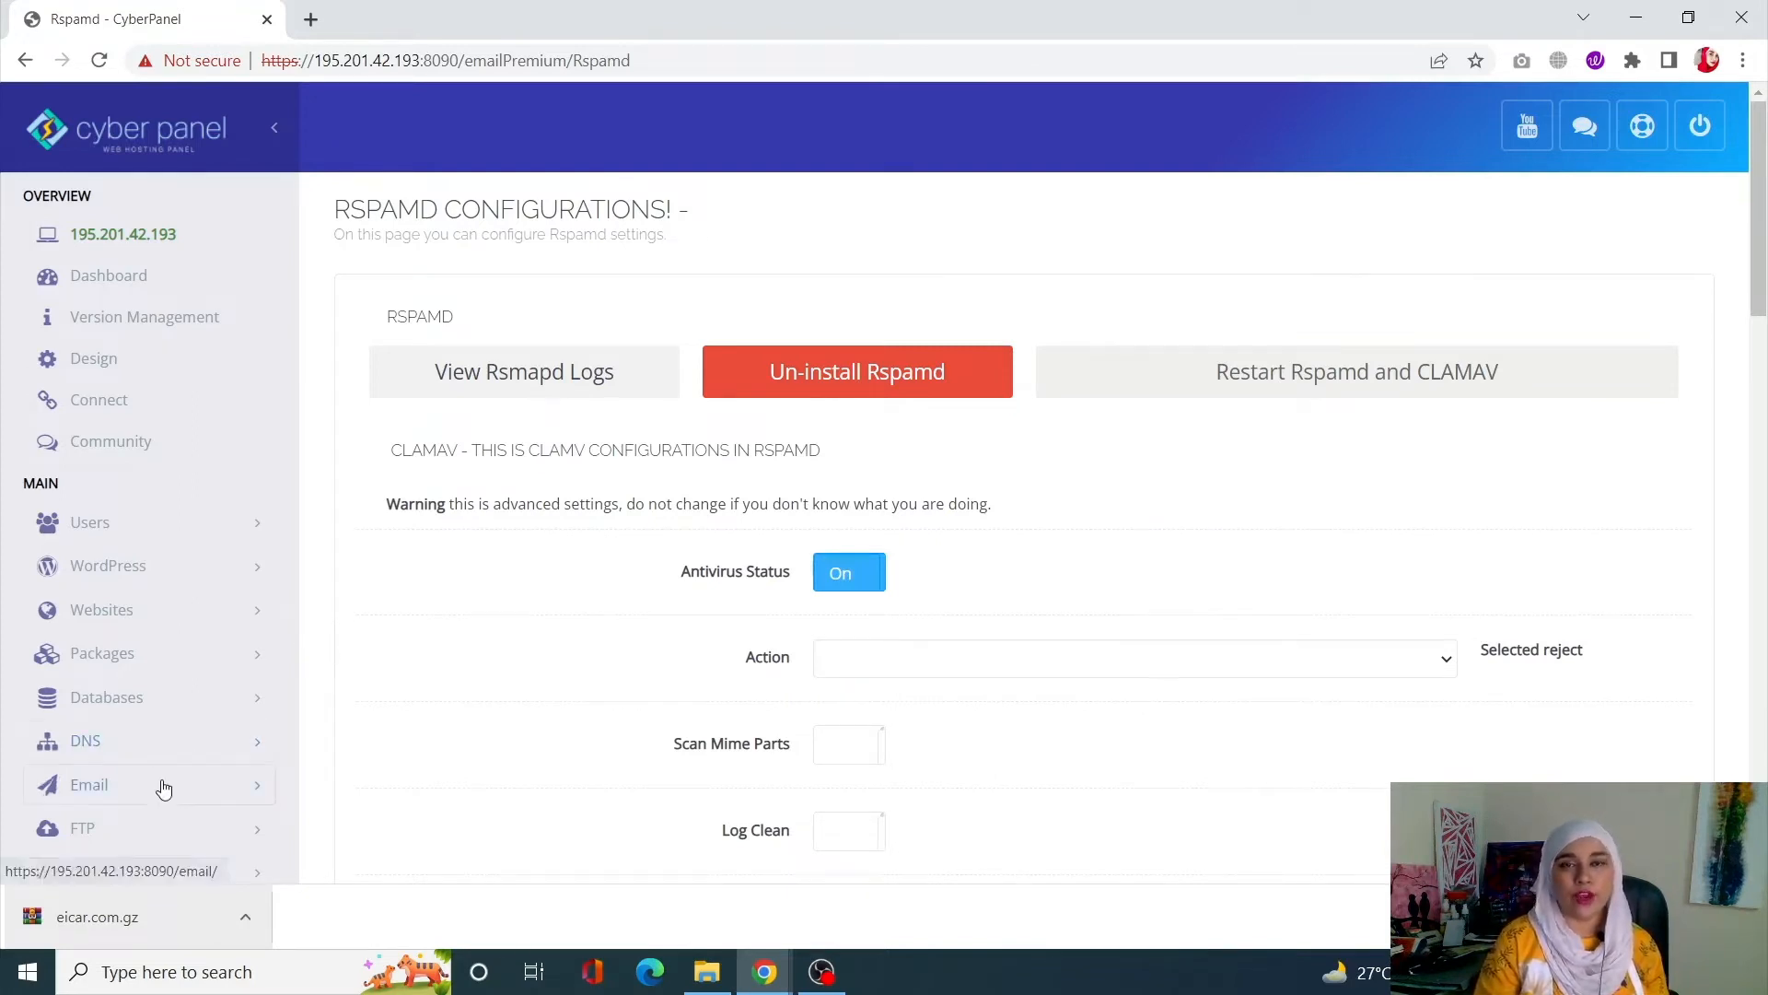
# After reviewing ClamAV settings (Status On, Action reject), launch Webmail in a new tab
pyautogui.scroll(-3)
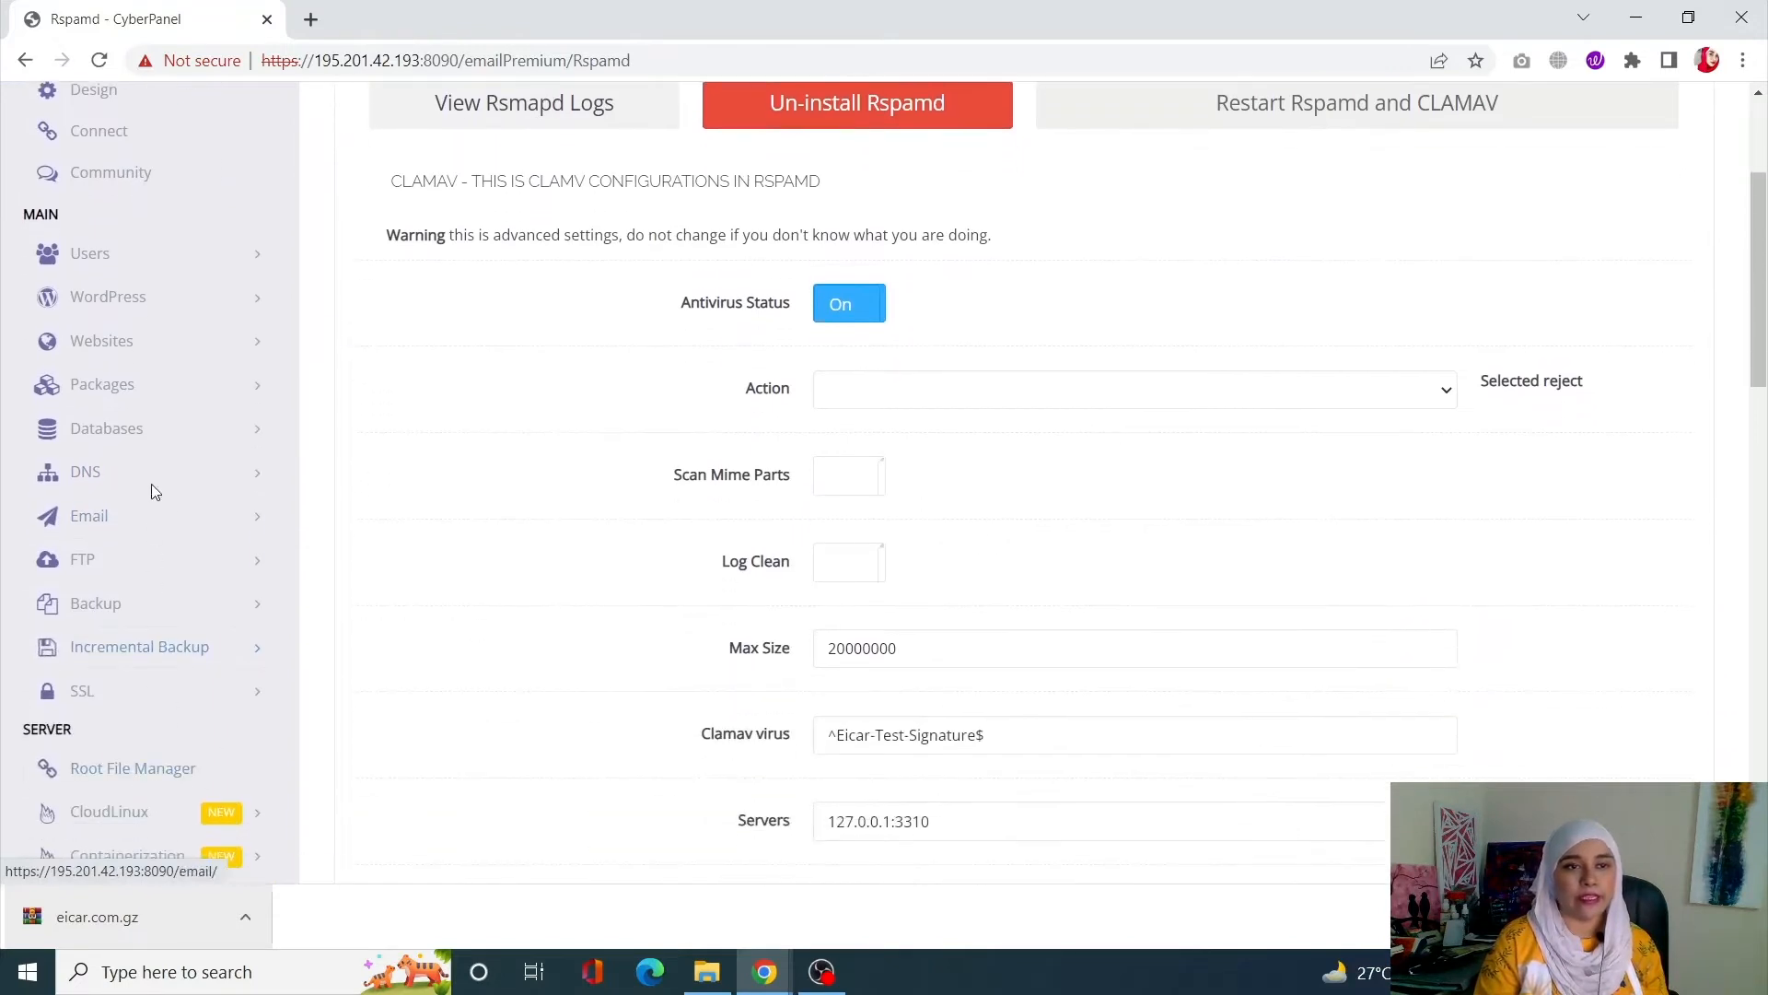
pyautogui.click(88, 515)
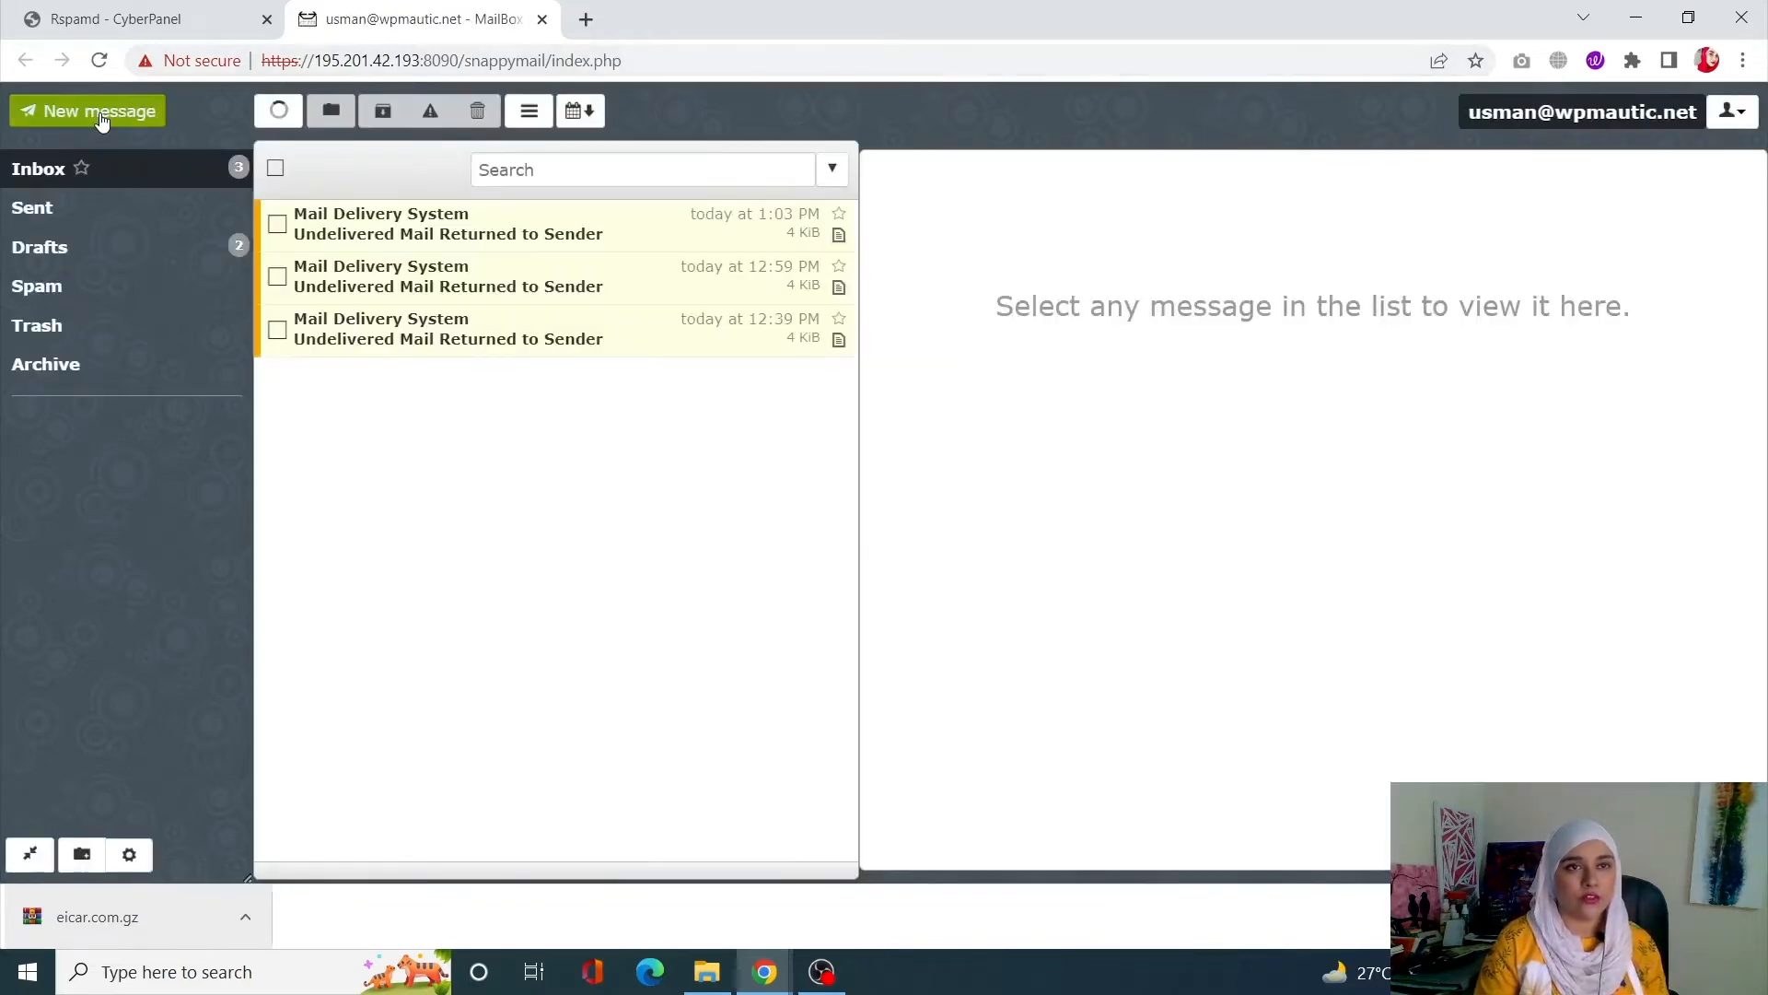
pyautogui.click(89, 111)
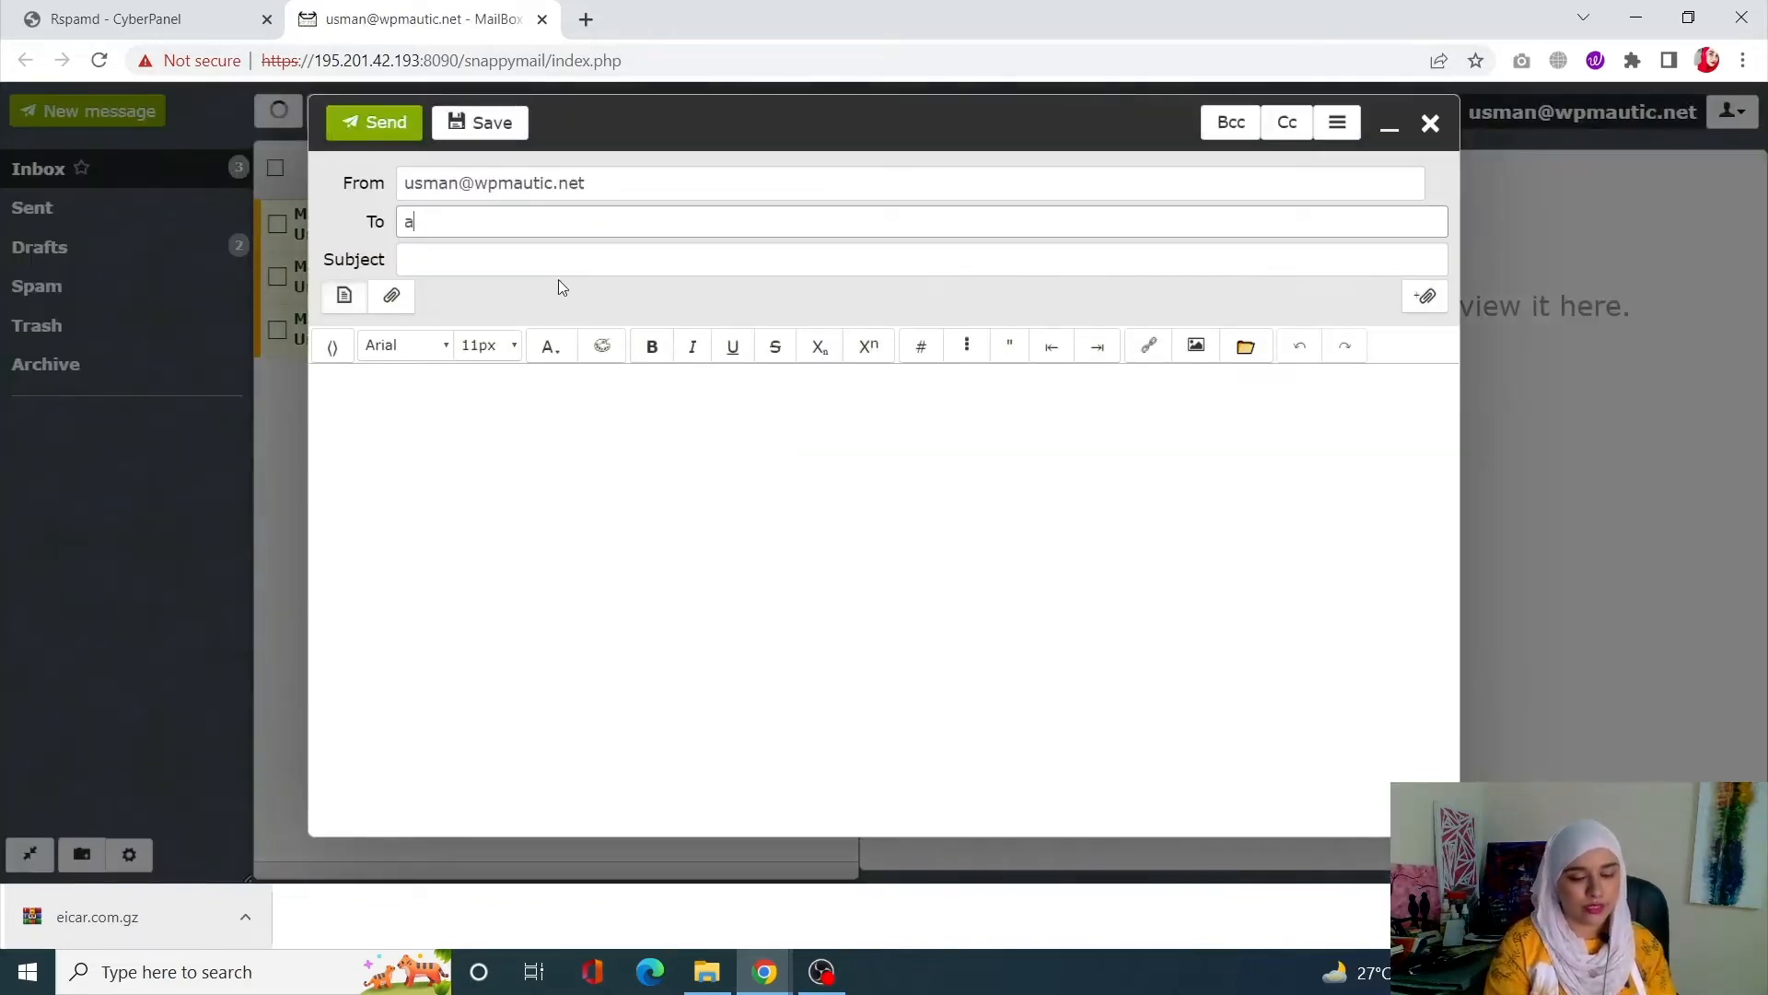
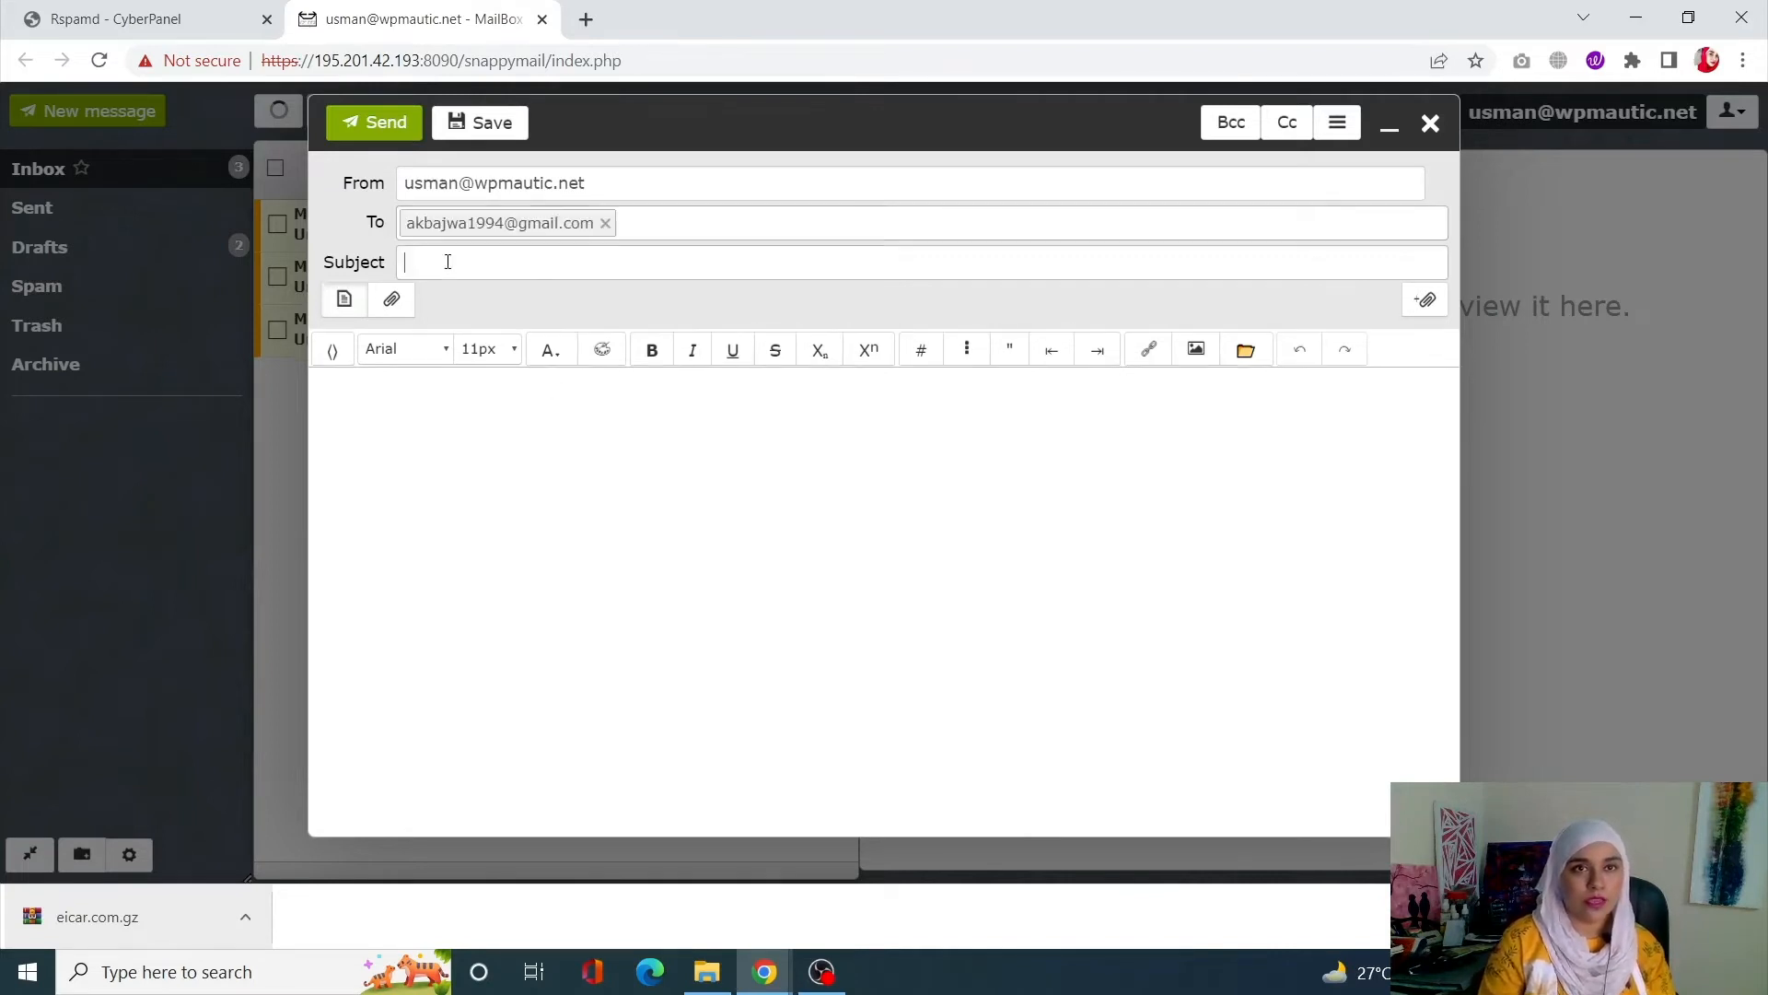
pyautogui.write('c vvv')
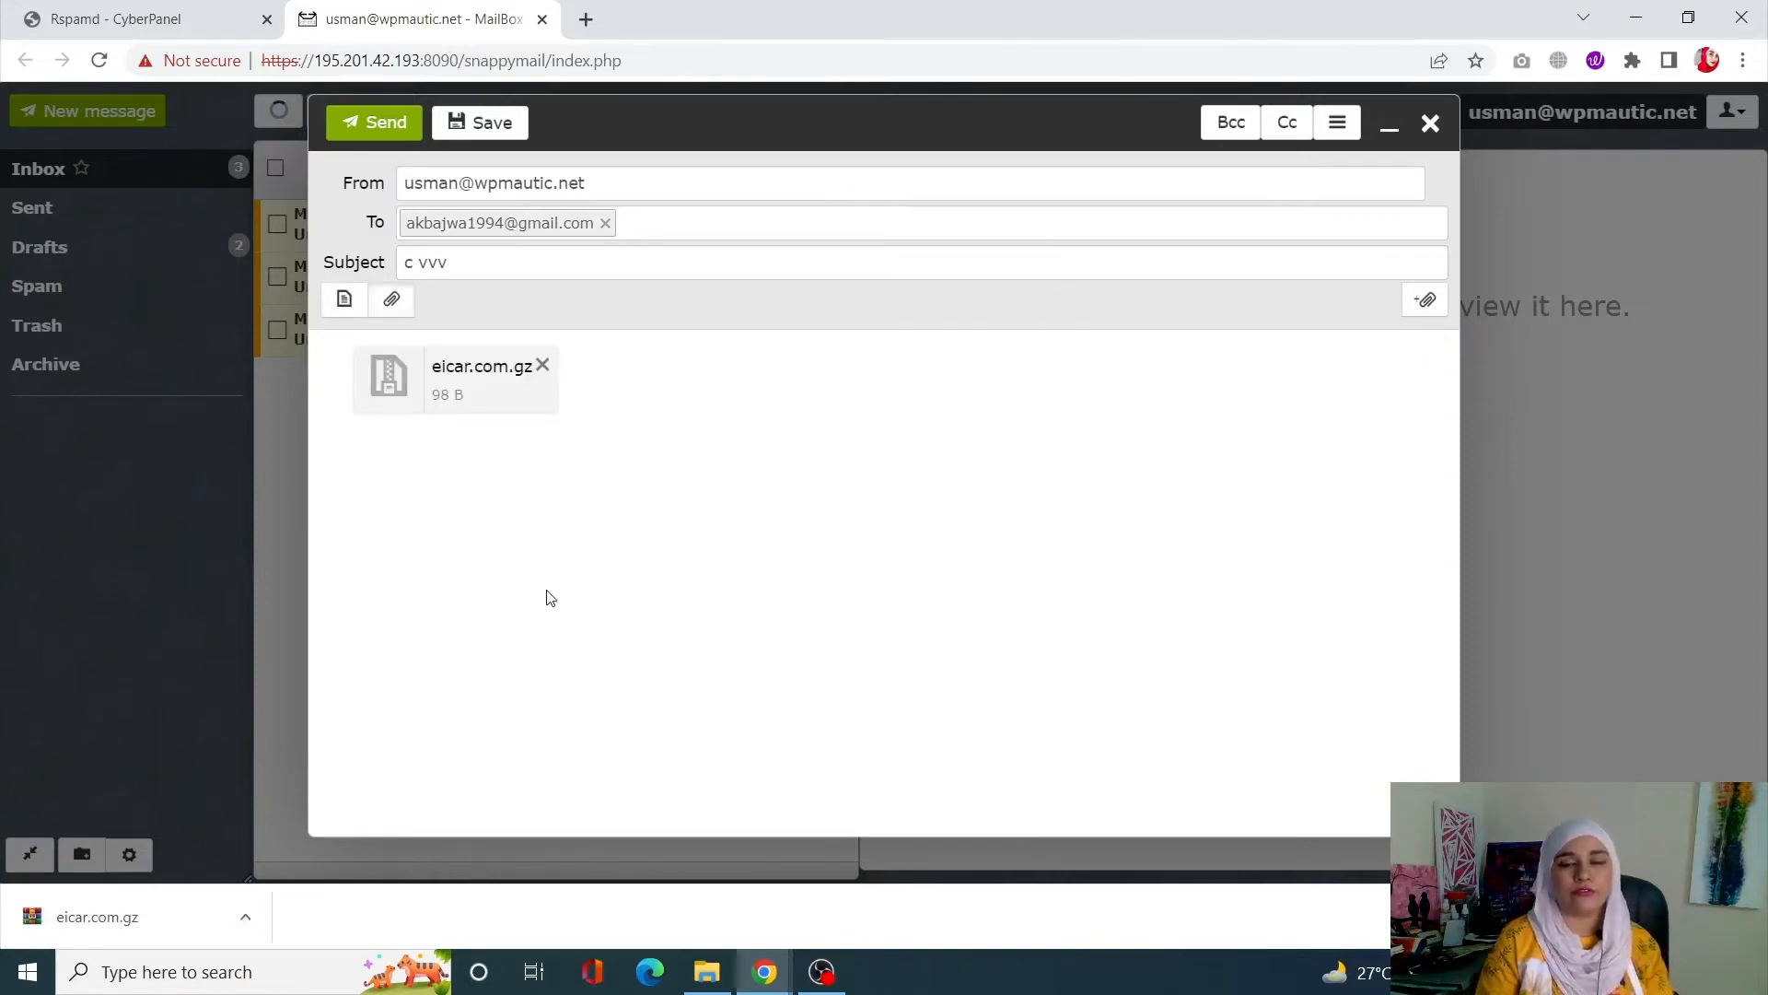
pyautogui.moveTo(629, 645)
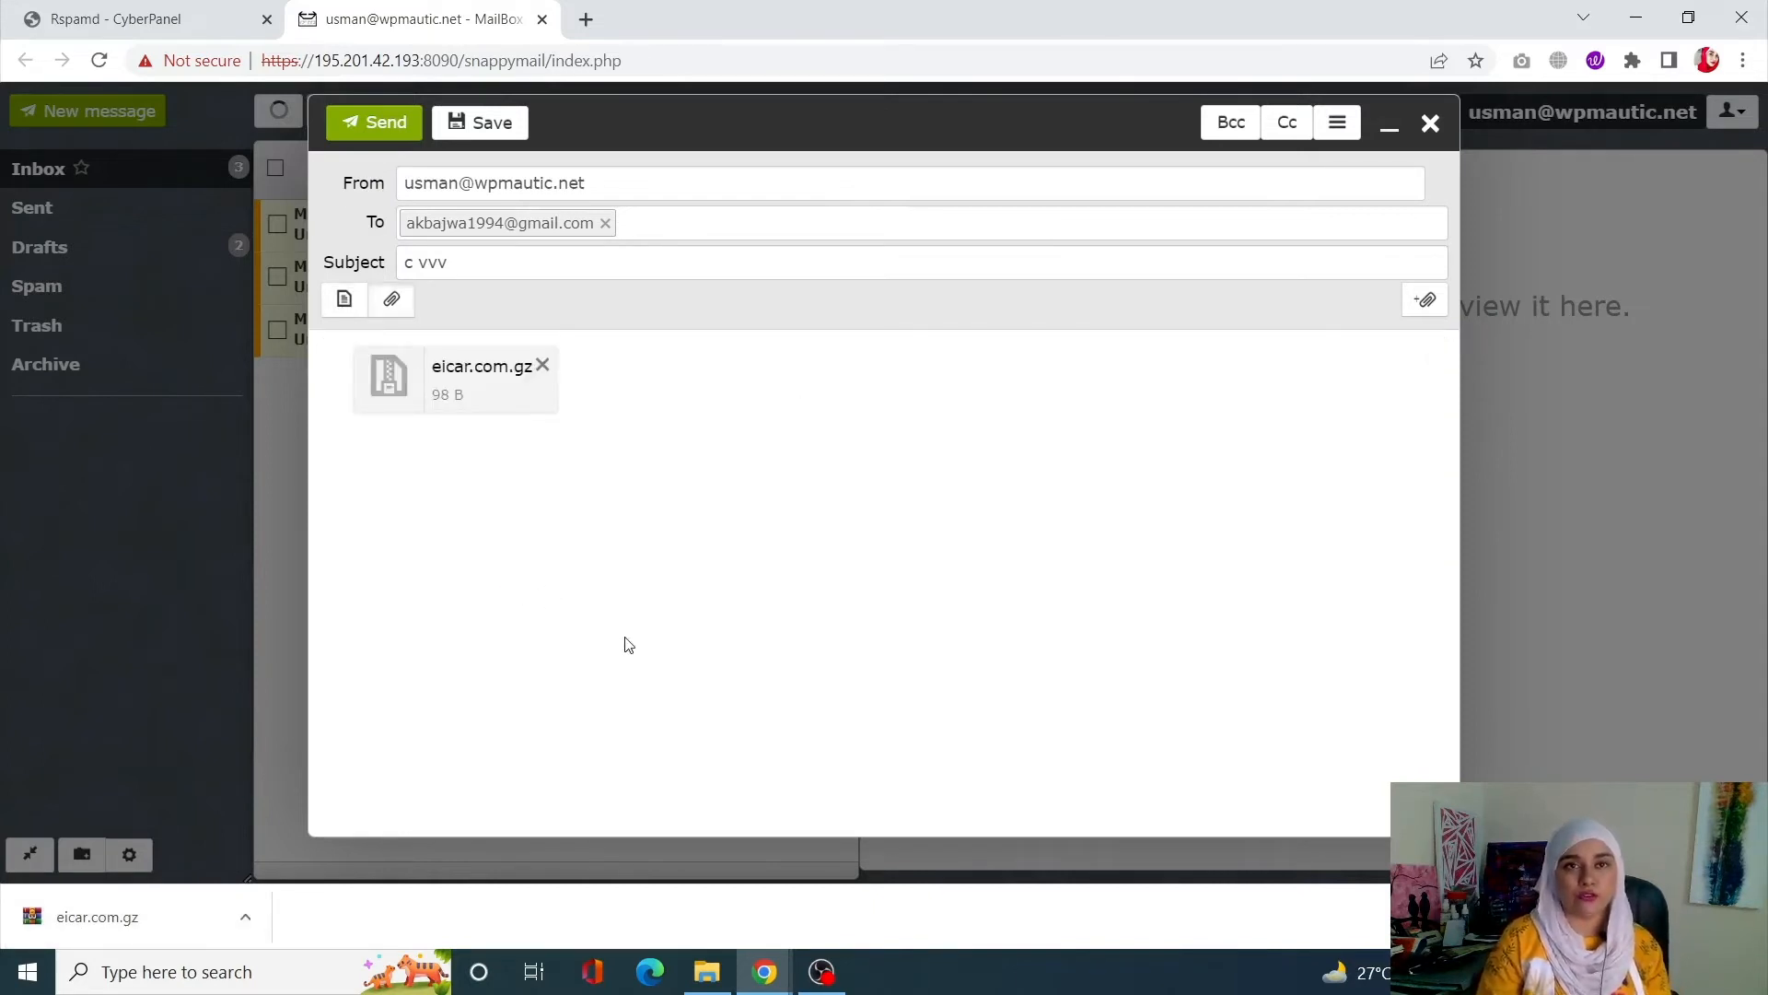
pyautogui.moveTo(789, 686)
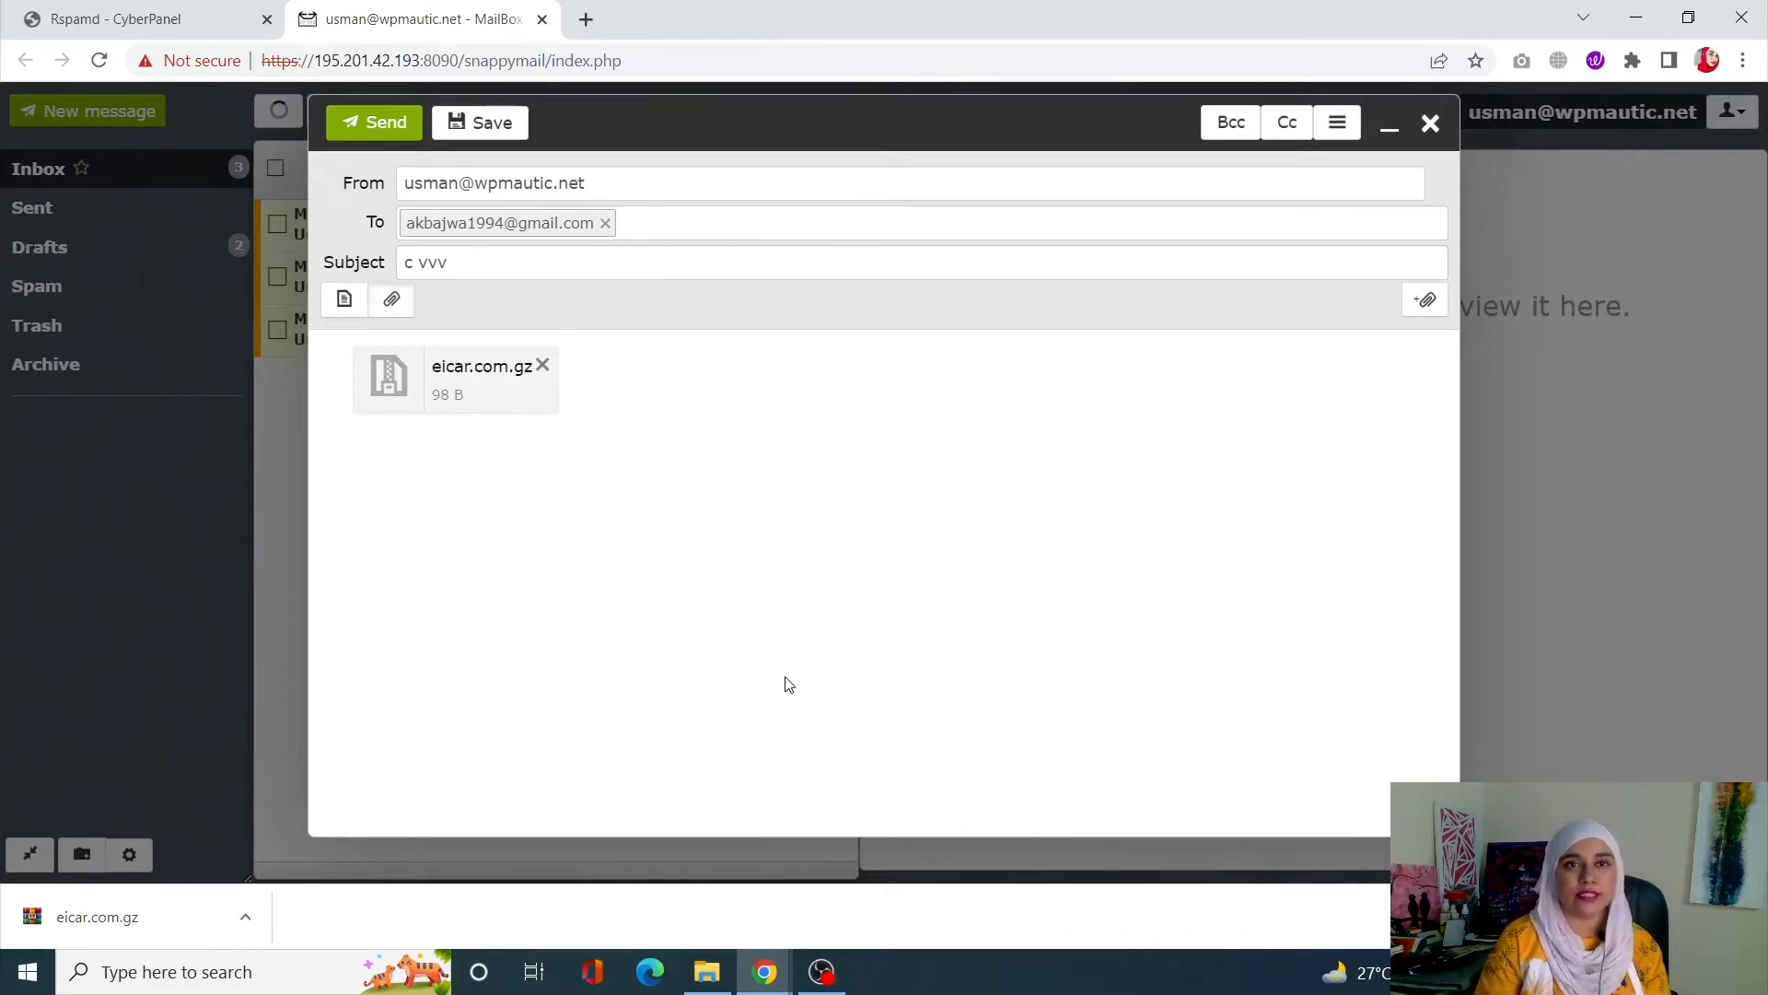
pyautogui.moveTo(374, 90)
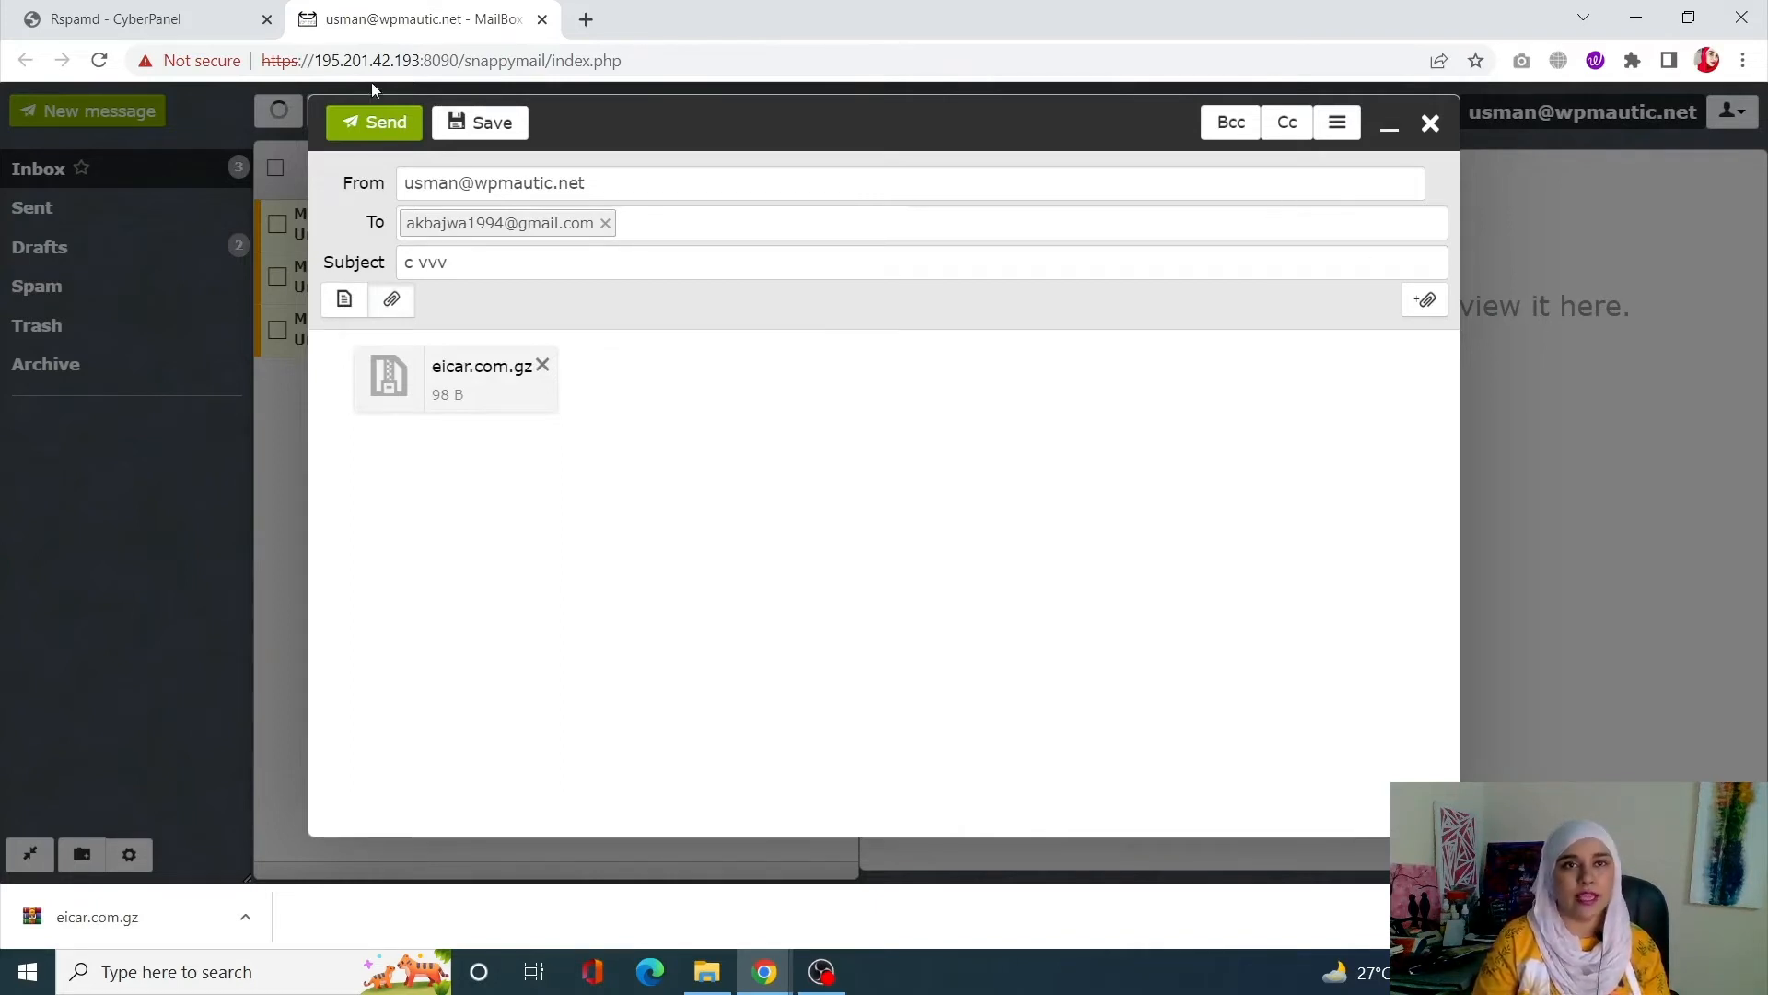
# Attempt to send it, get the 'Can't send message' error, and return to the CyberPanel tab
pyautogui.click(374, 122)
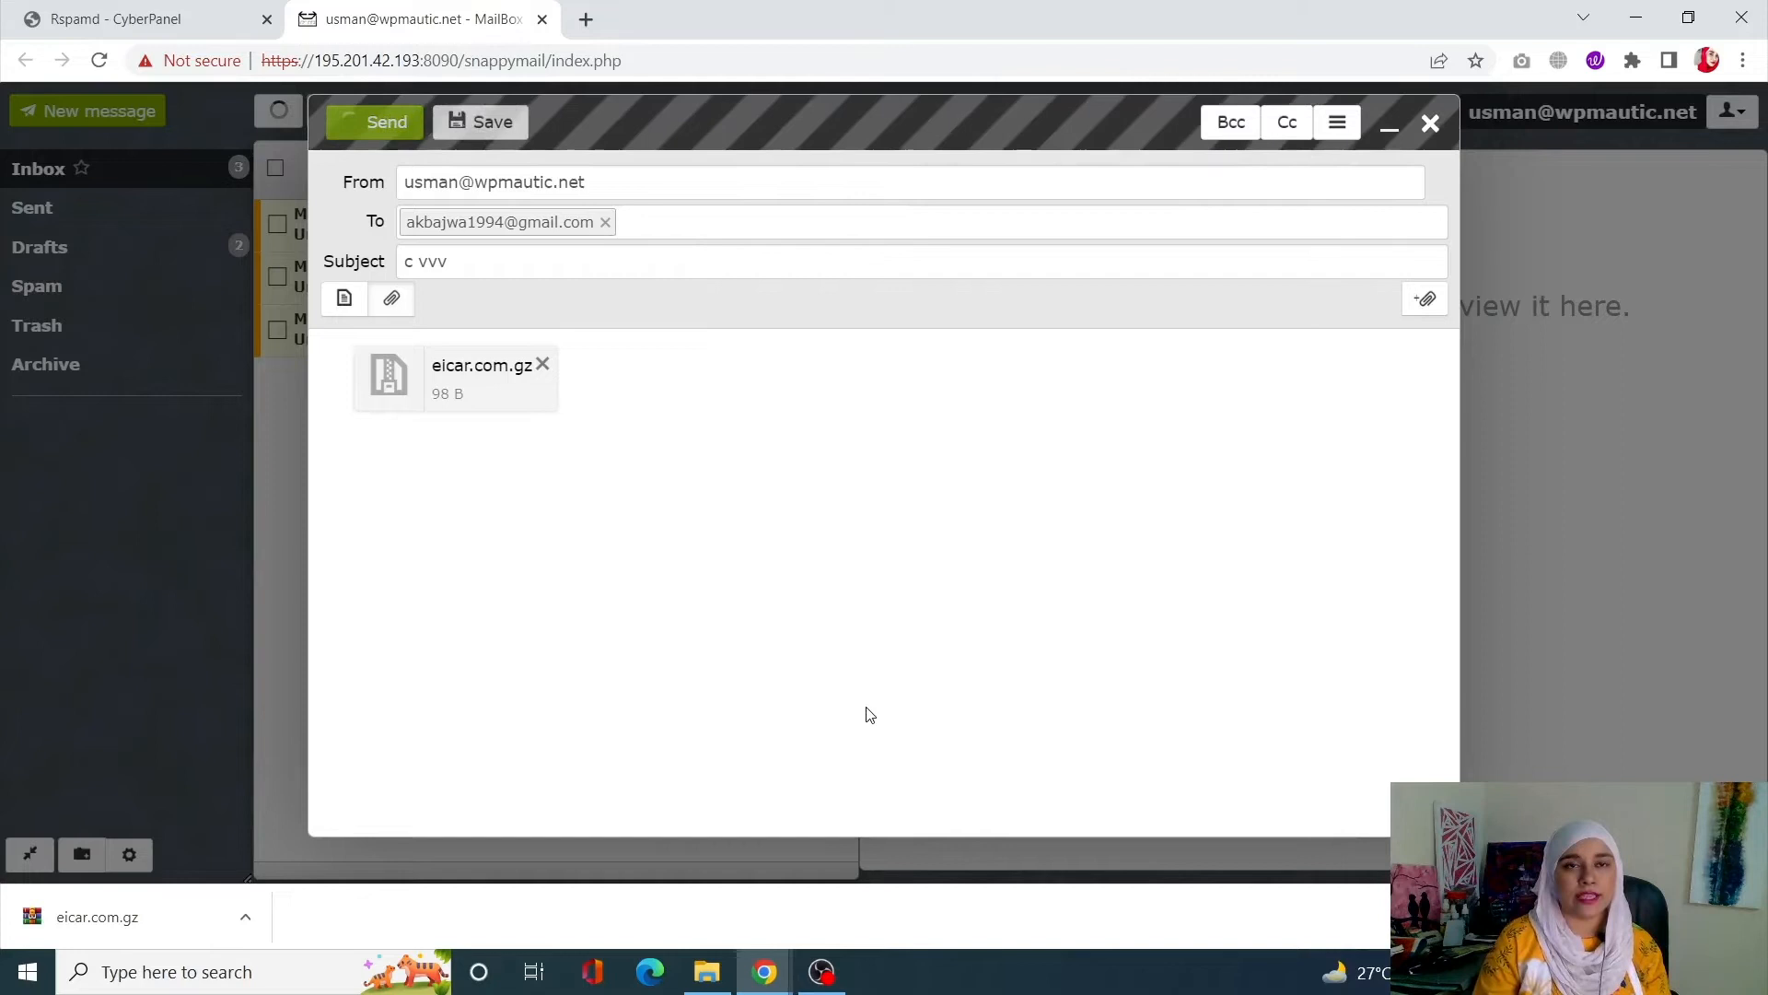
pyautogui.click(385, 121)
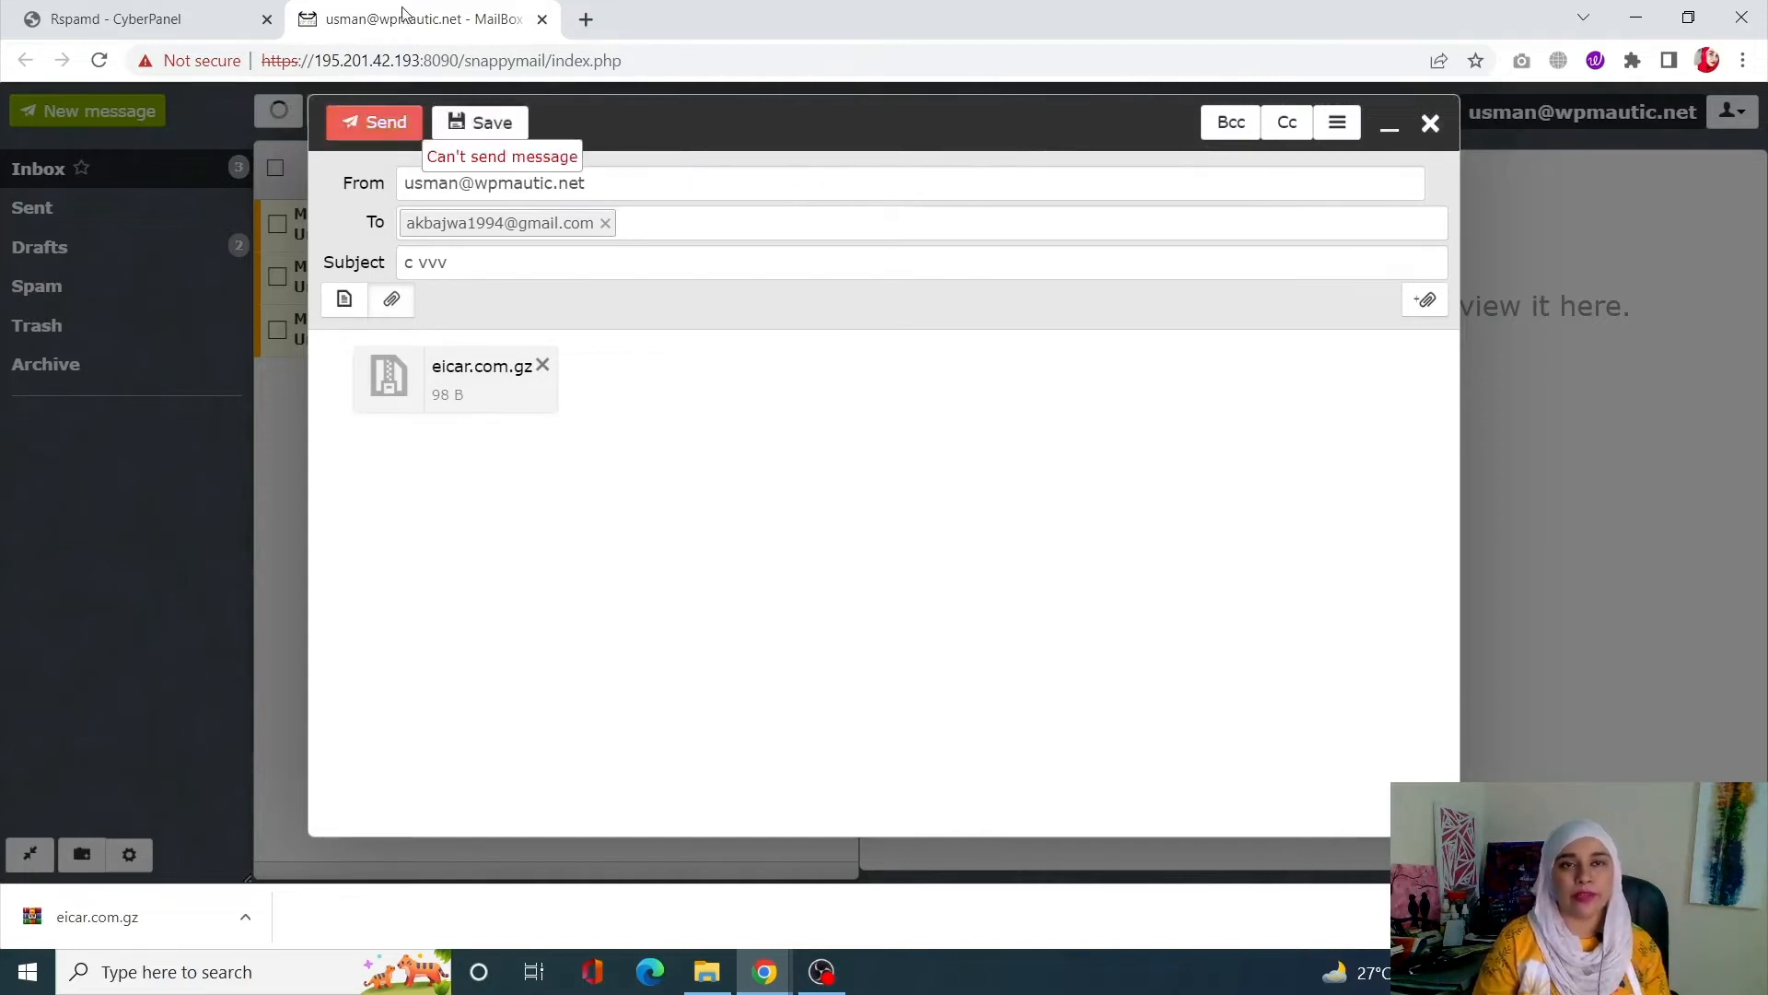
pyautogui.moveTo(470, 178)
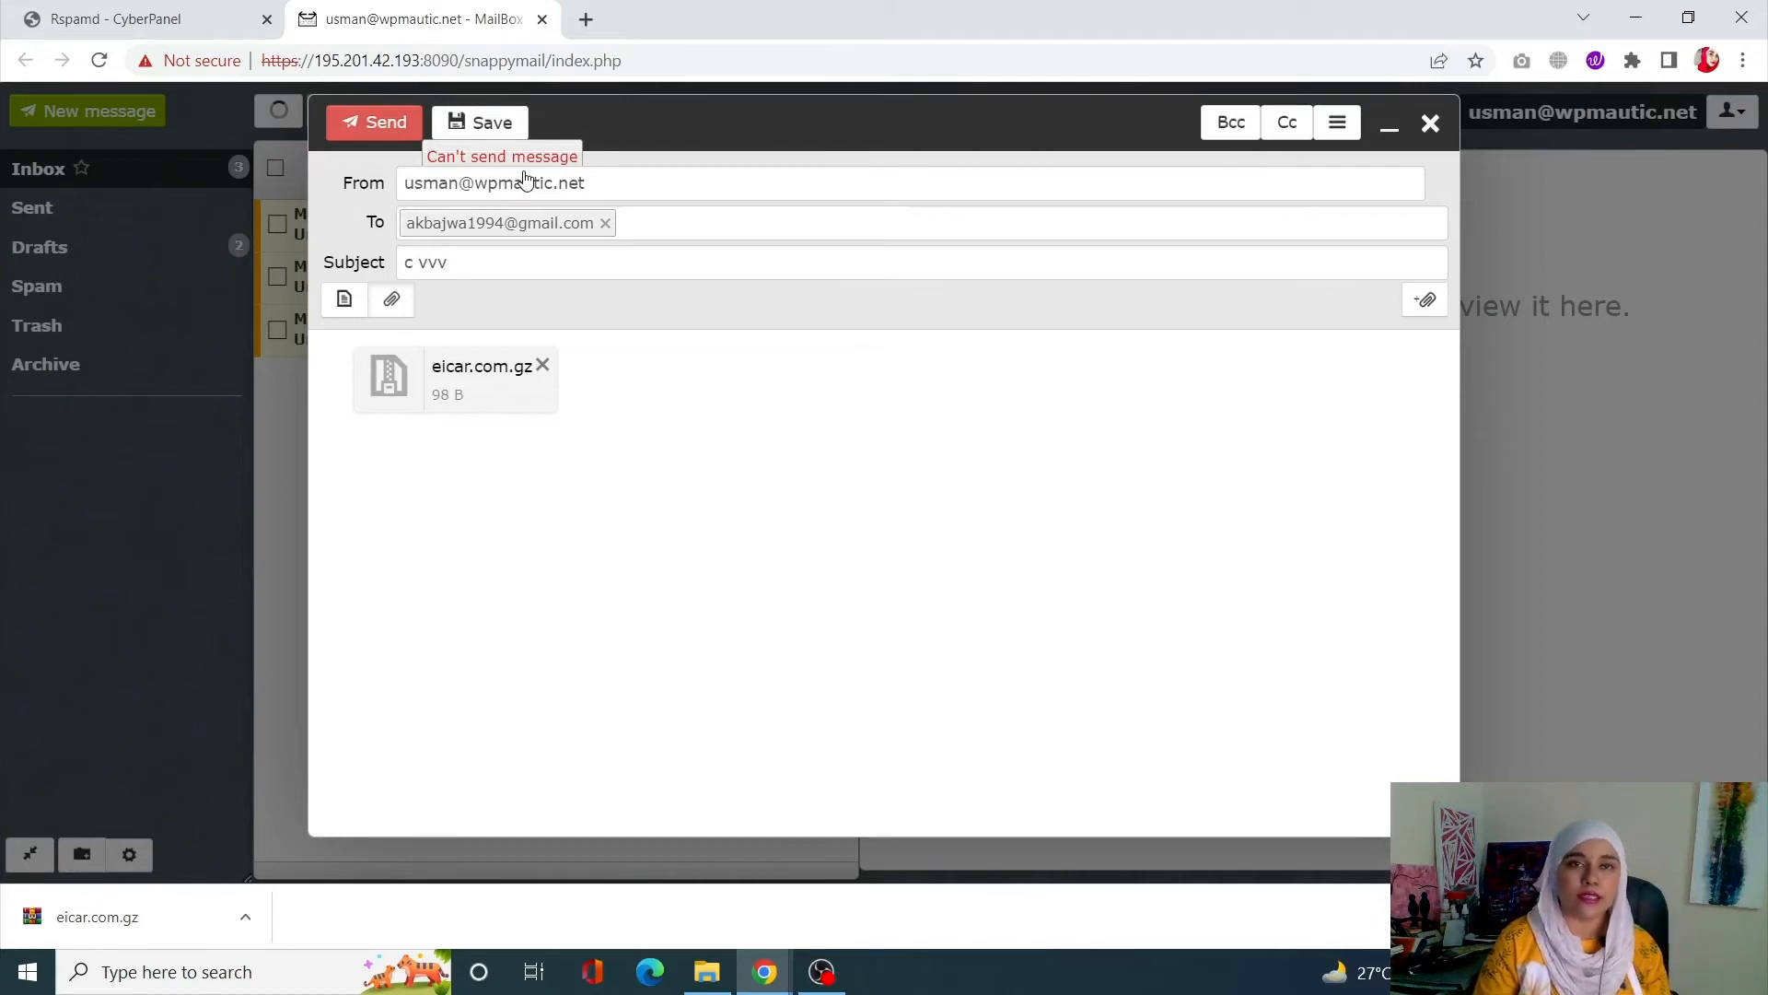
pyautogui.click(134, 19)
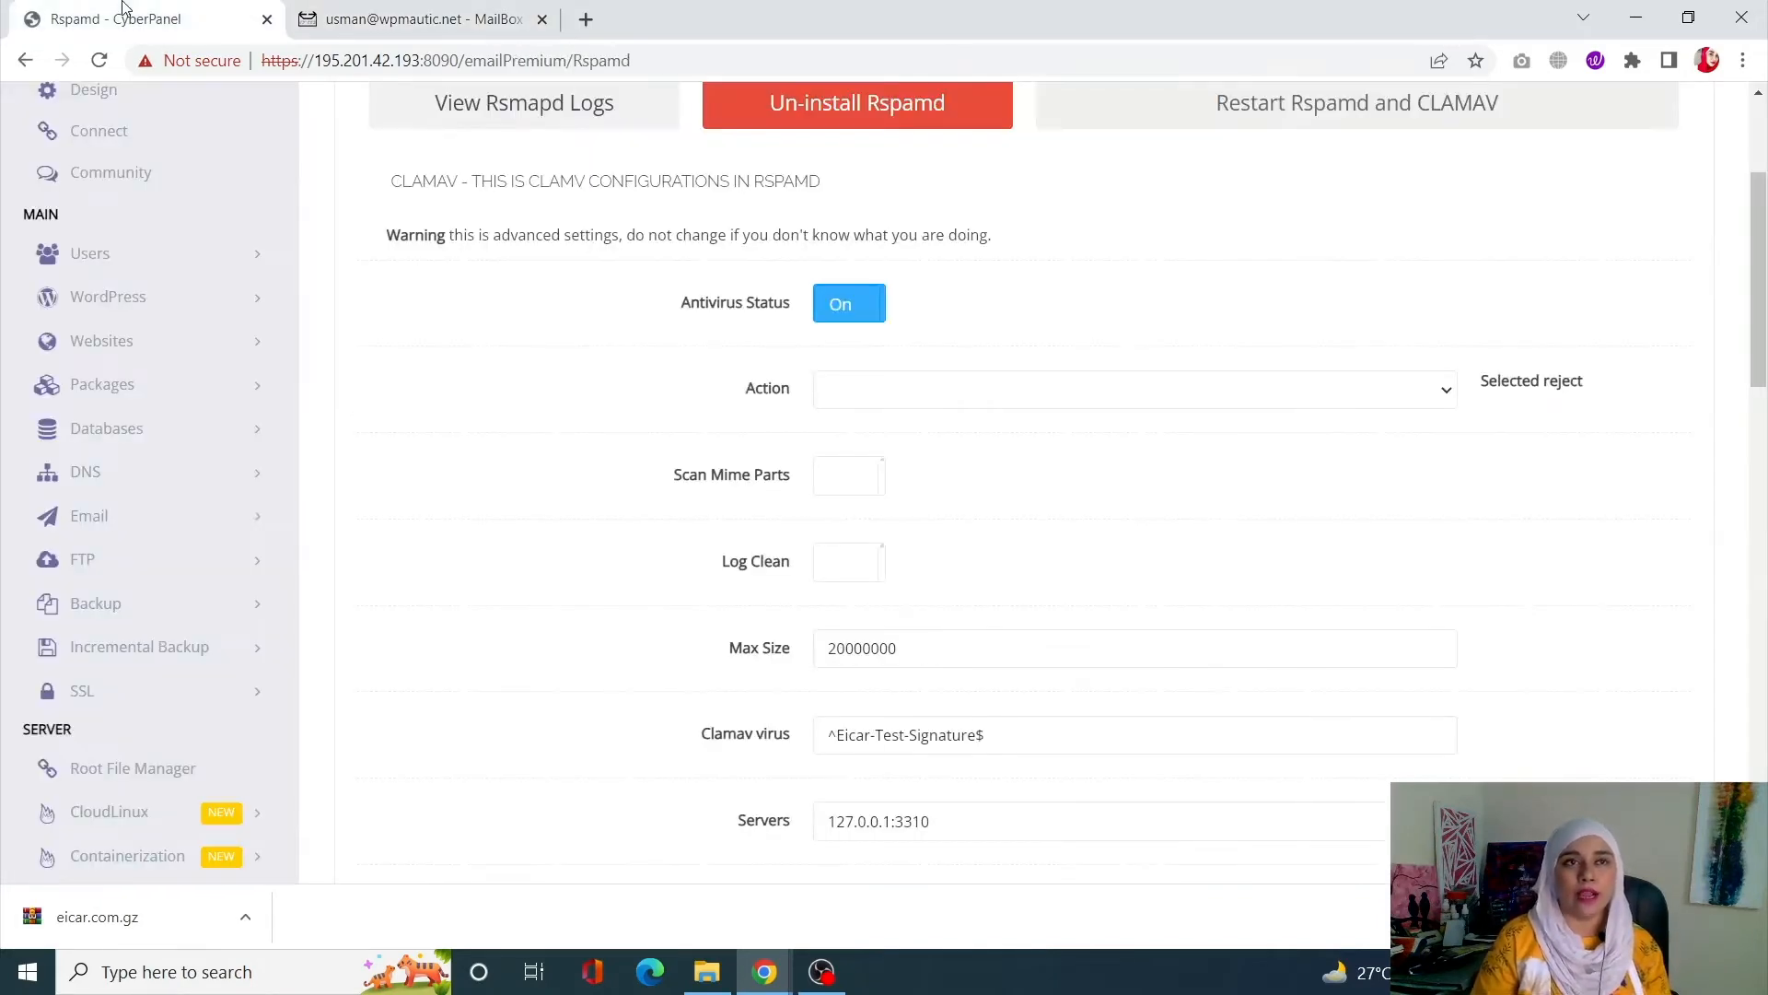
# View the Rspamd logs showing ClamAV's Win.Test.EICAR 'virus found' reject entries, then close them
pyautogui.scroll(3)
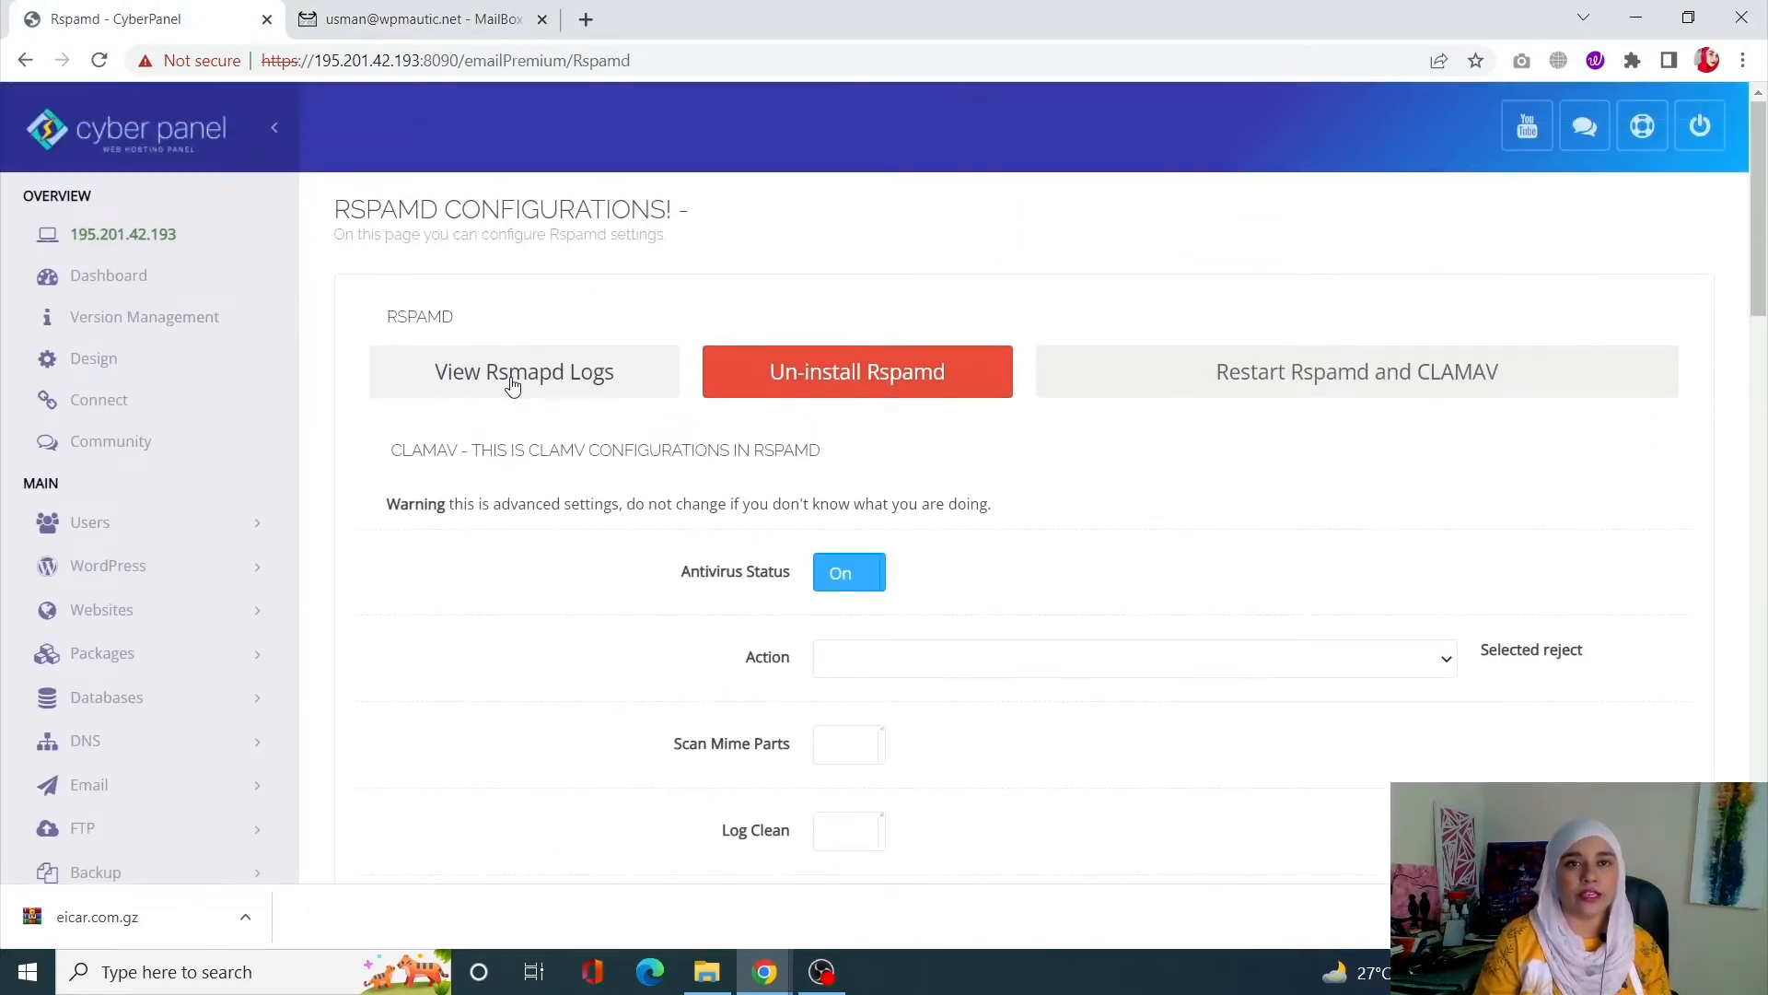
pyautogui.click(523, 370)
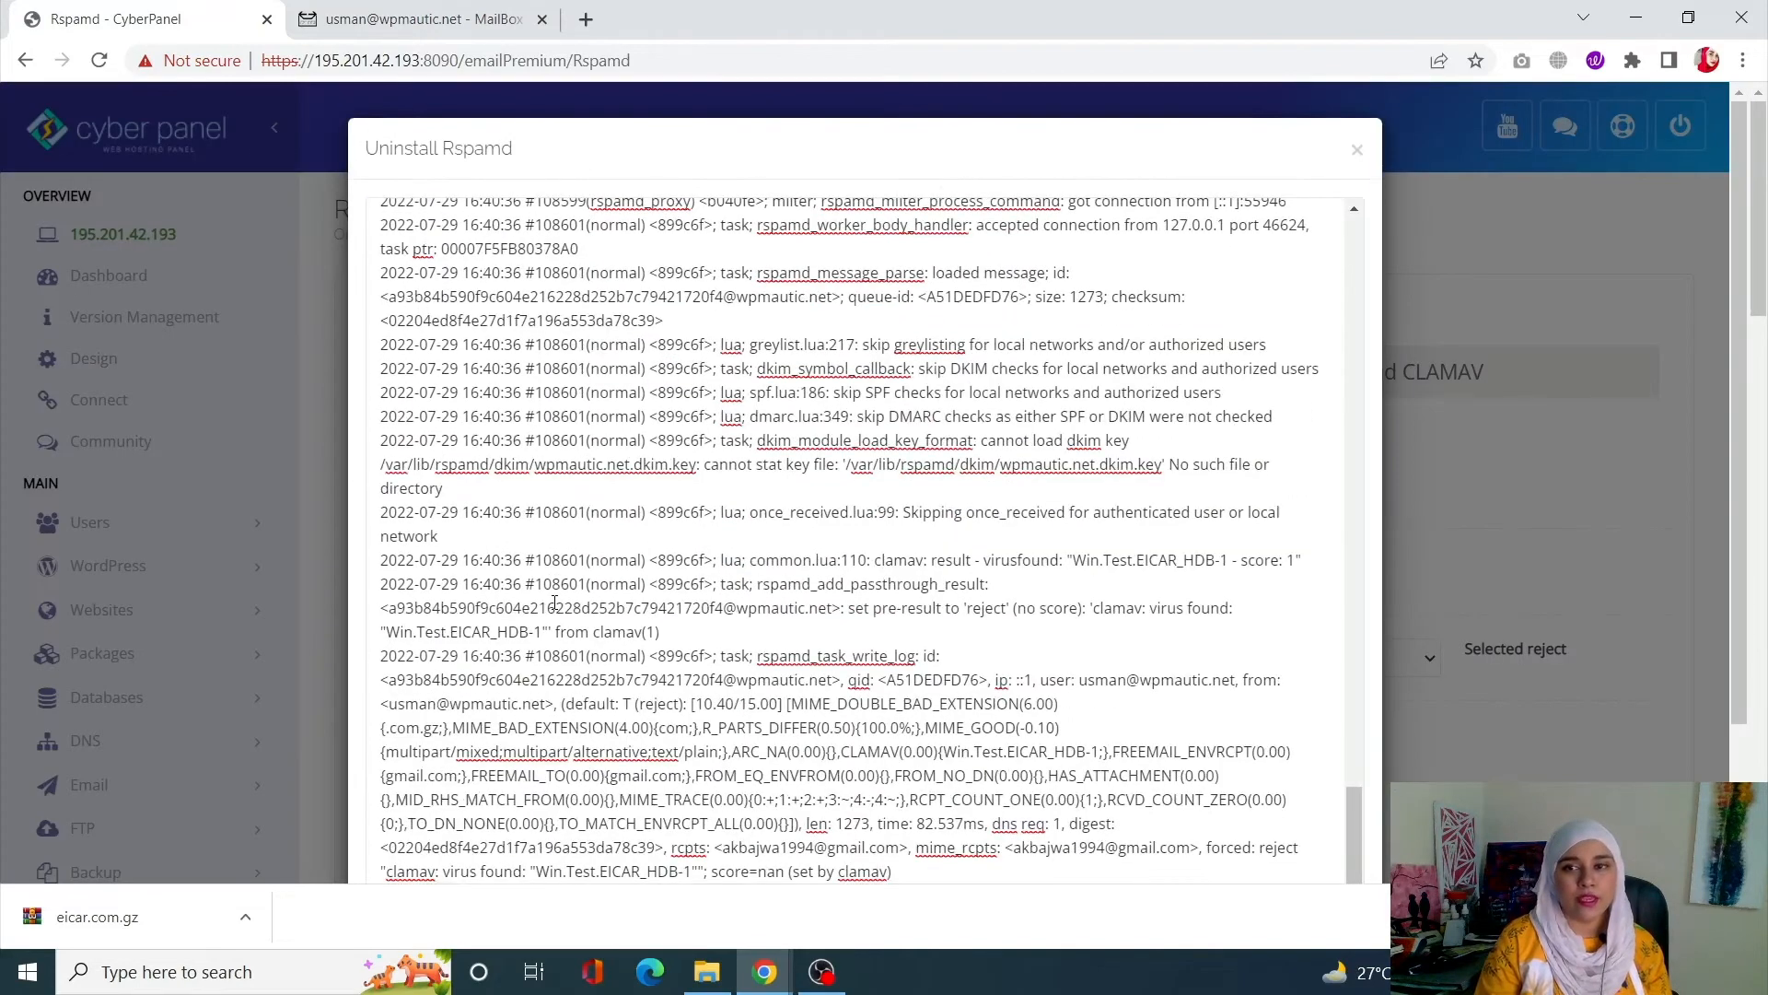
pyautogui.scroll(-3)
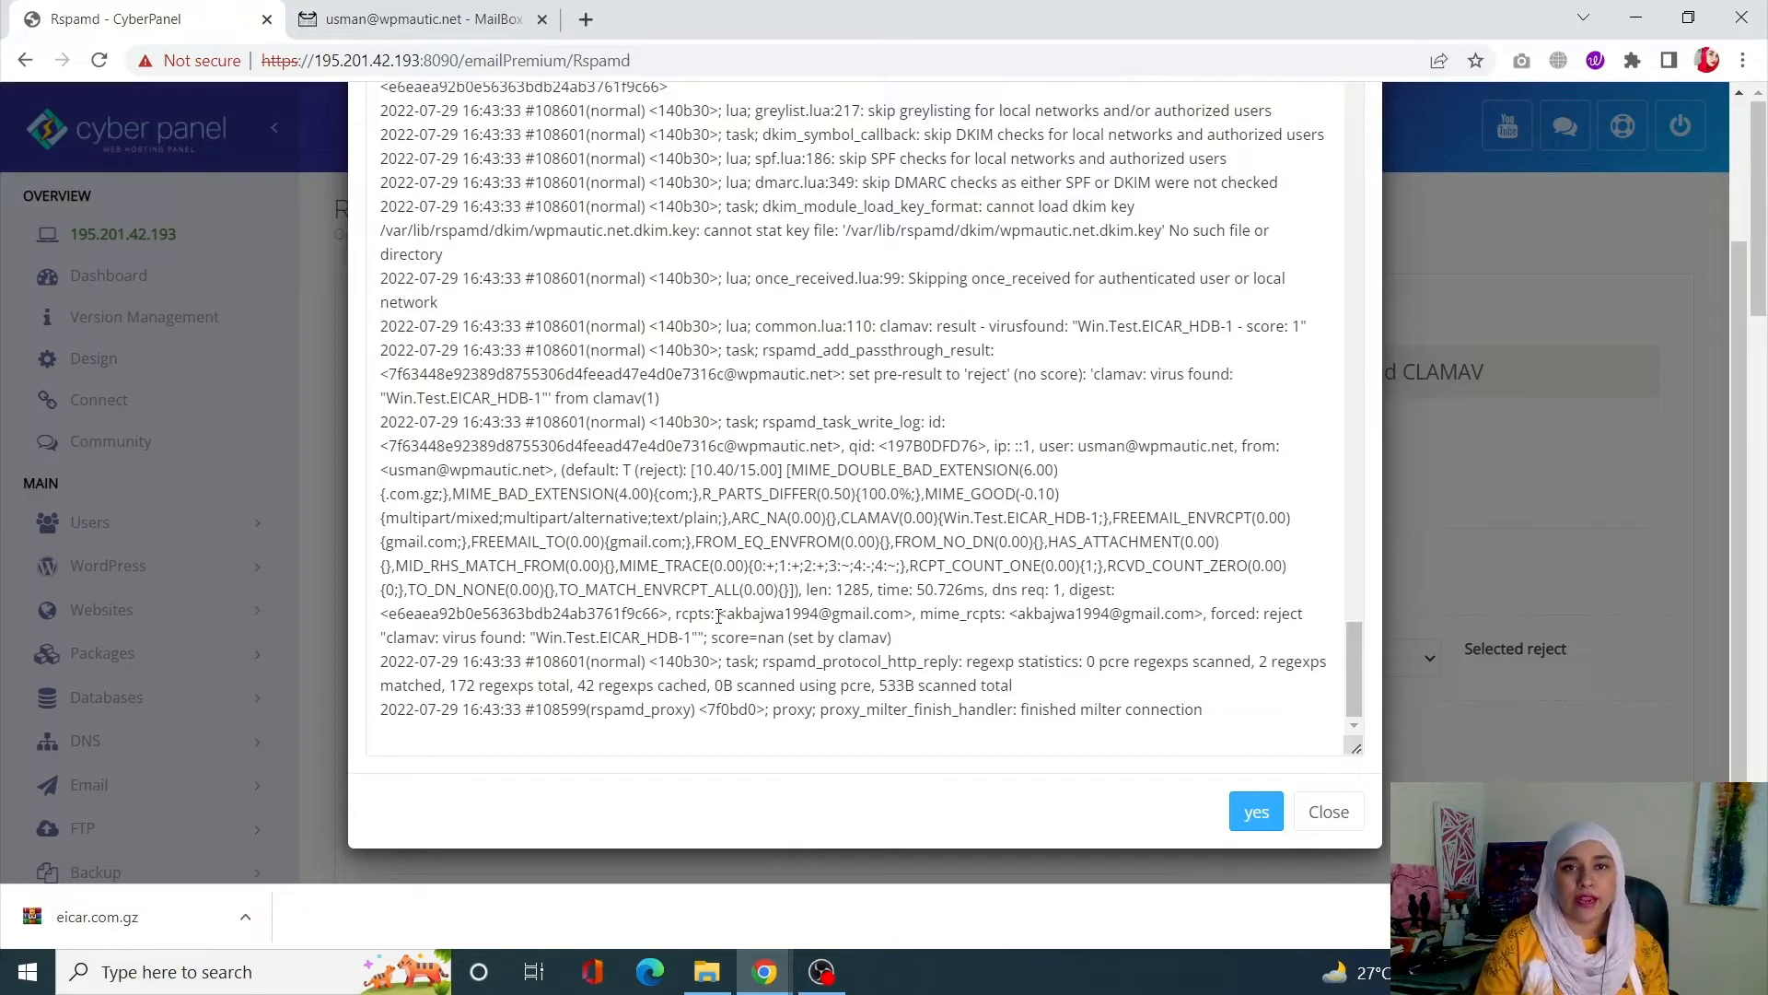
pyautogui.moveTo(1224, 639)
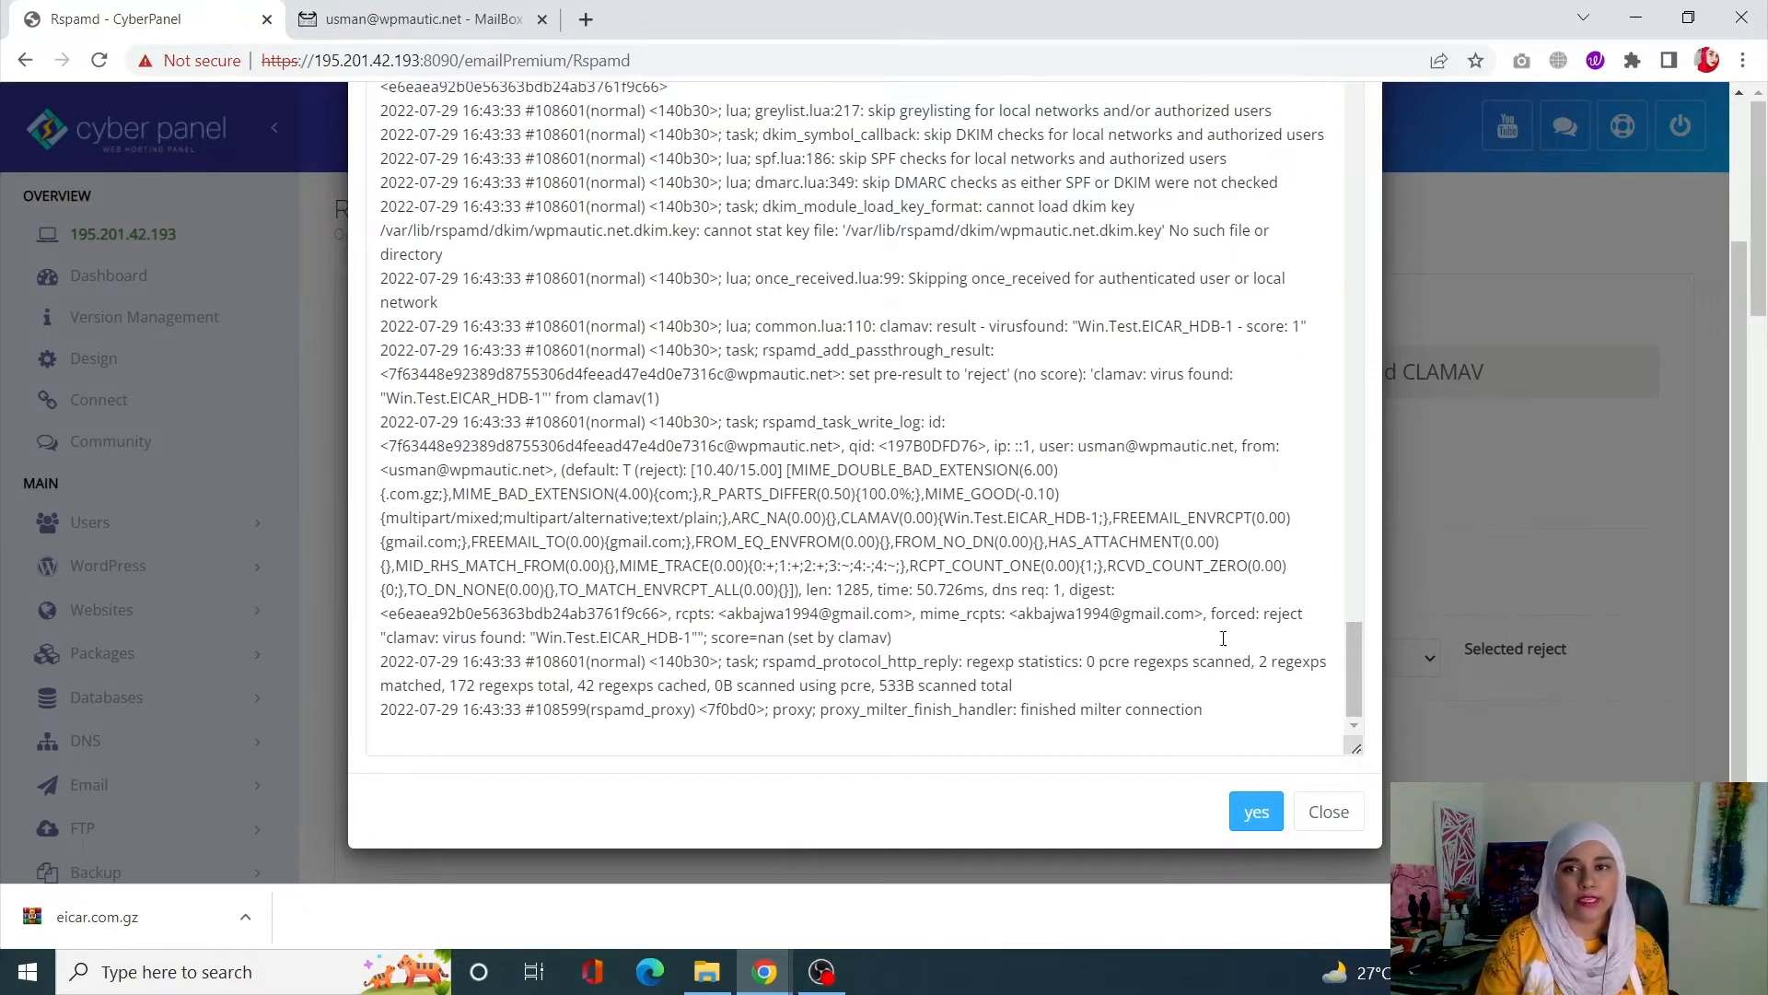
pyautogui.doubleClick(1255, 612)
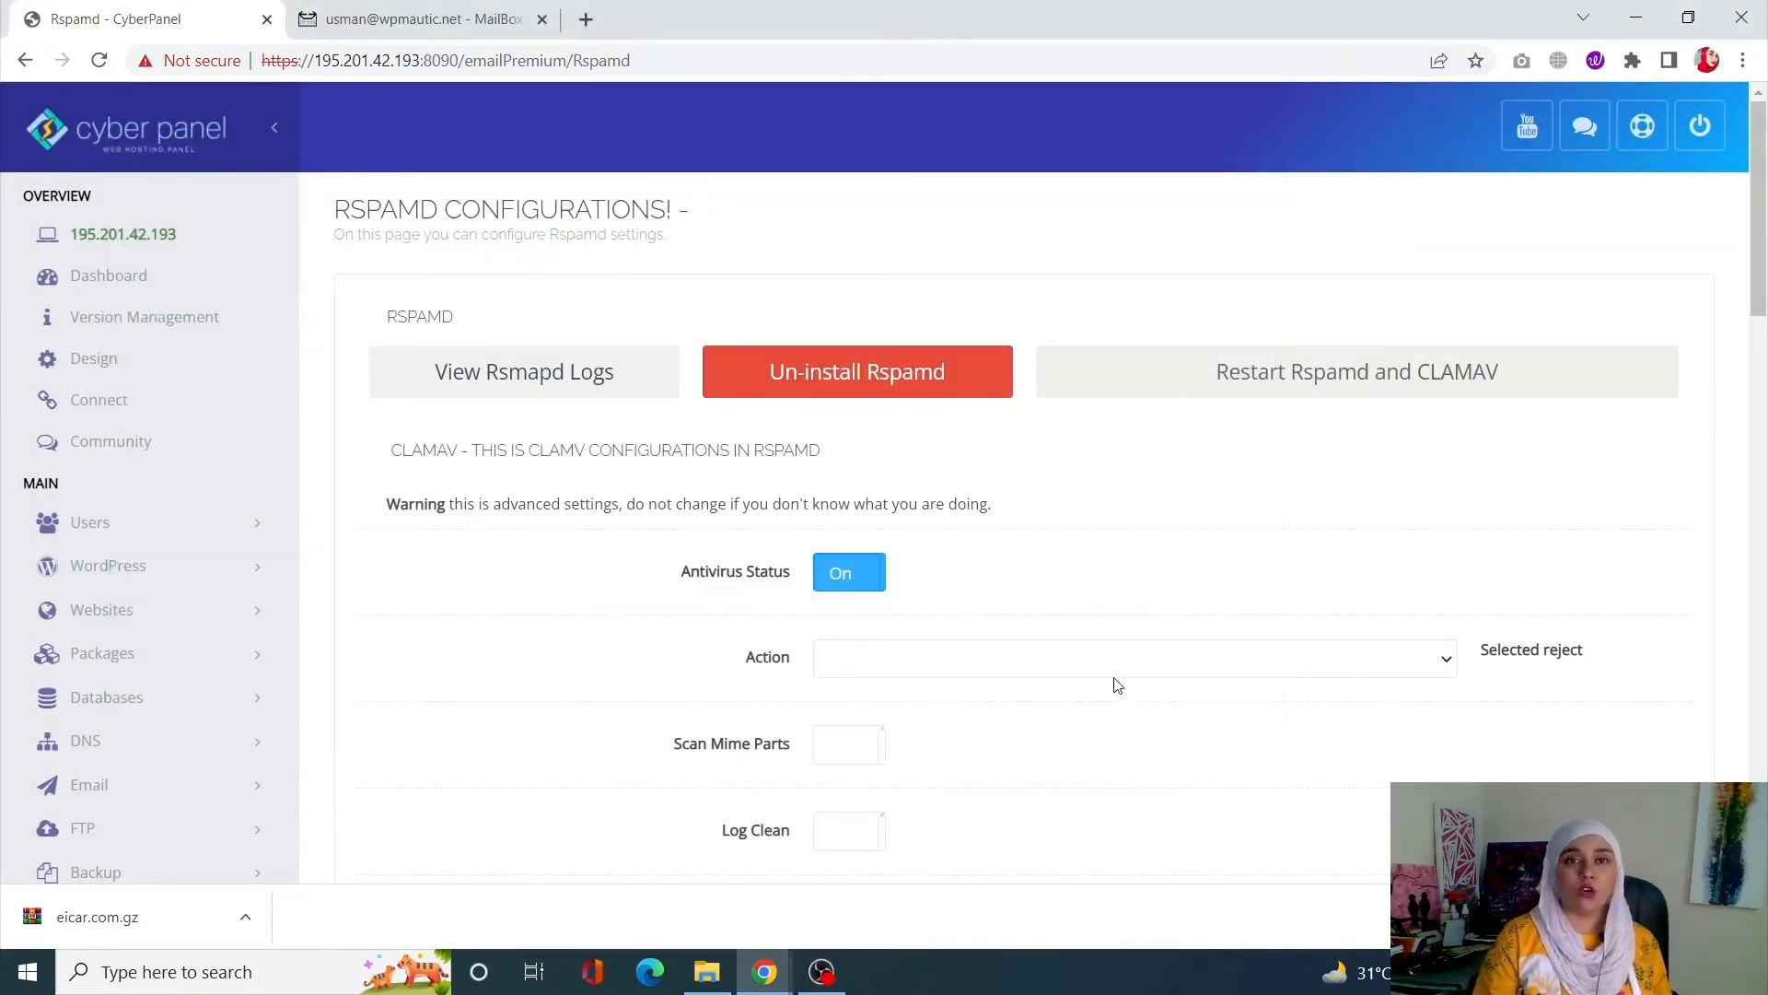
pyautogui.moveTo(1015, 328)
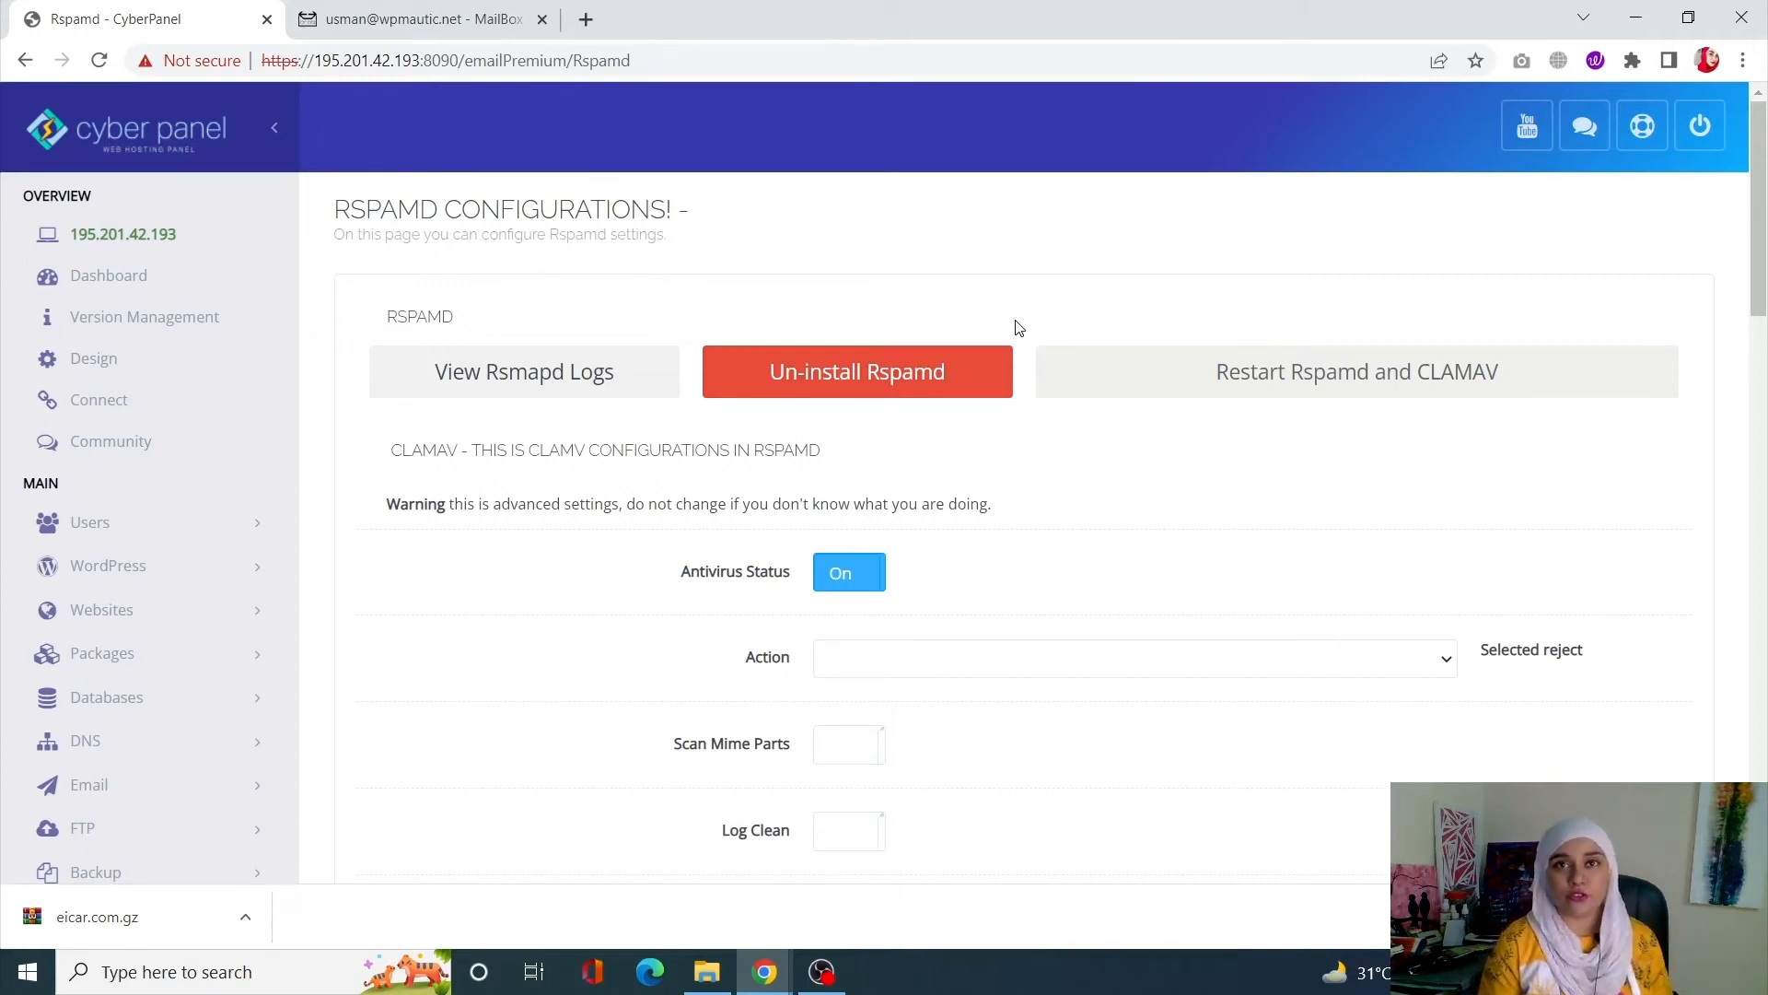
# Save with Antivirus Status off and dismiss the 'Please Select Action' alert
pyautogui.scroll(-3)
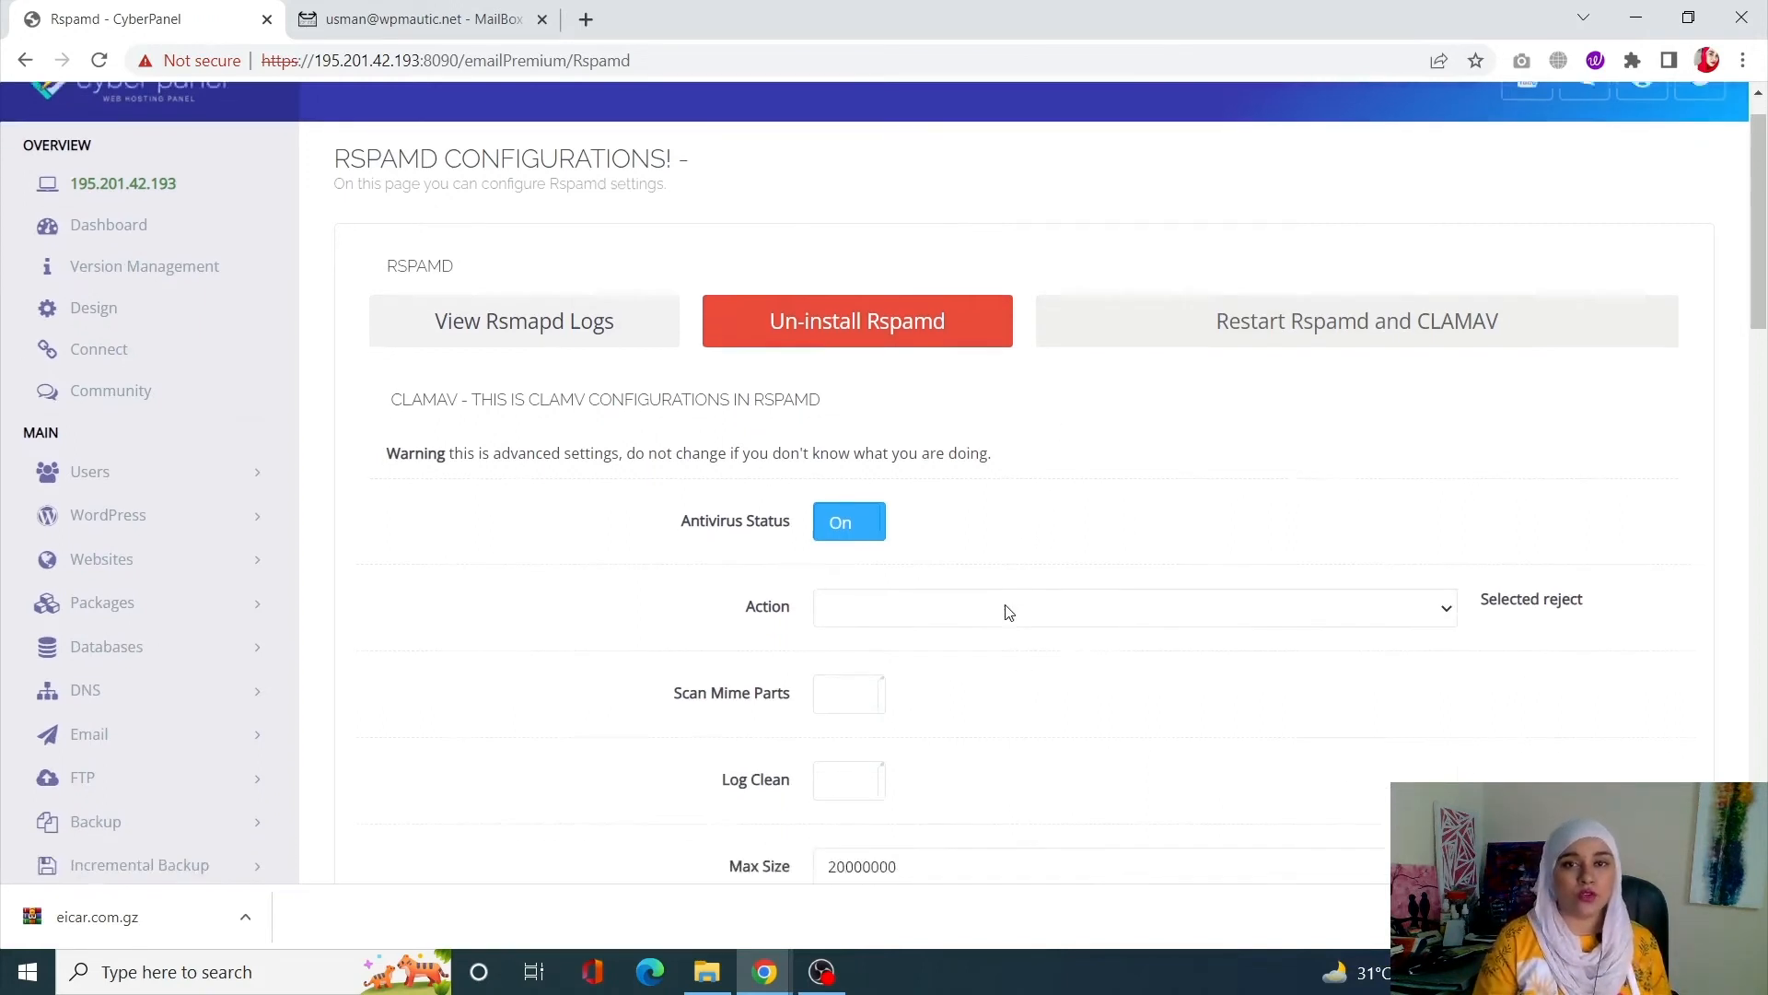
pyautogui.scroll(-3)
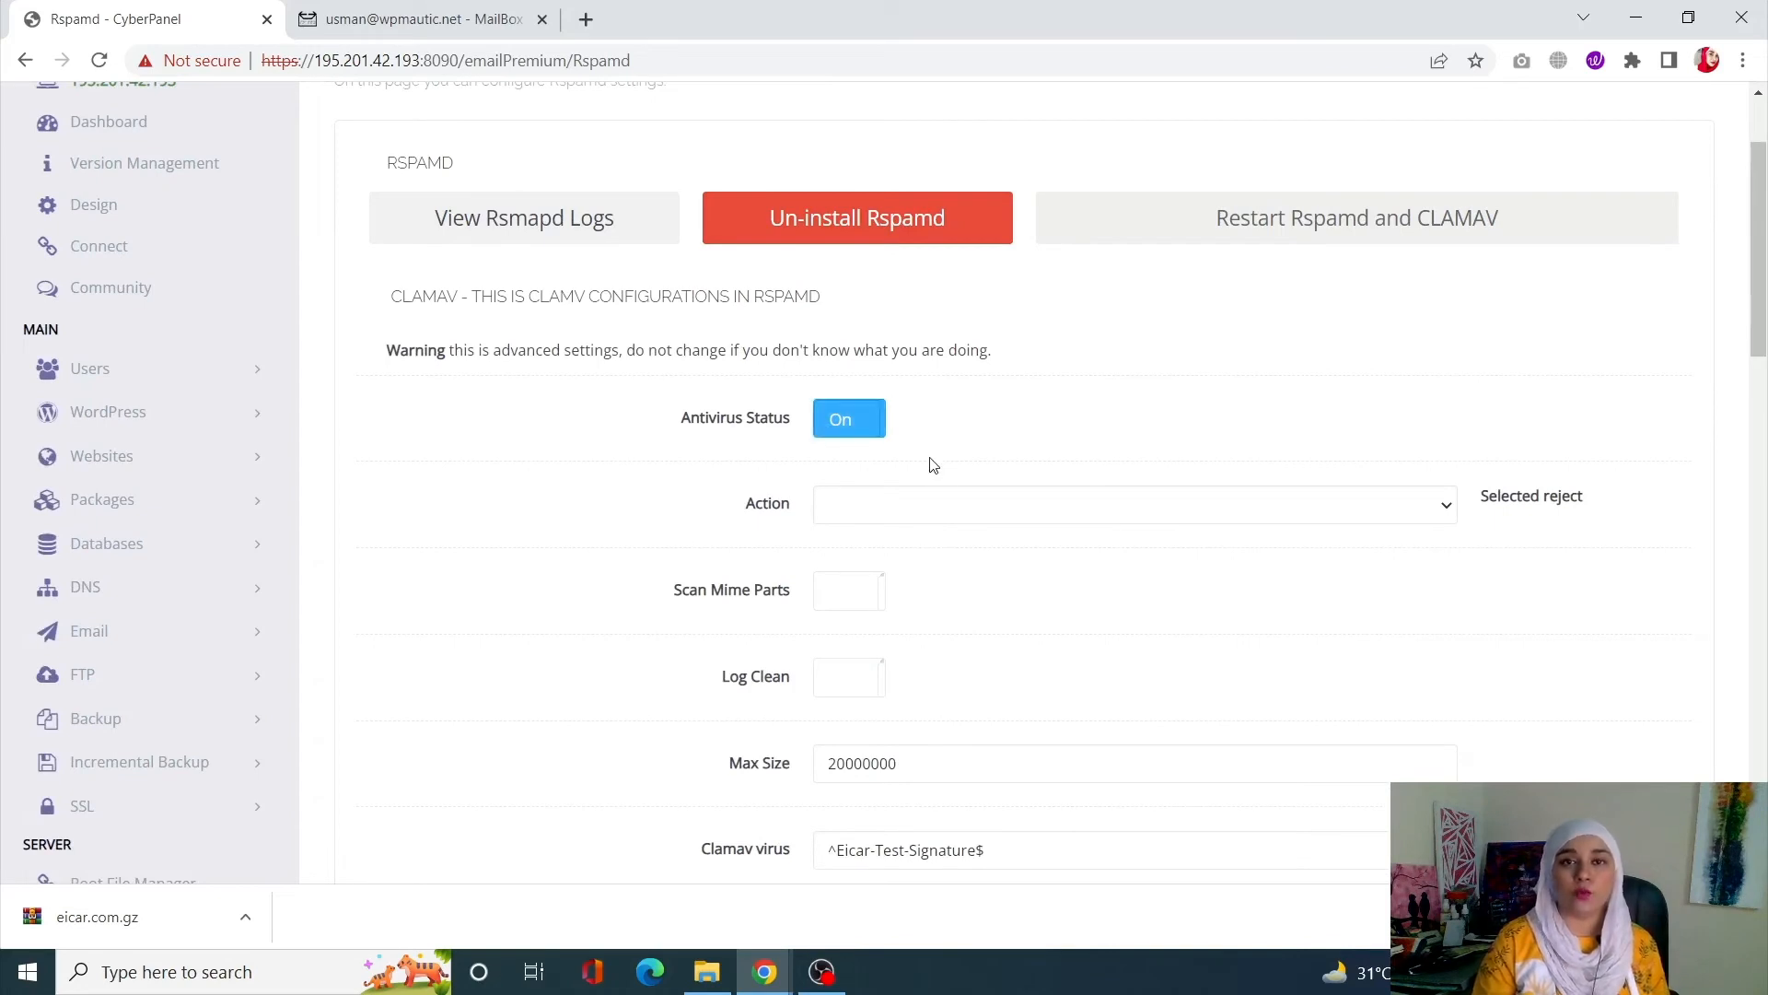
pyautogui.scroll(-3)
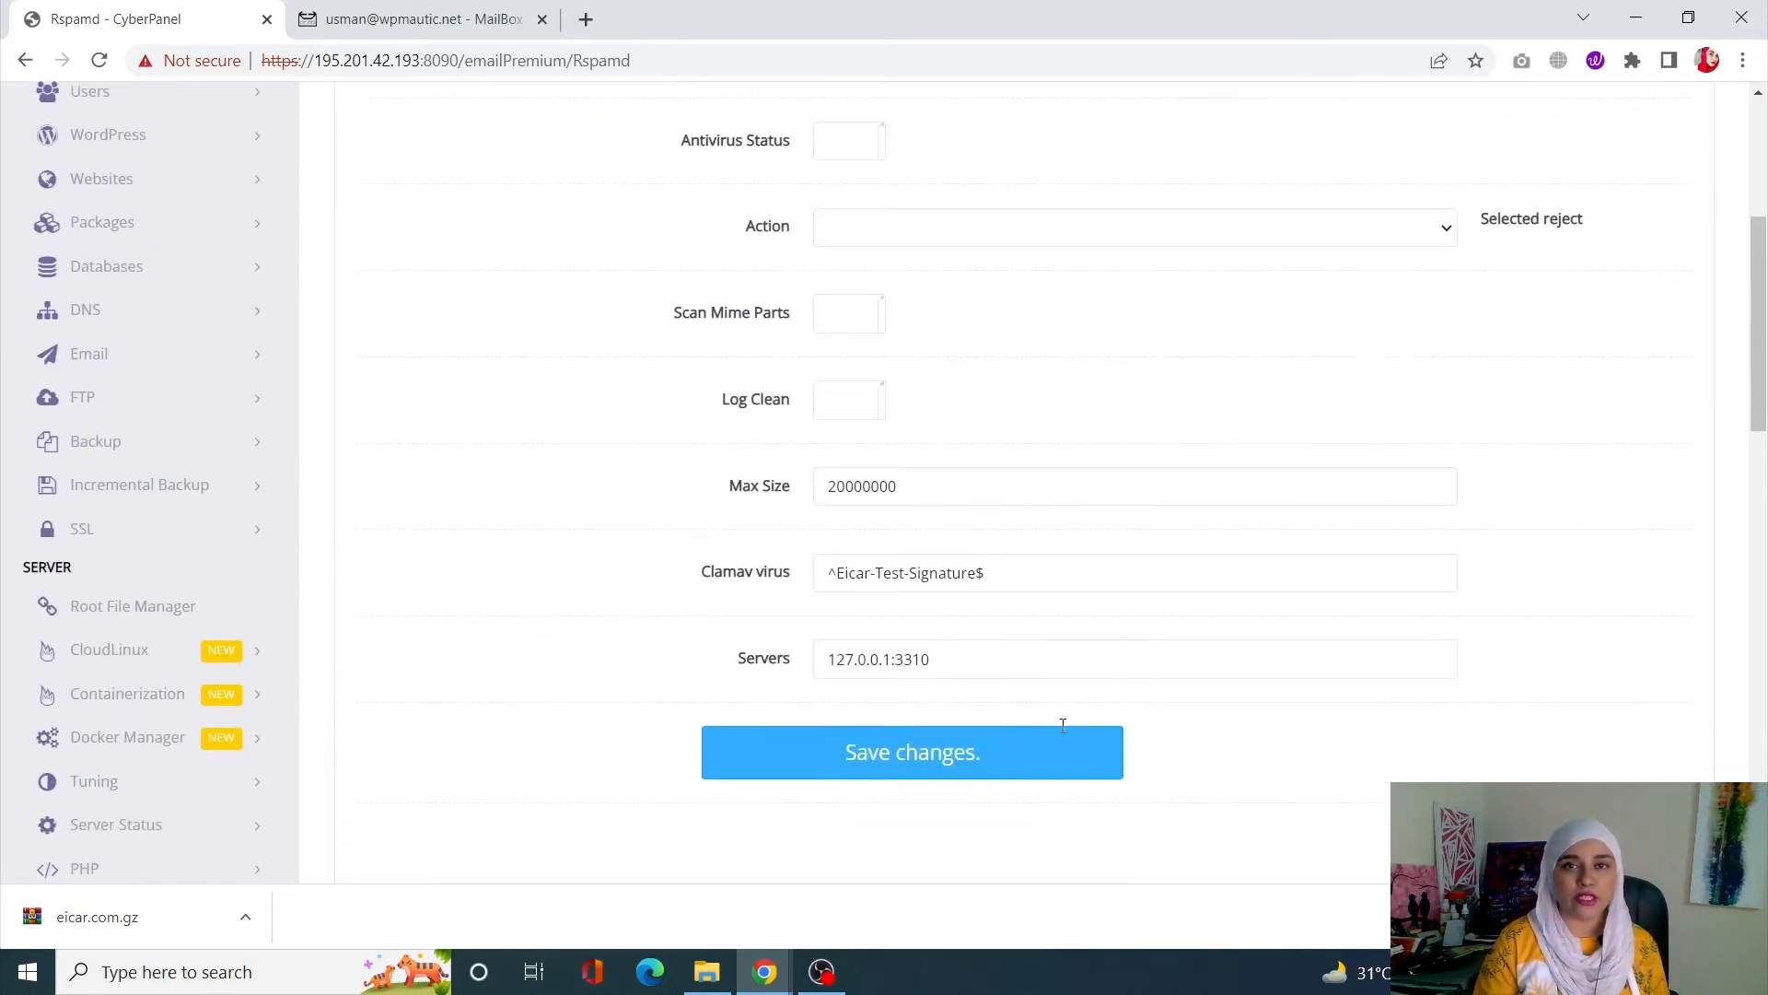
pyautogui.click(911, 752)
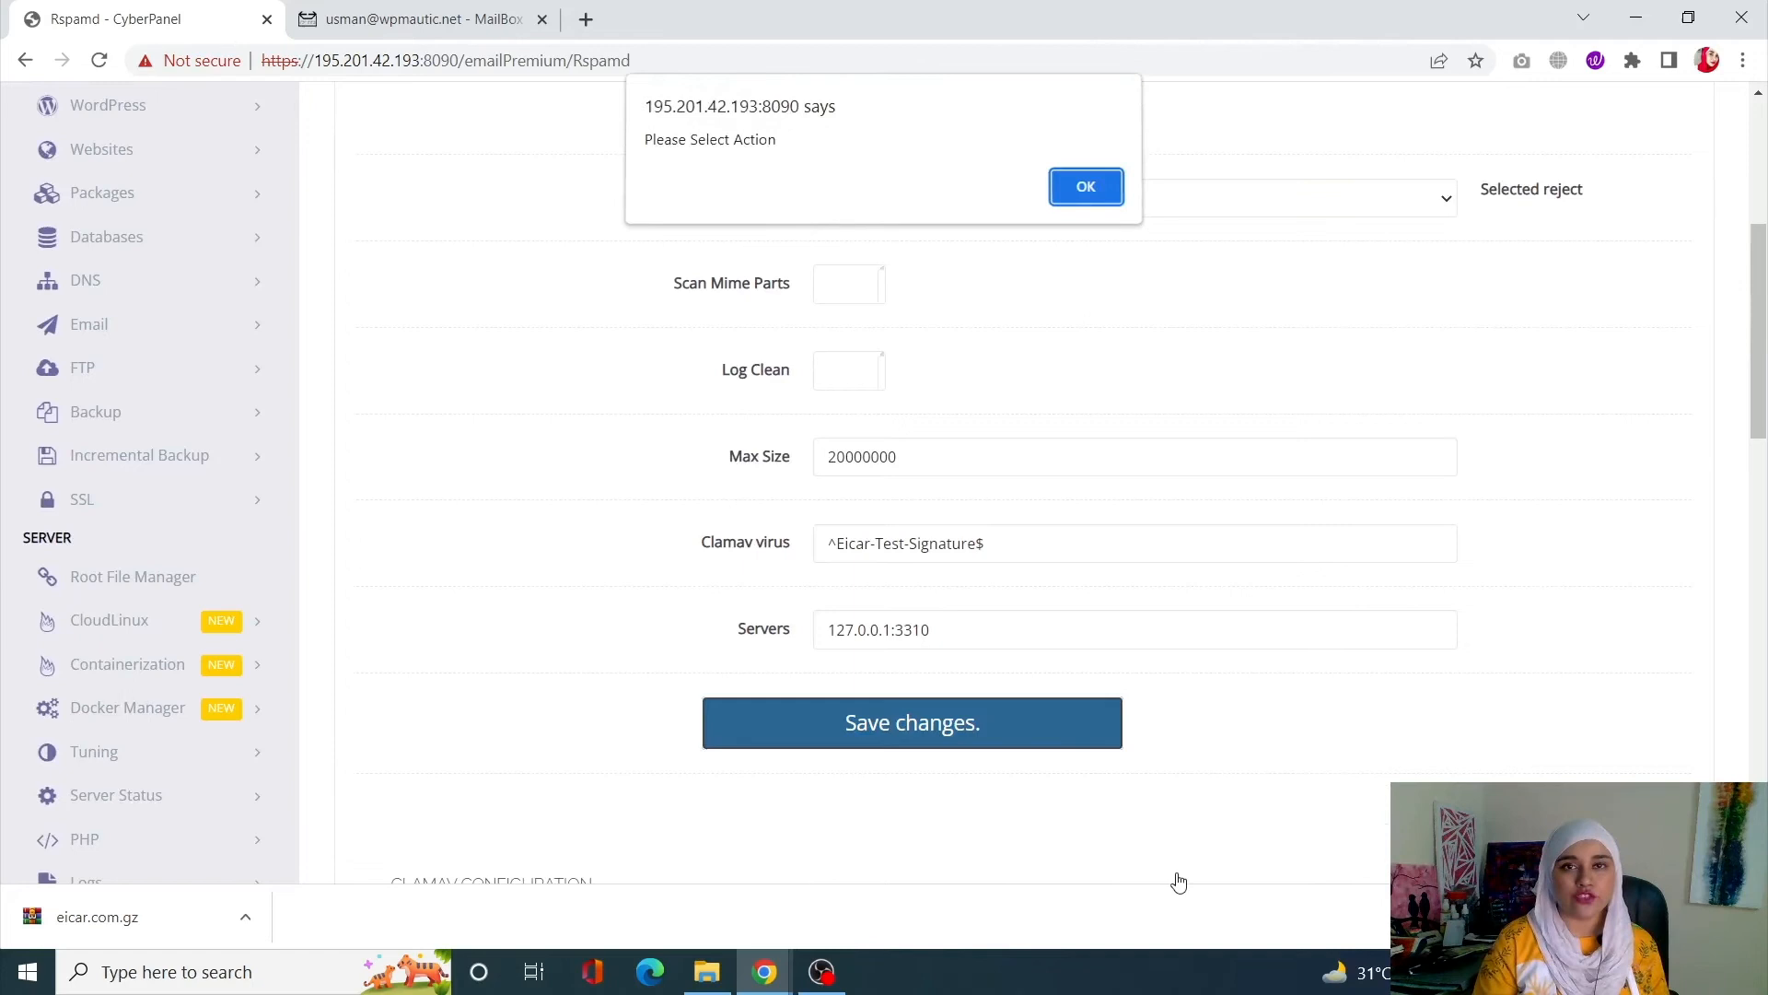
pyautogui.click(1083, 186)
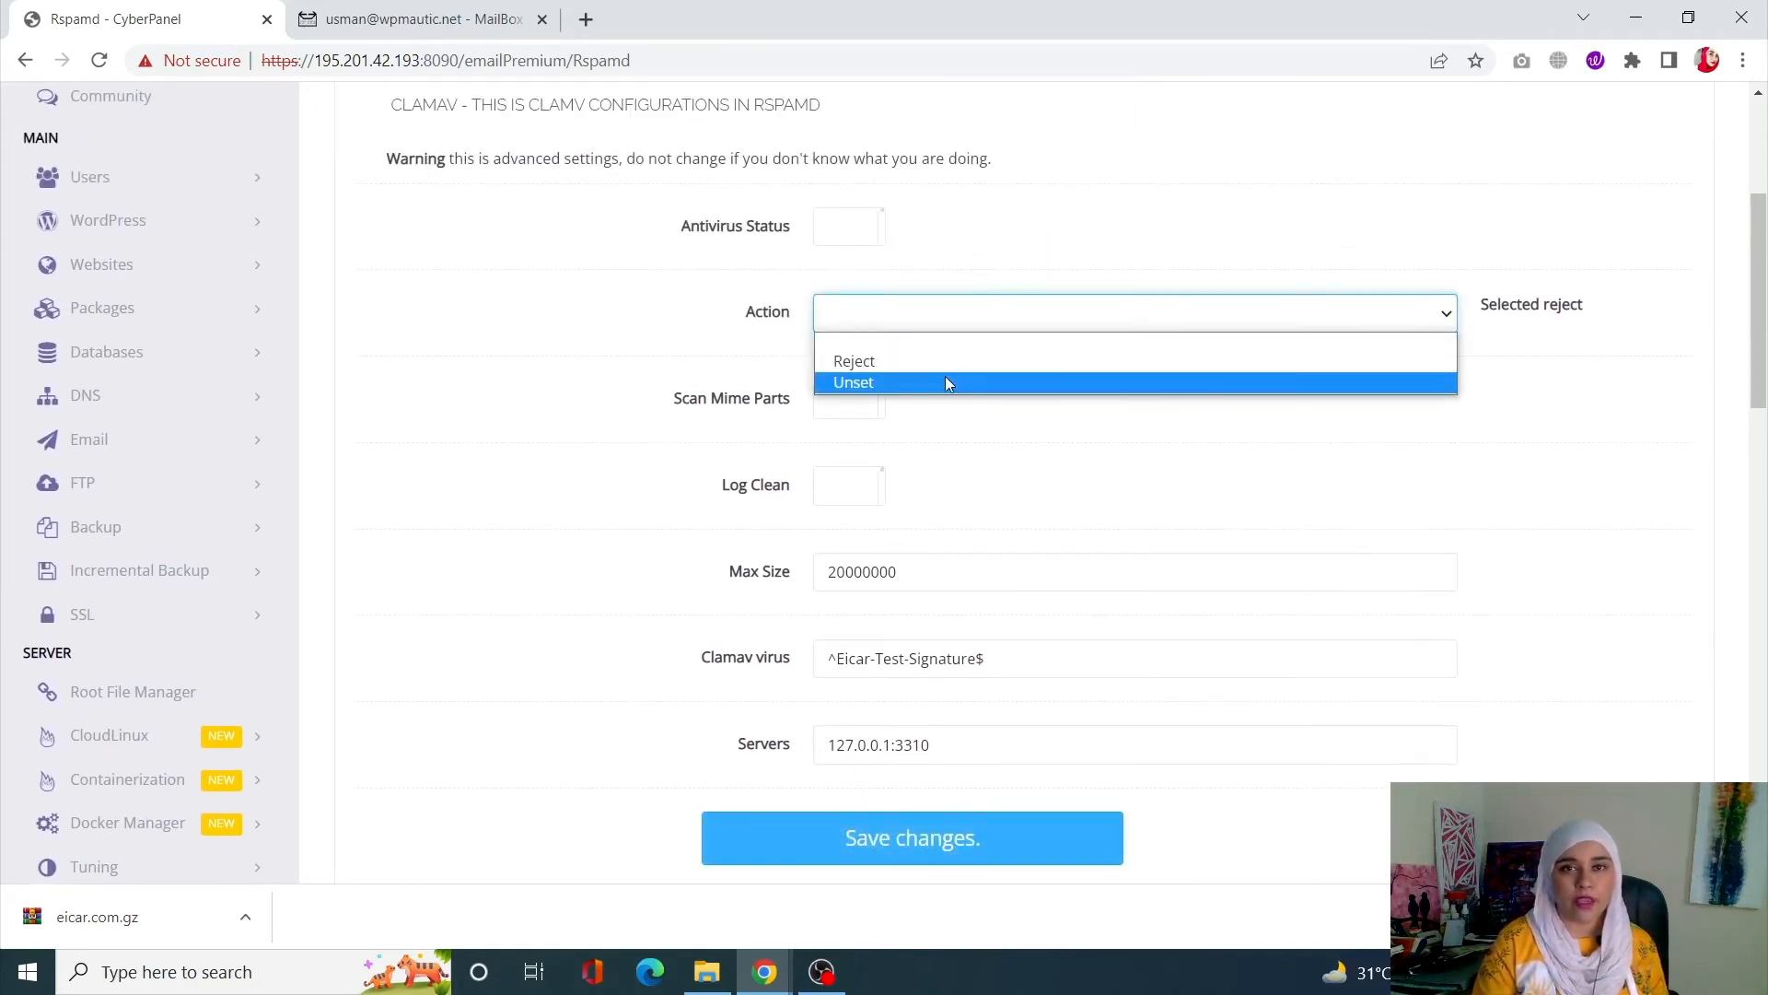
pyautogui.moveTo(908, 383)
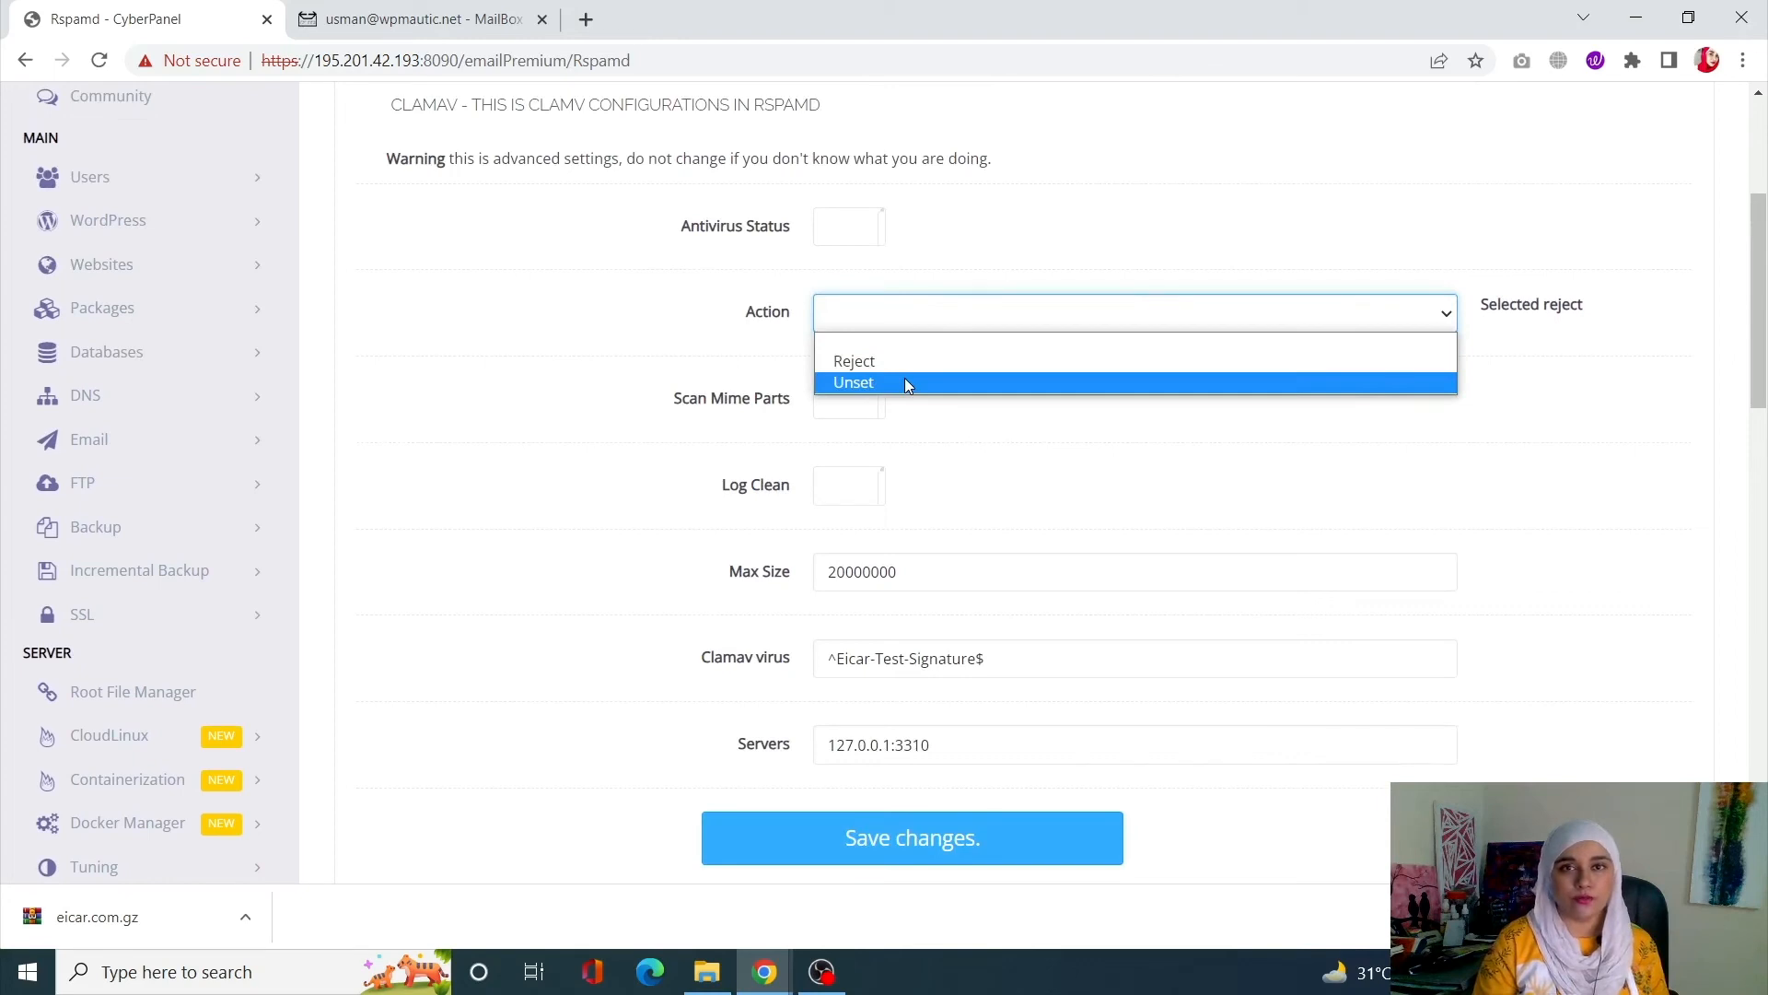
# Choose an option in the Action dropdown and switch back to the webmail tab
pyautogui.click(853, 359)
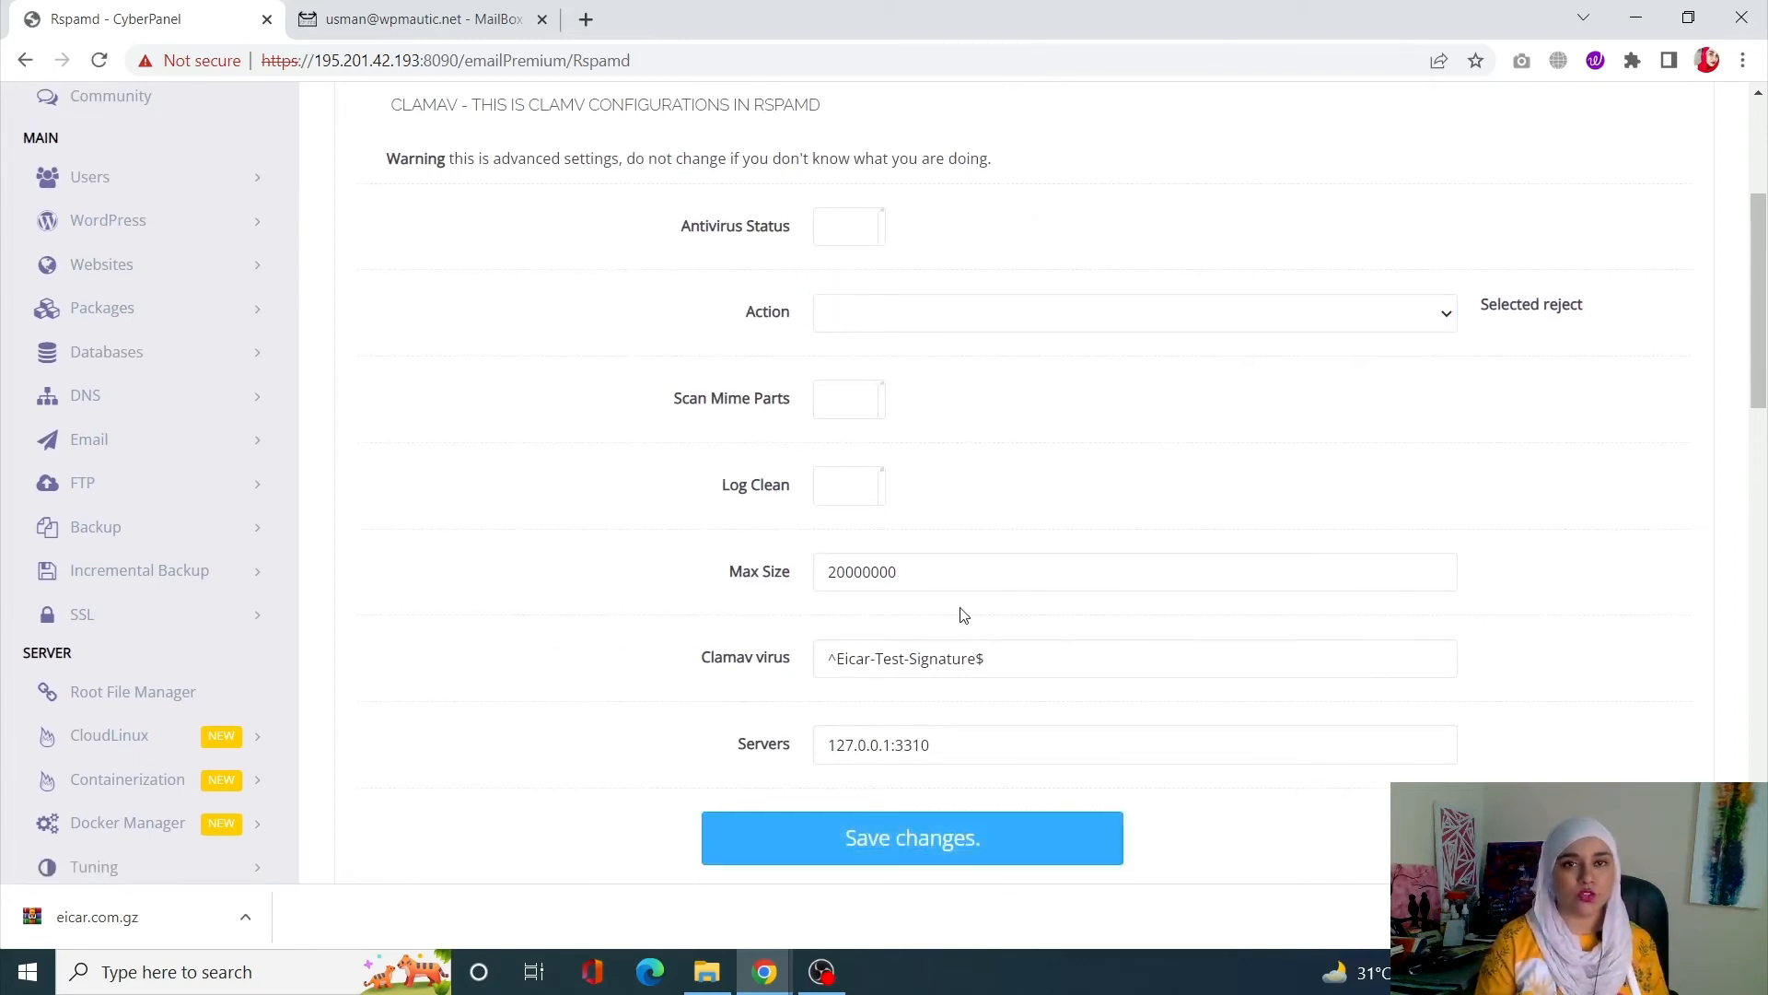
pyautogui.scroll(3)
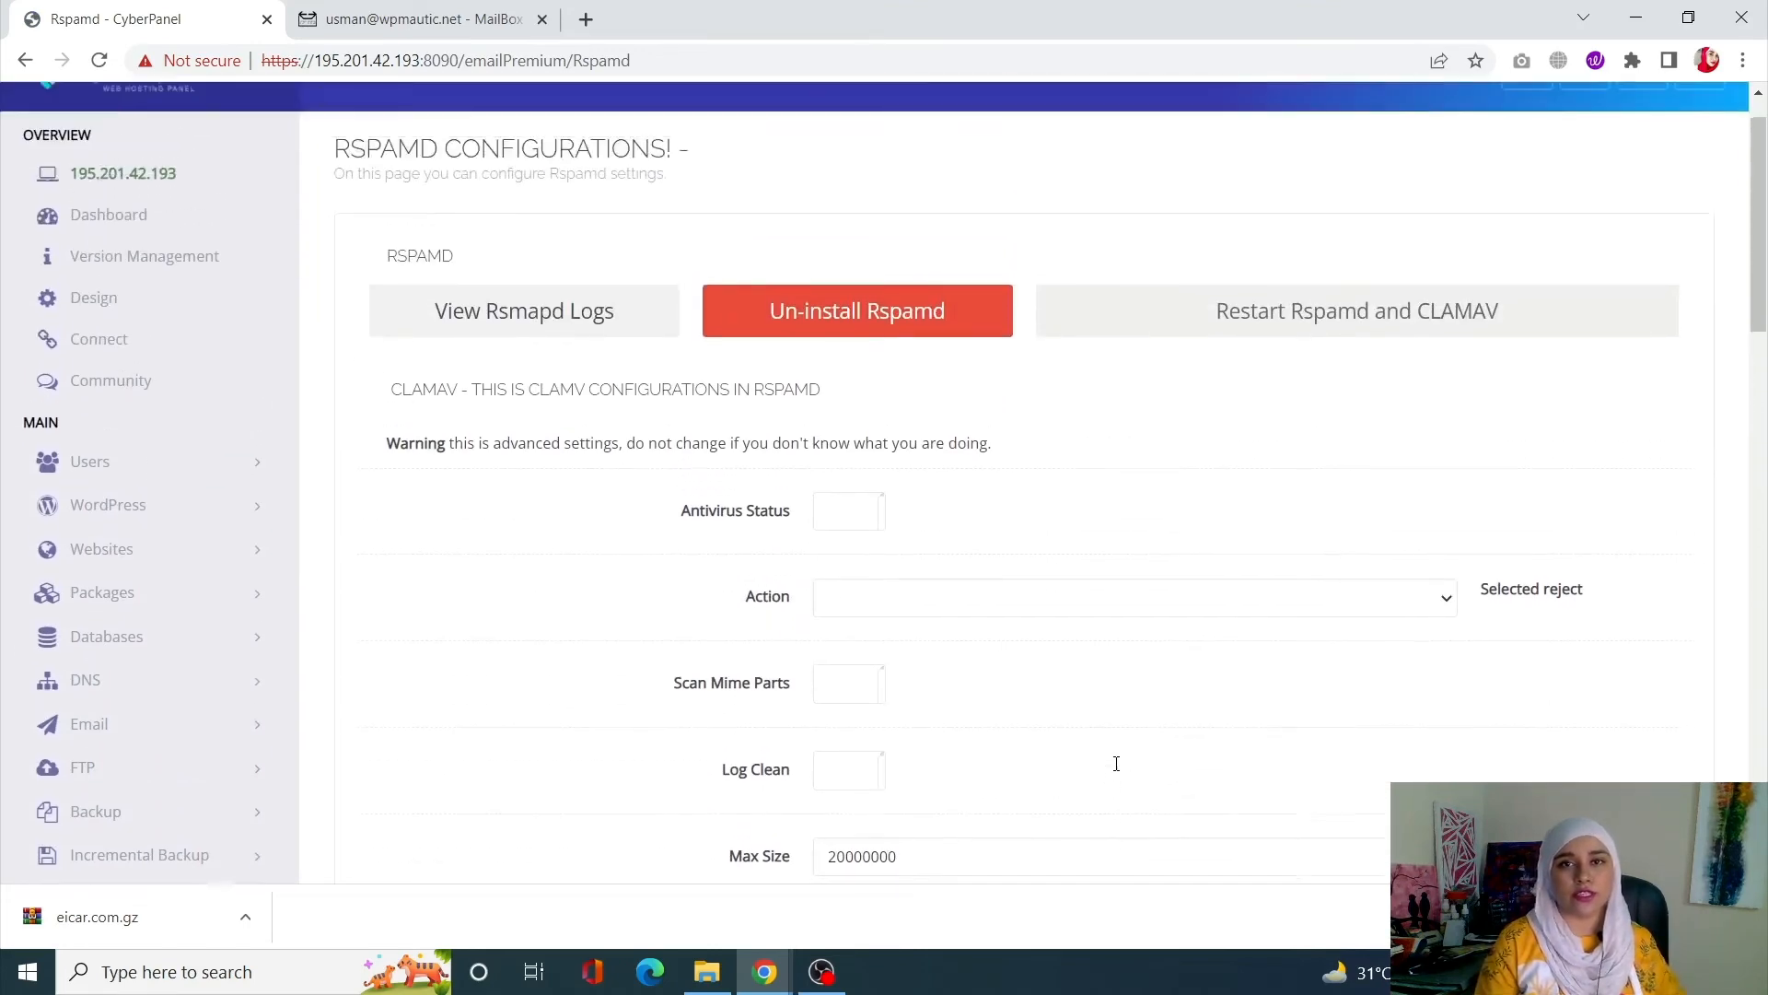
pyautogui.scroll(3)
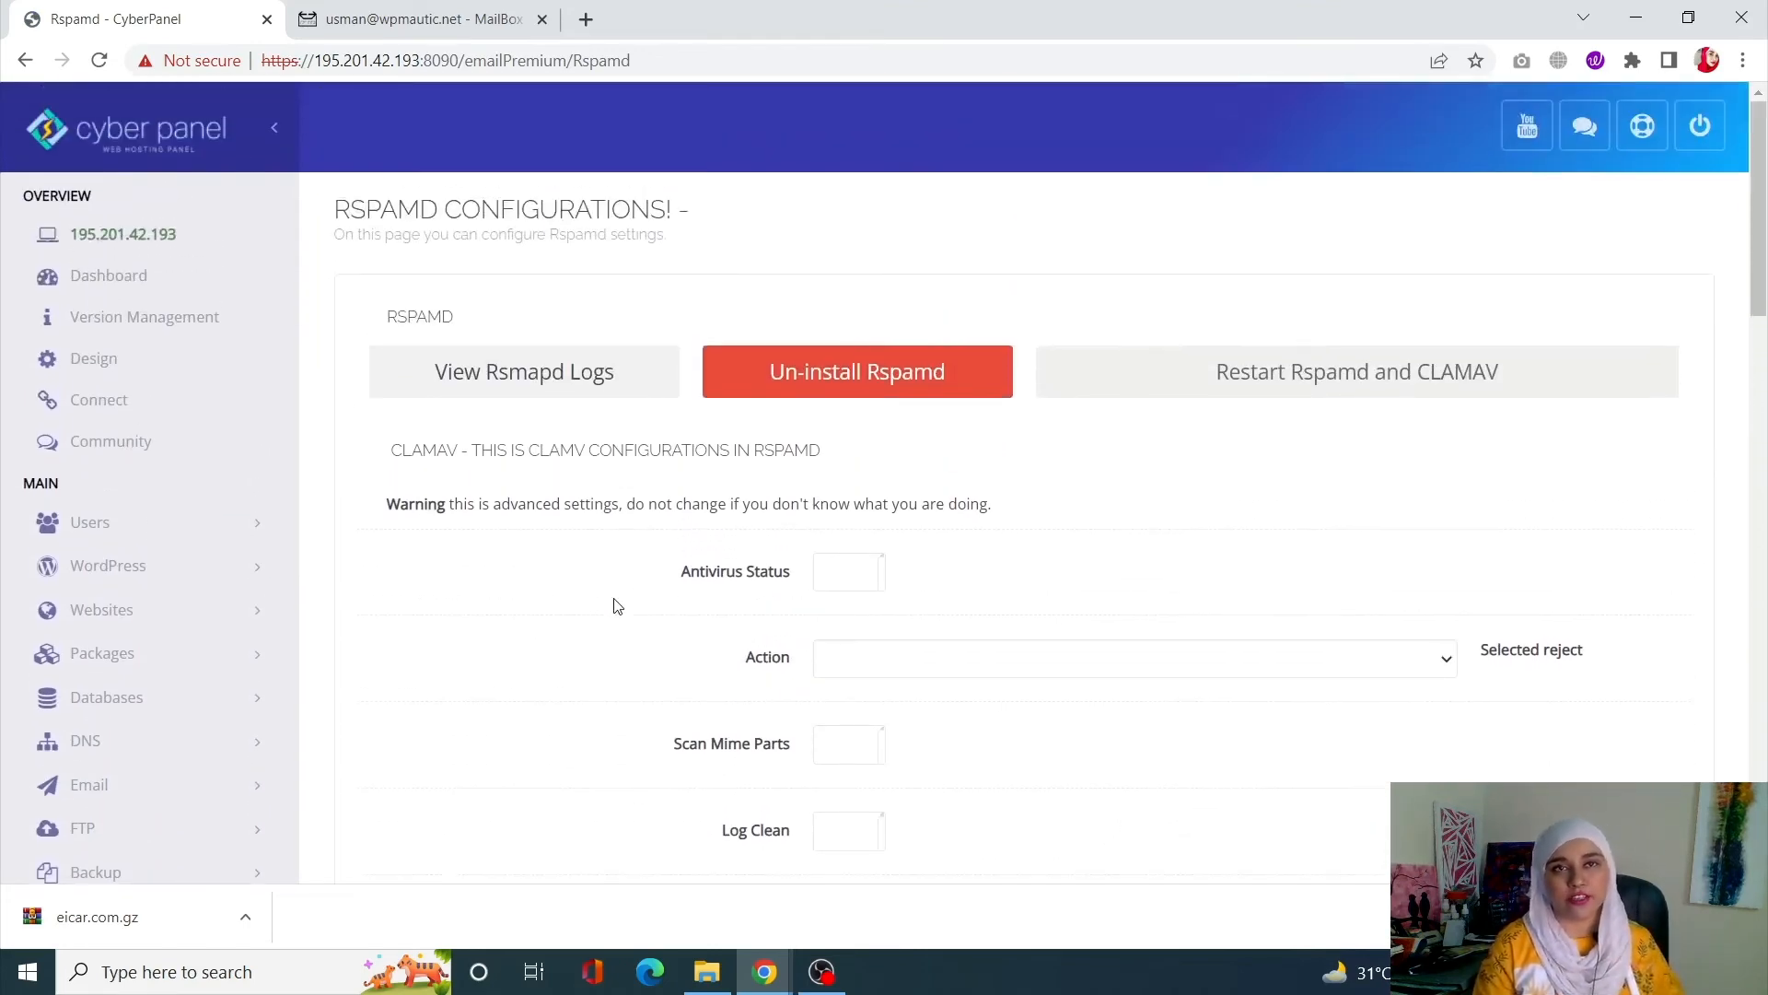
pyautogui.click(418, 18)
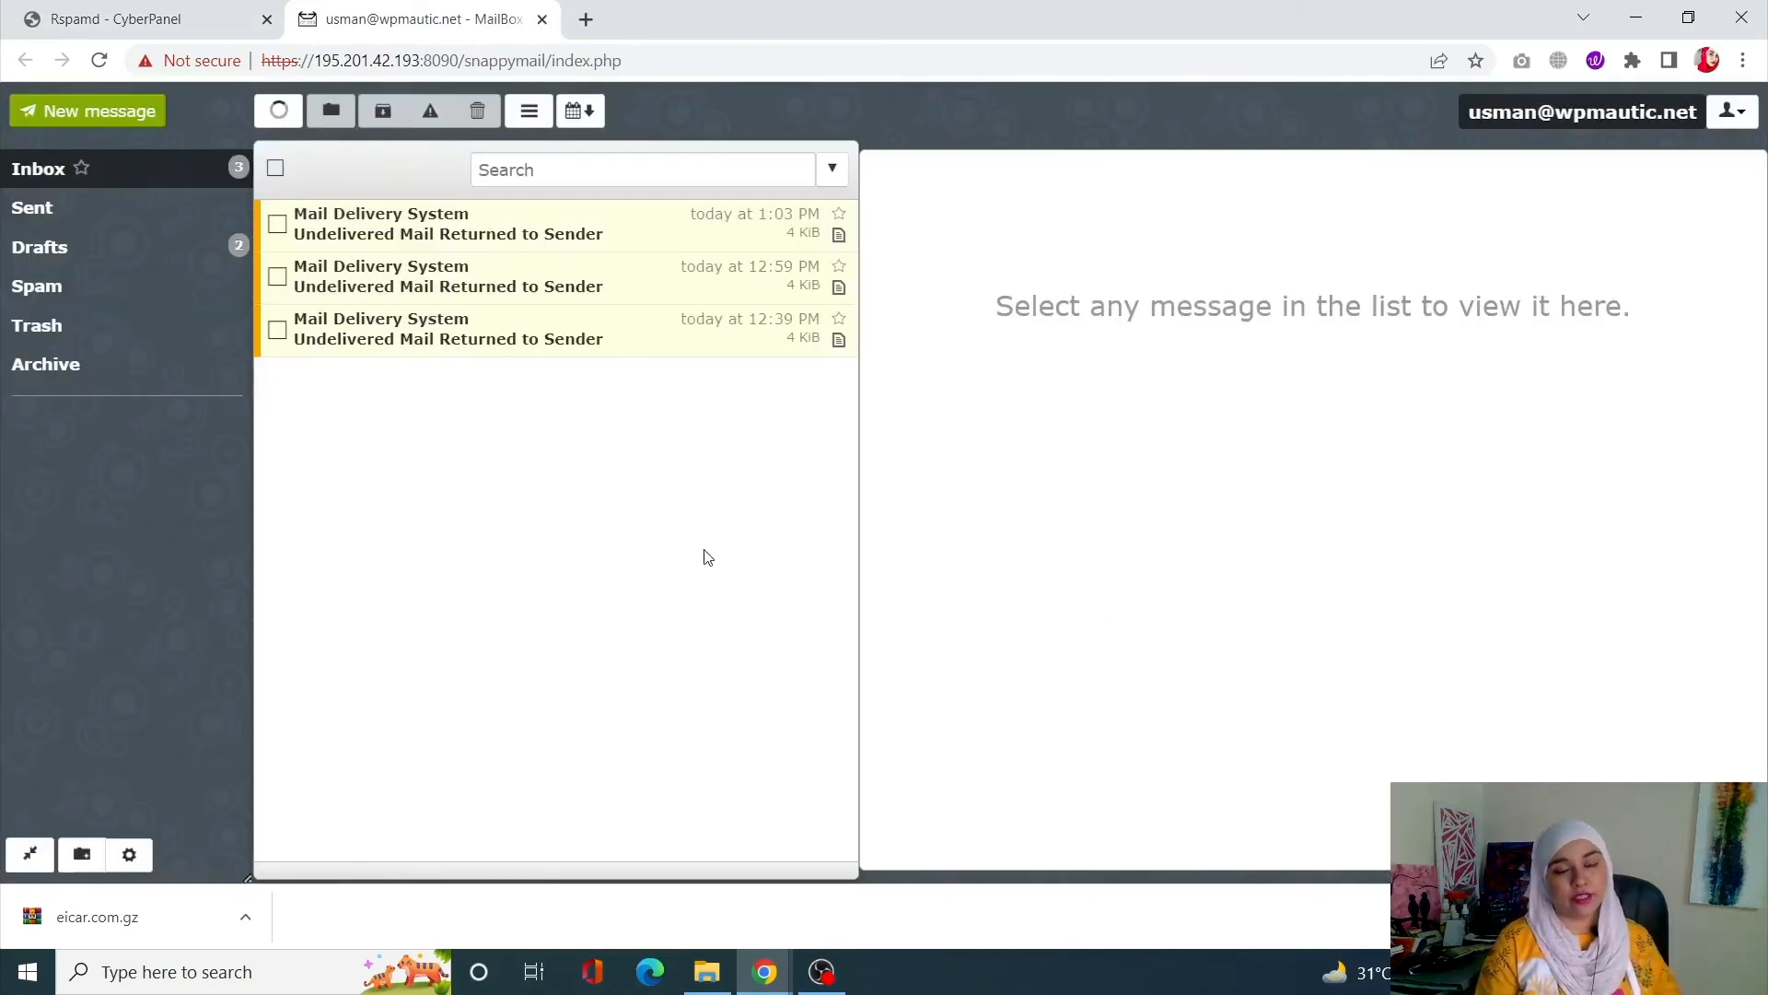
pyautogui.moveTo(790, 698)
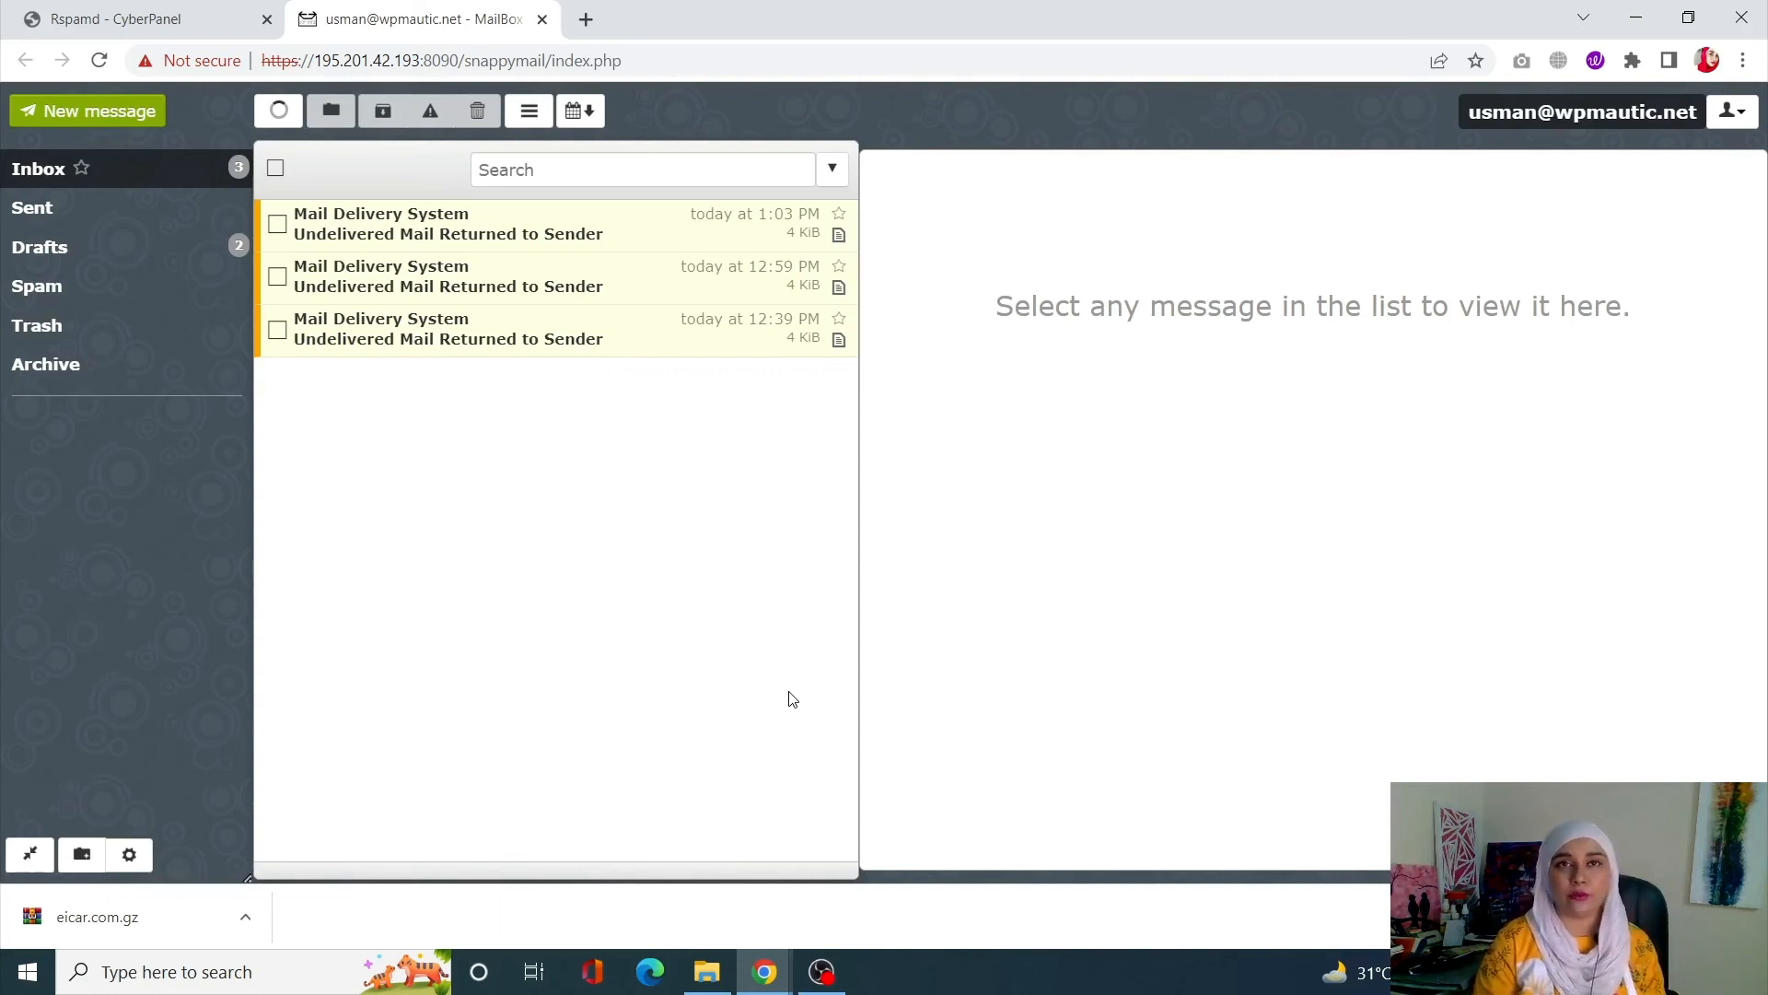
pyautogui.moveTo(536, 42)
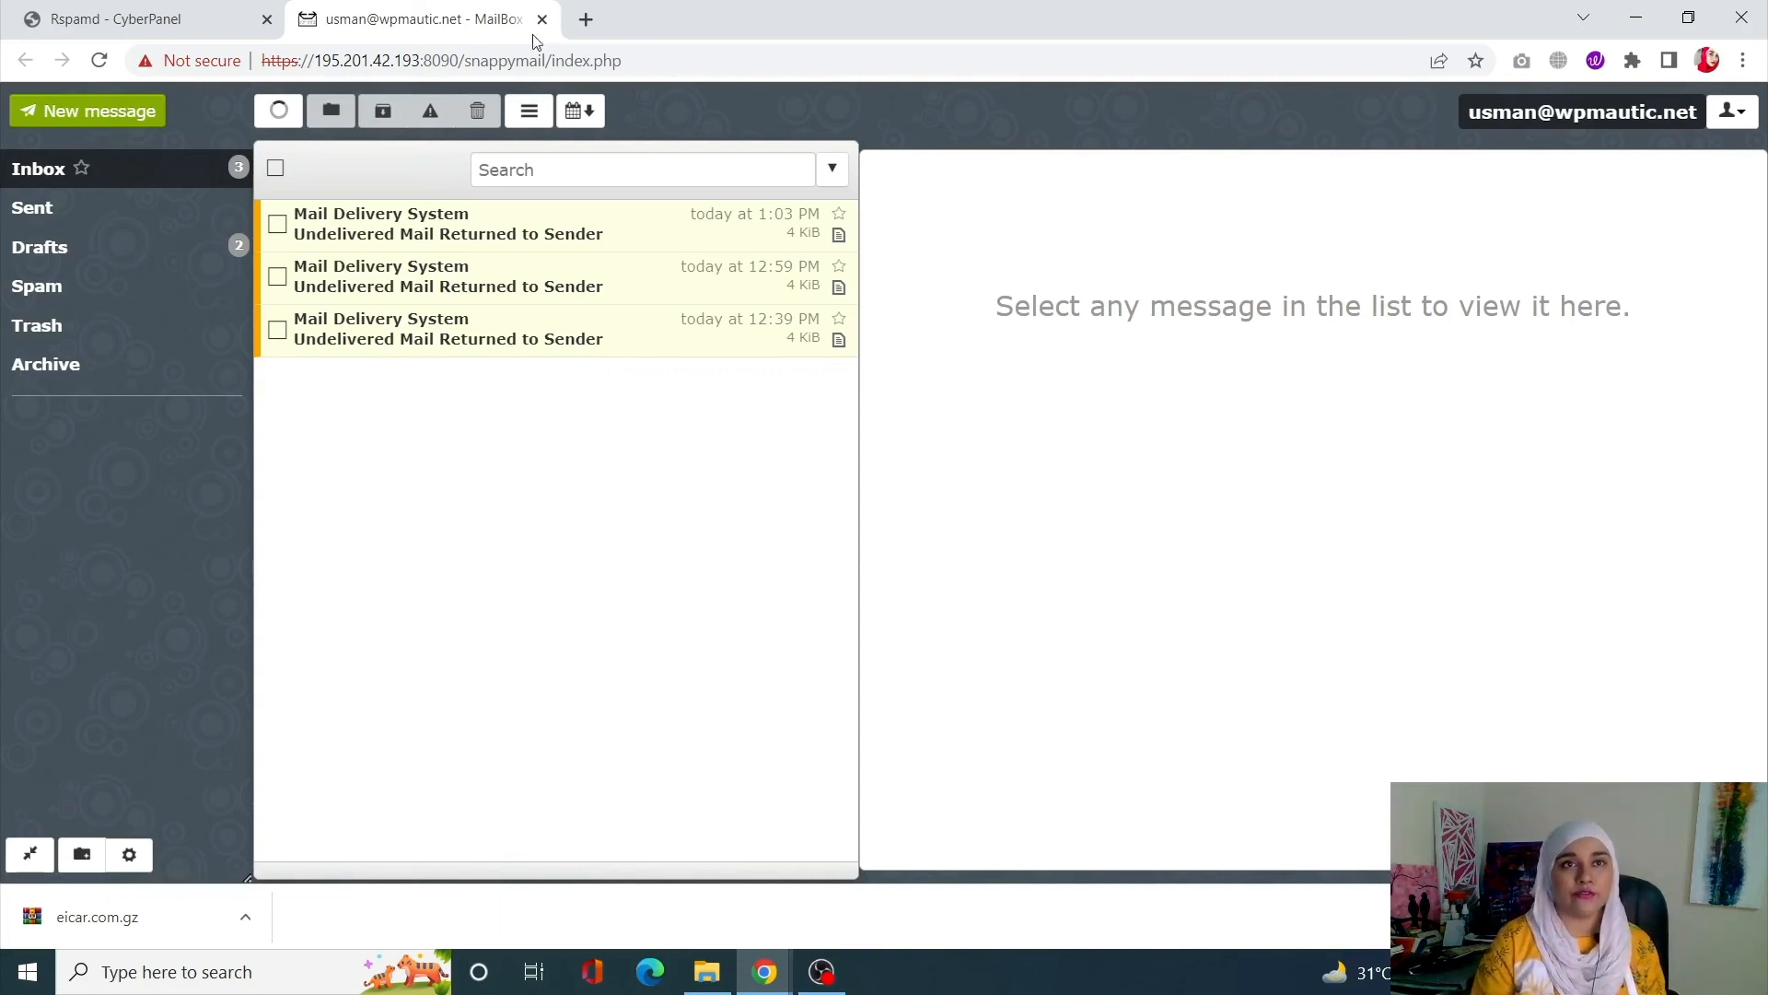
pyautogui.click(135, 18)
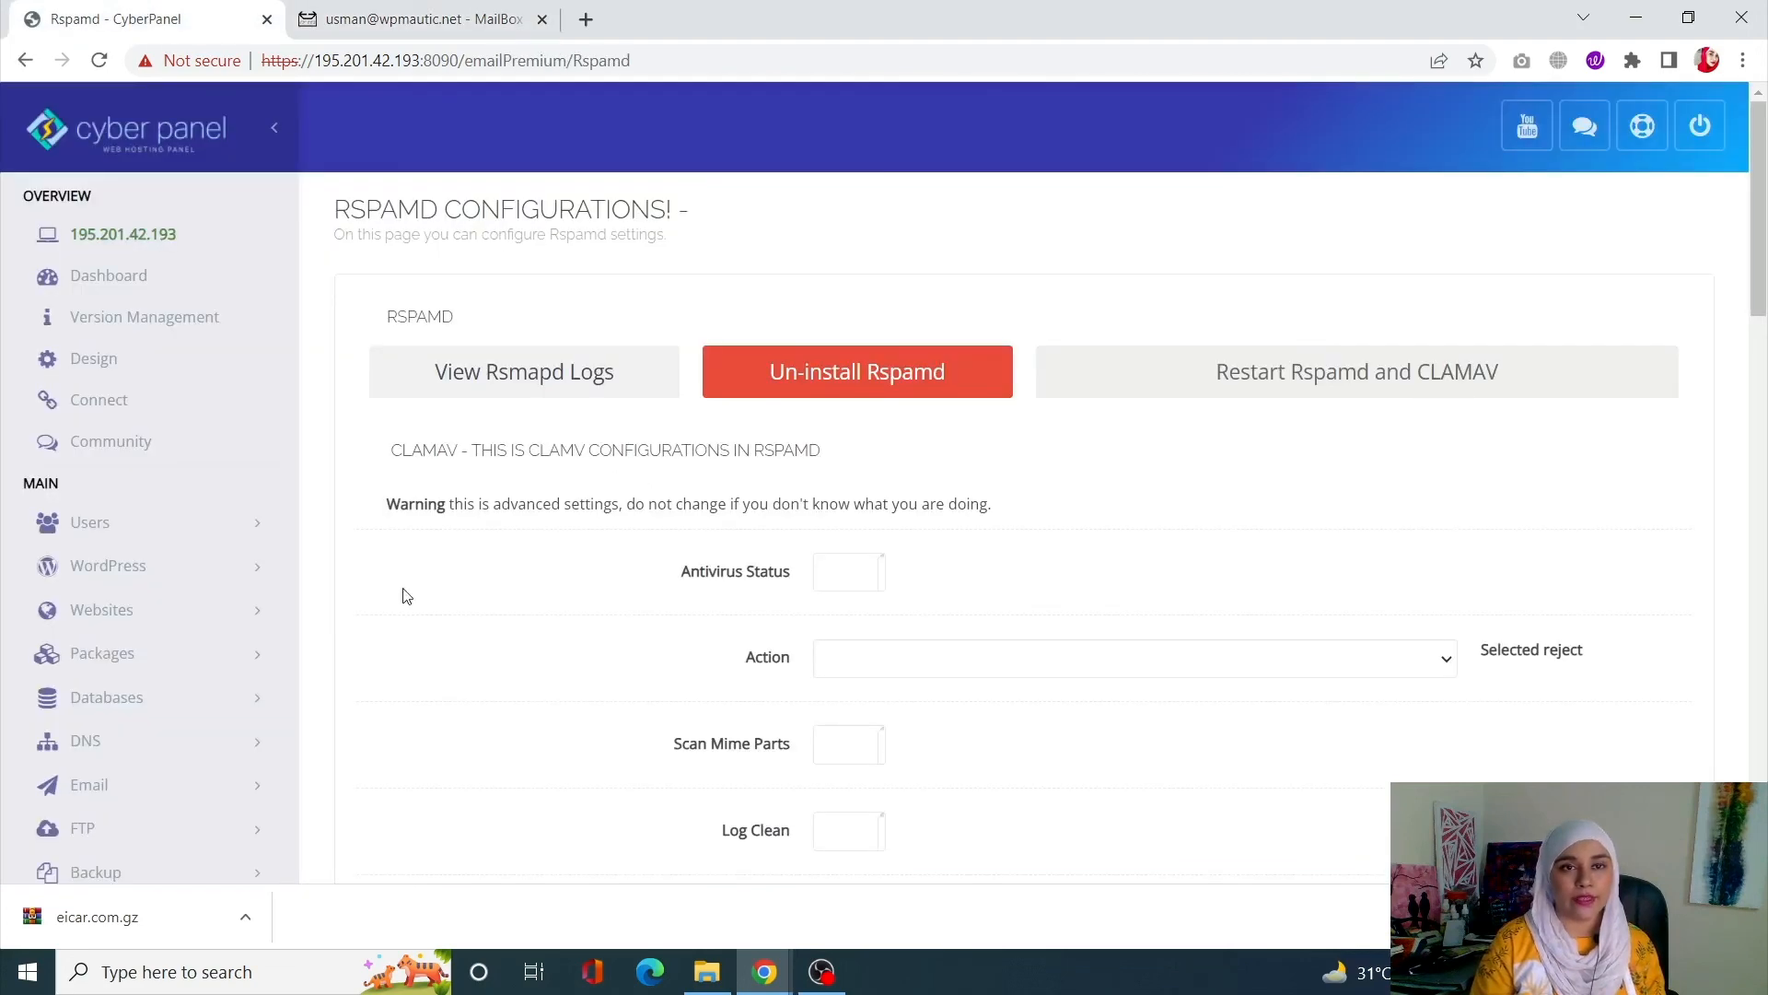
pyautogui.moveTo(315, 676)
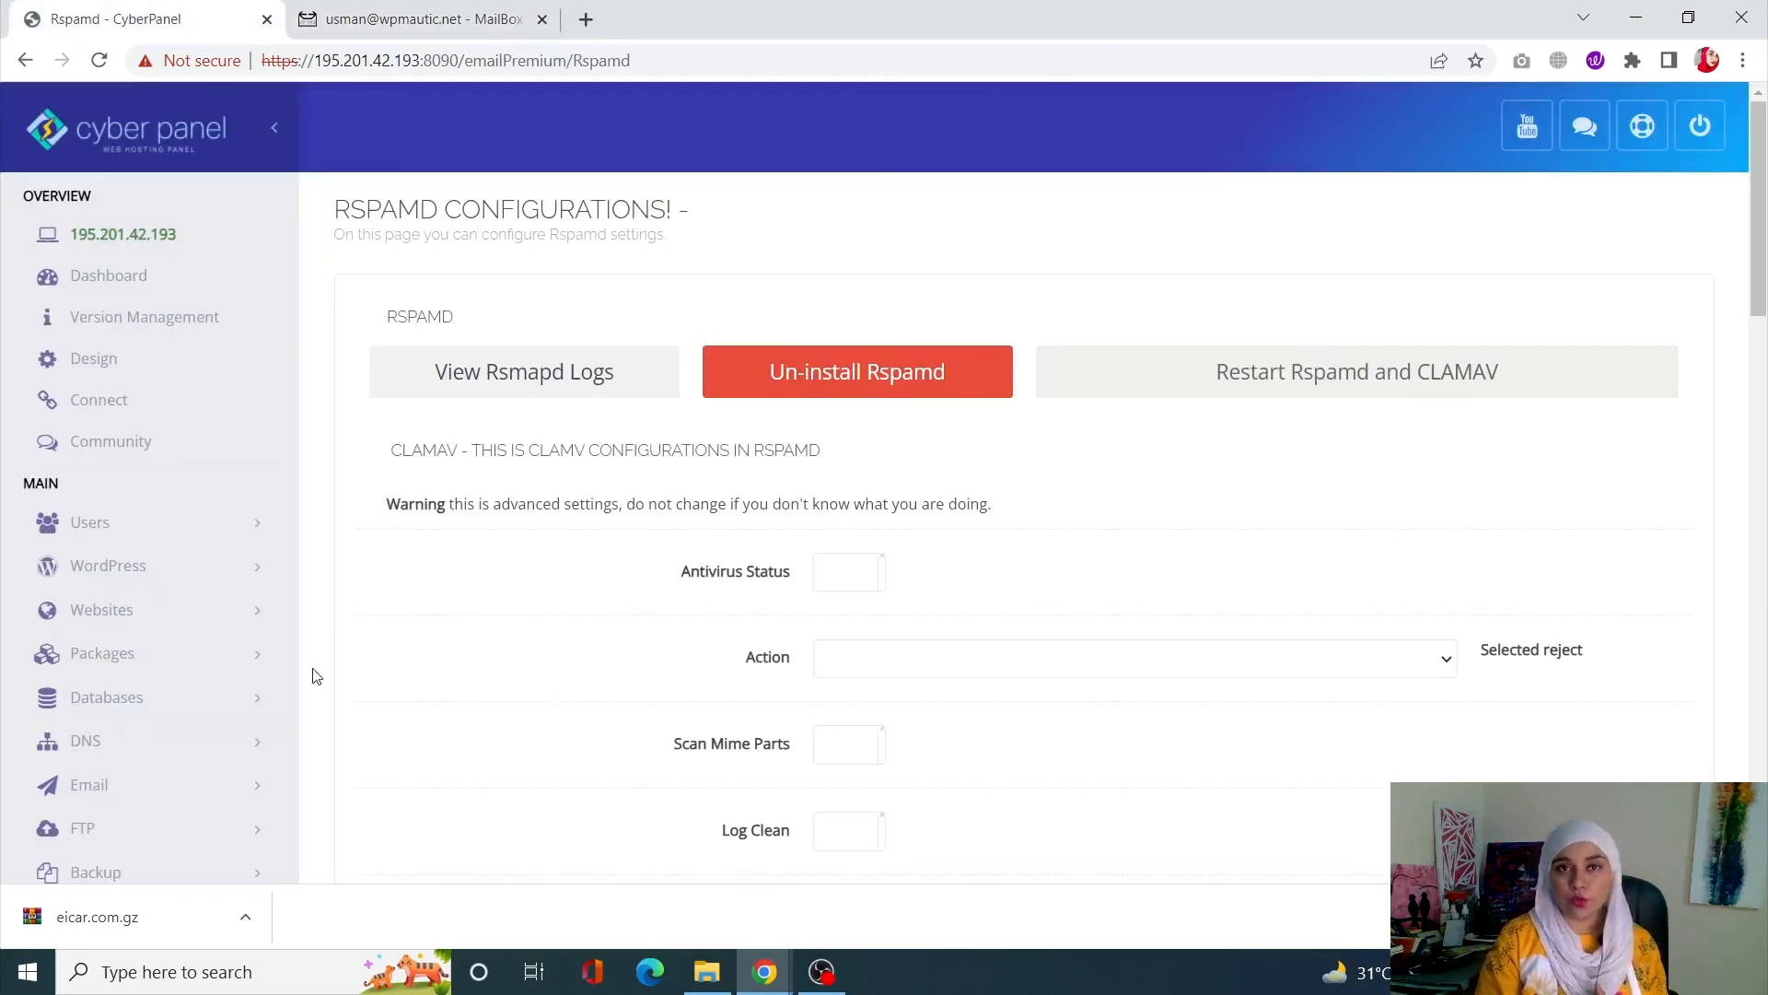